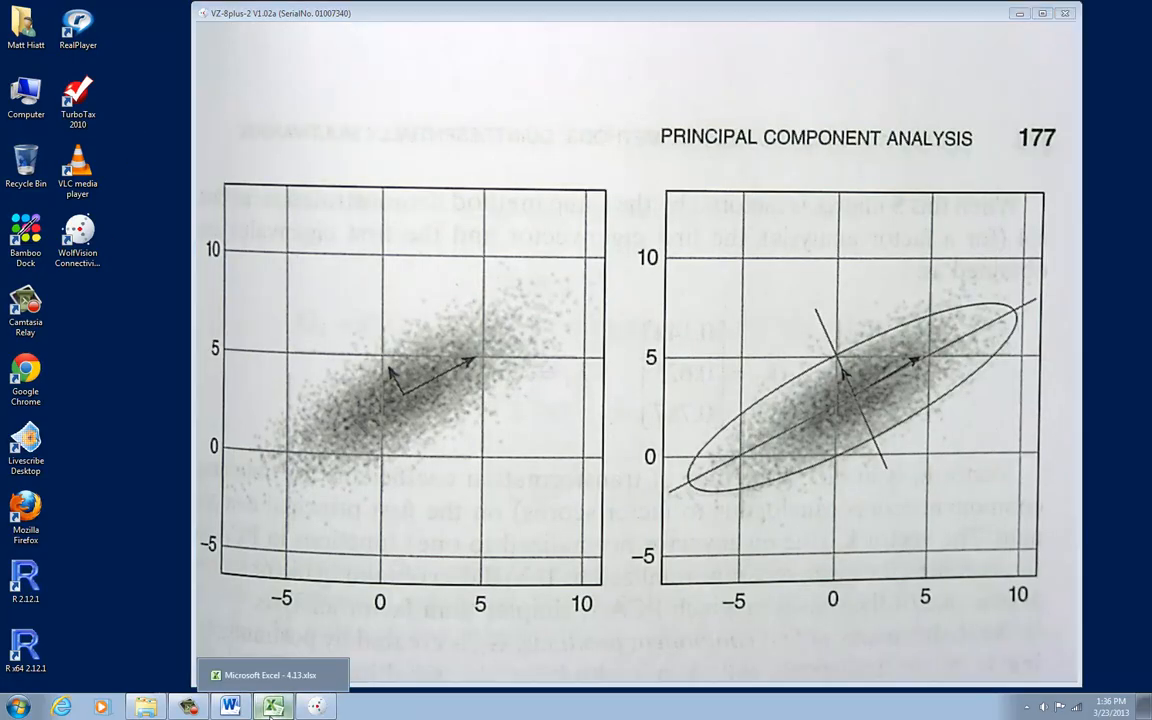
Bring the PCA workbook to the front over the Photo Viewer figure
click(272, 706)
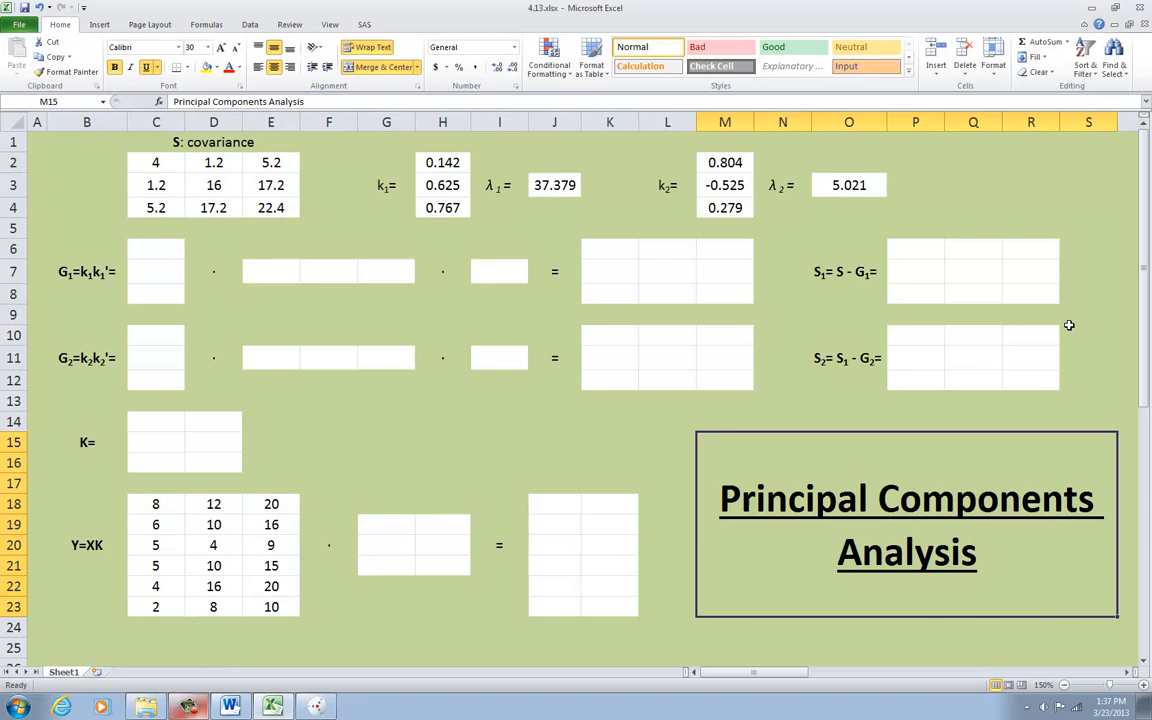
mouse_move(172, 162)
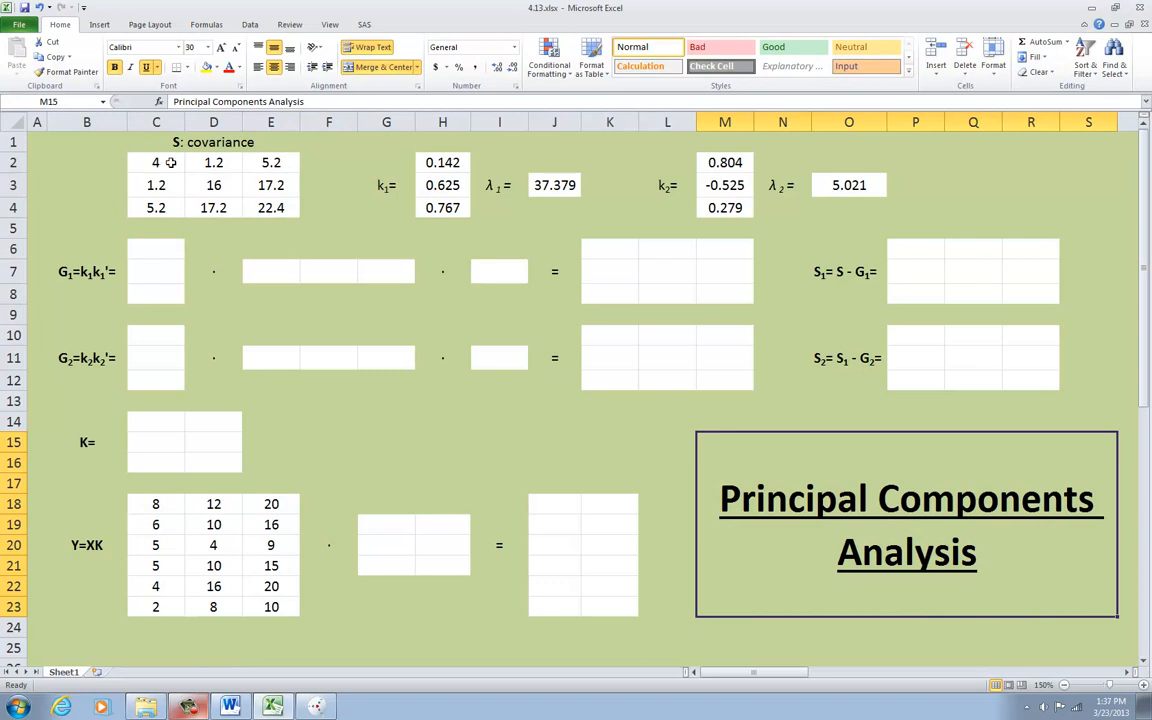
drag(156, 162, 272, 206)
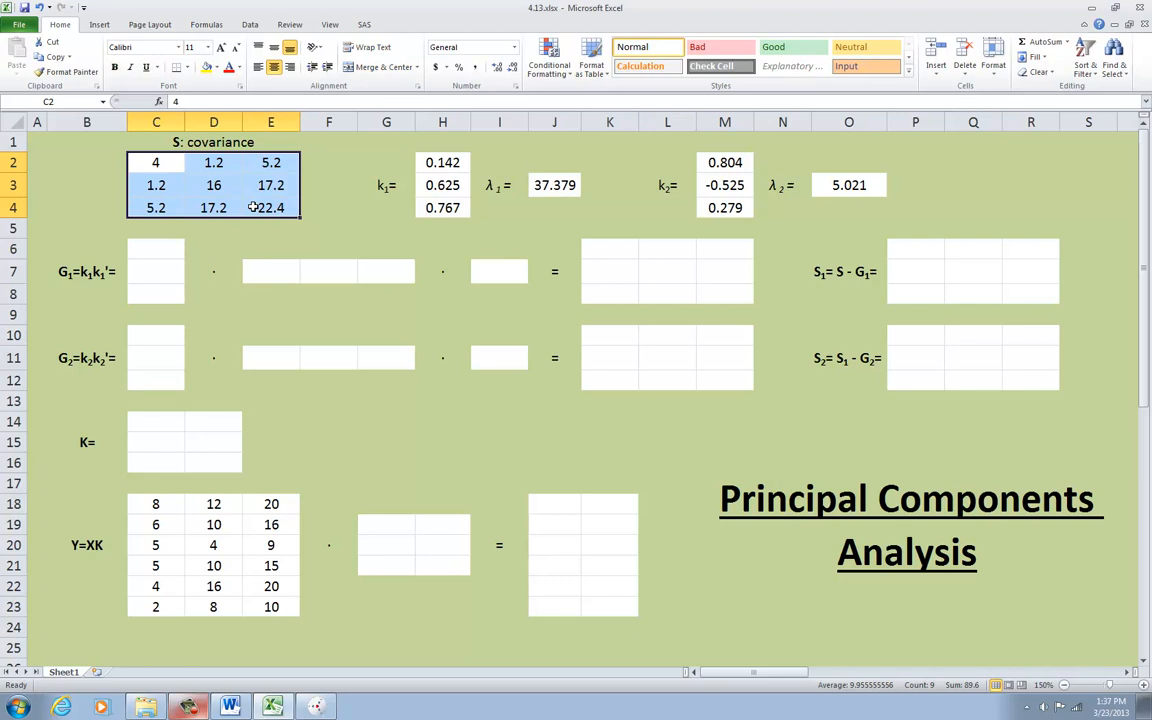
click(86, 162)
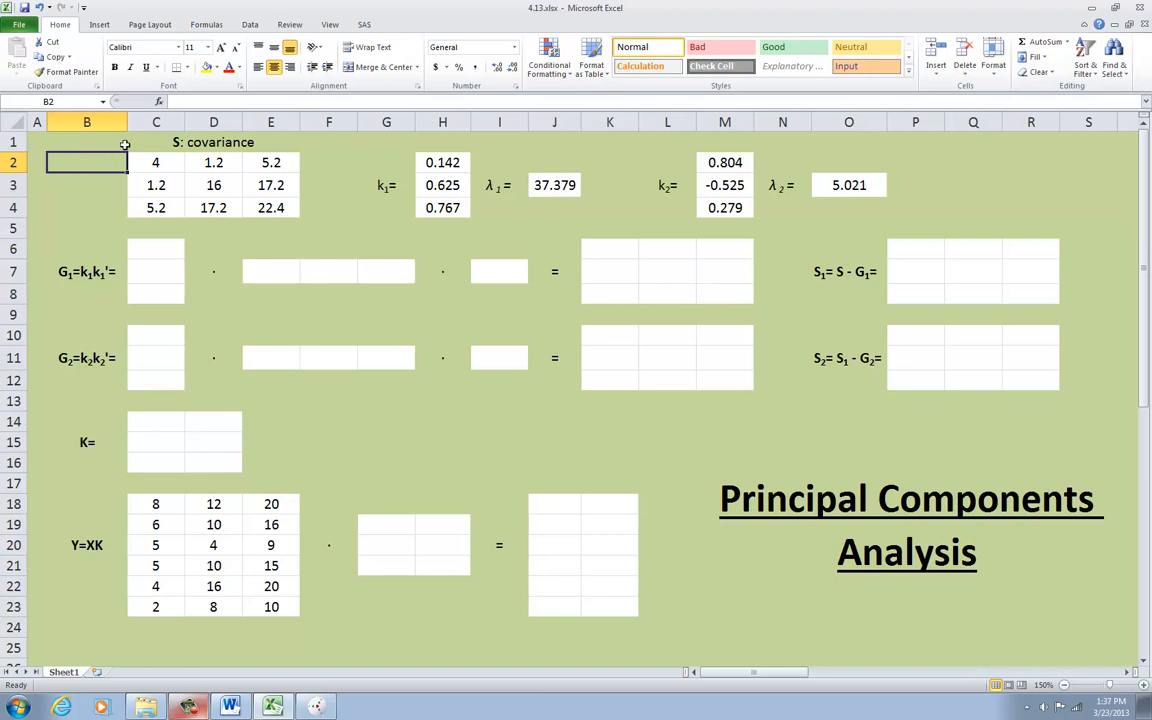
click(212, 184)
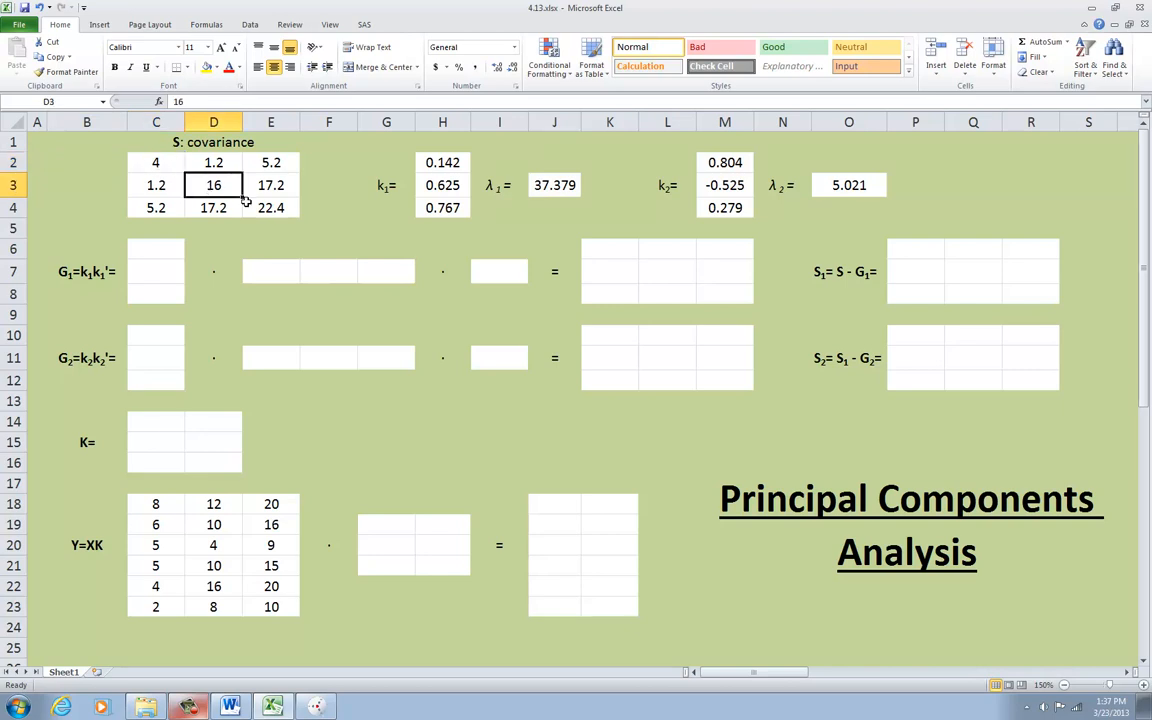
click(272, 206)
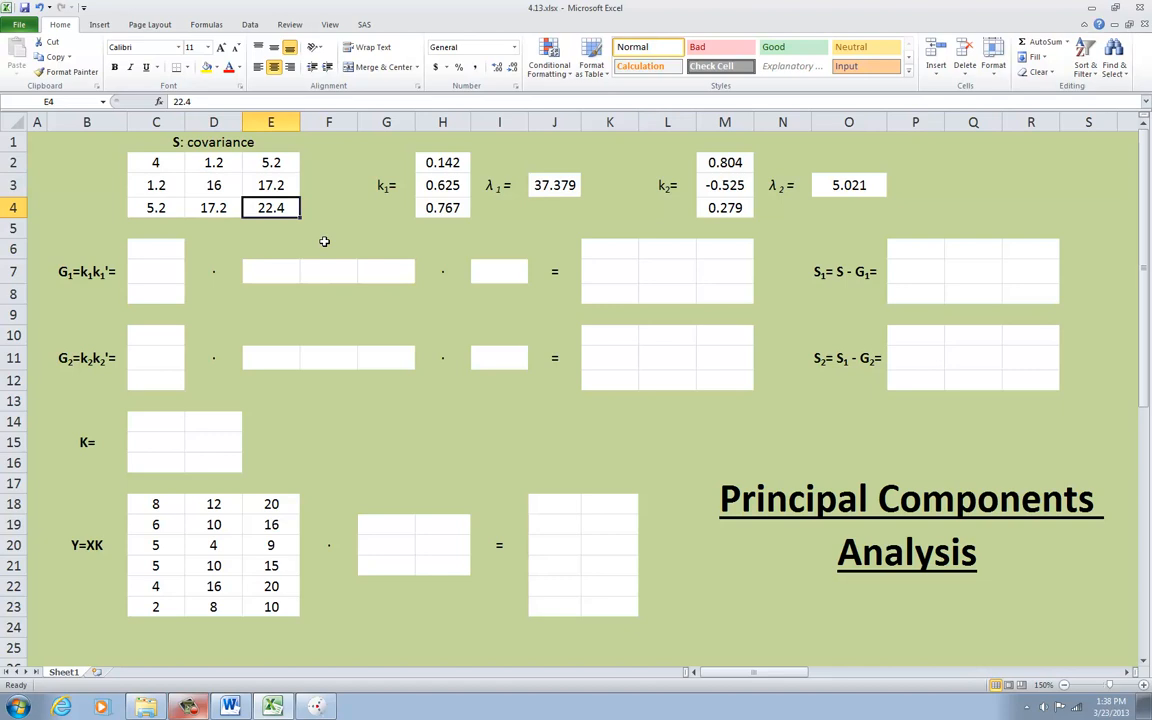
mouse_move(230, 192)
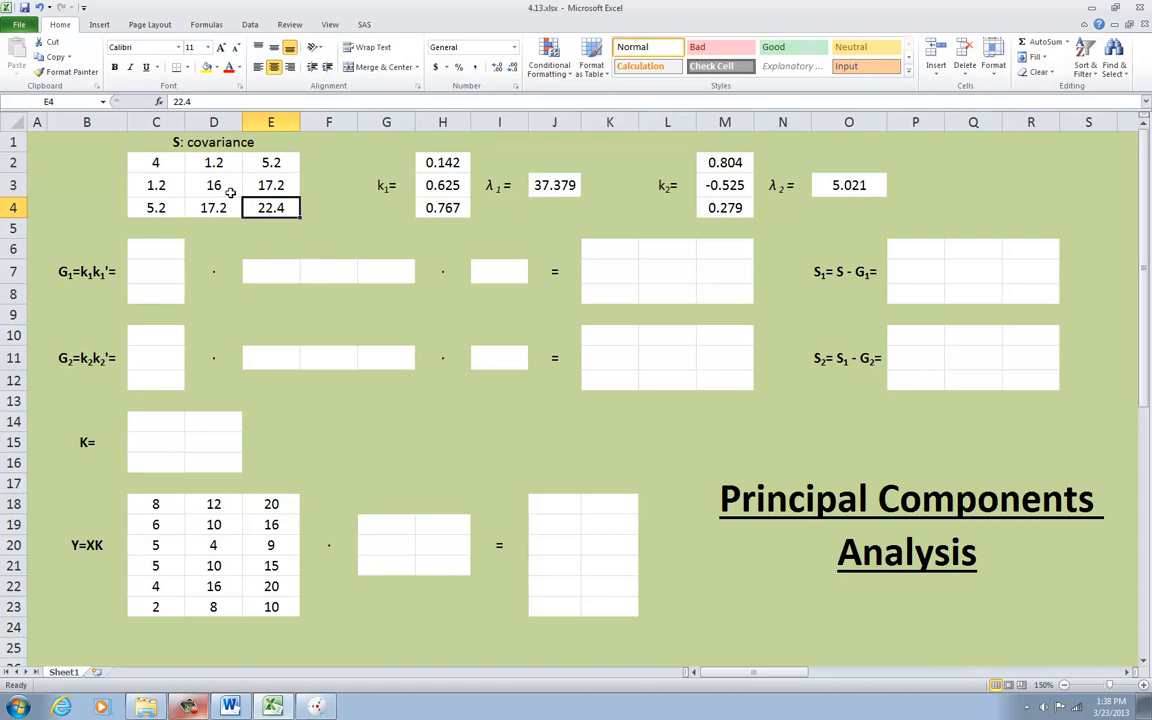
click(212, 184)
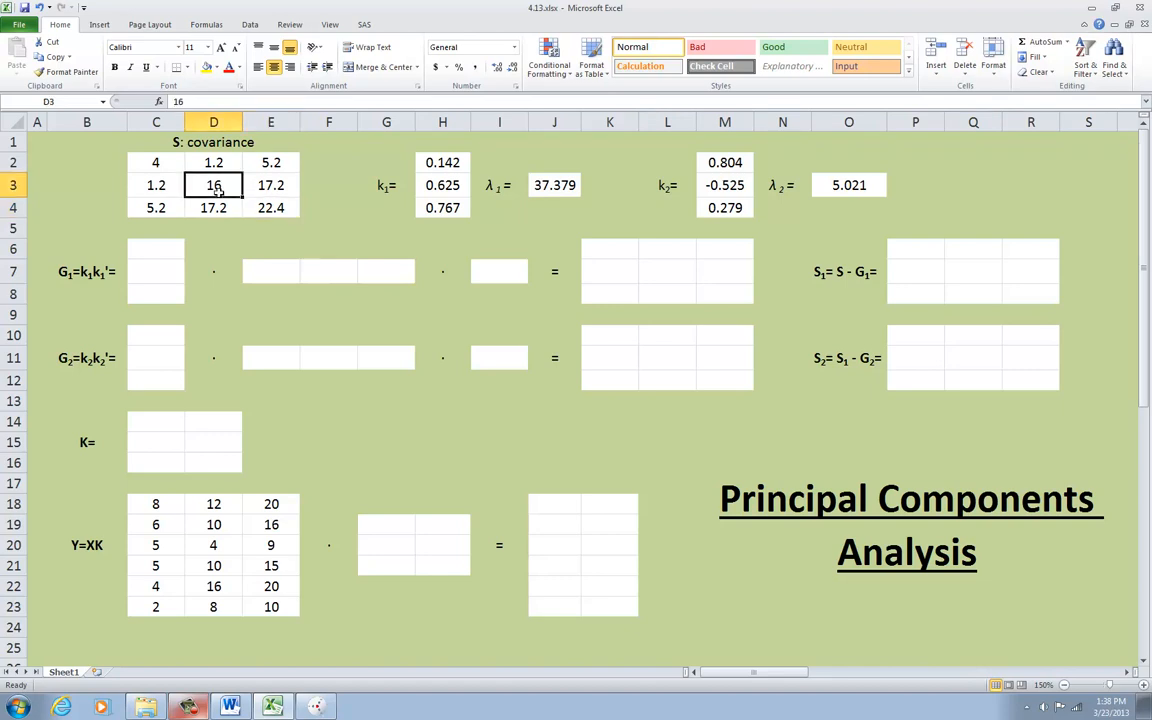
click(156, 162)
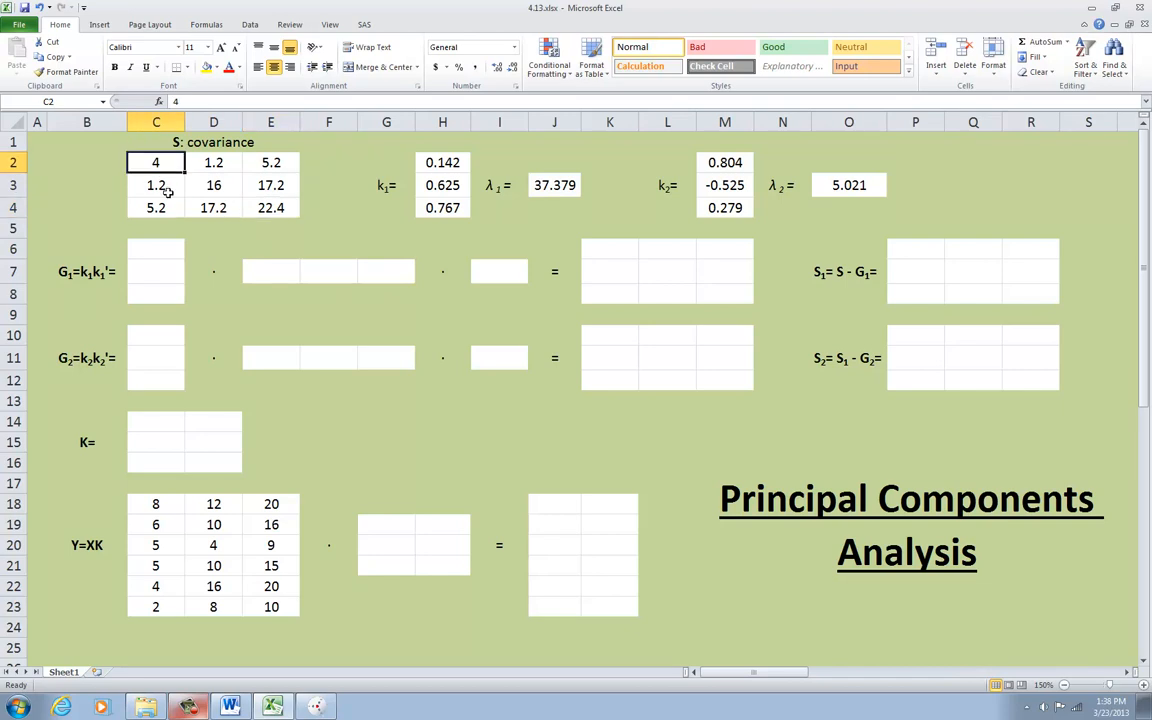
mouse_move(258, 240)
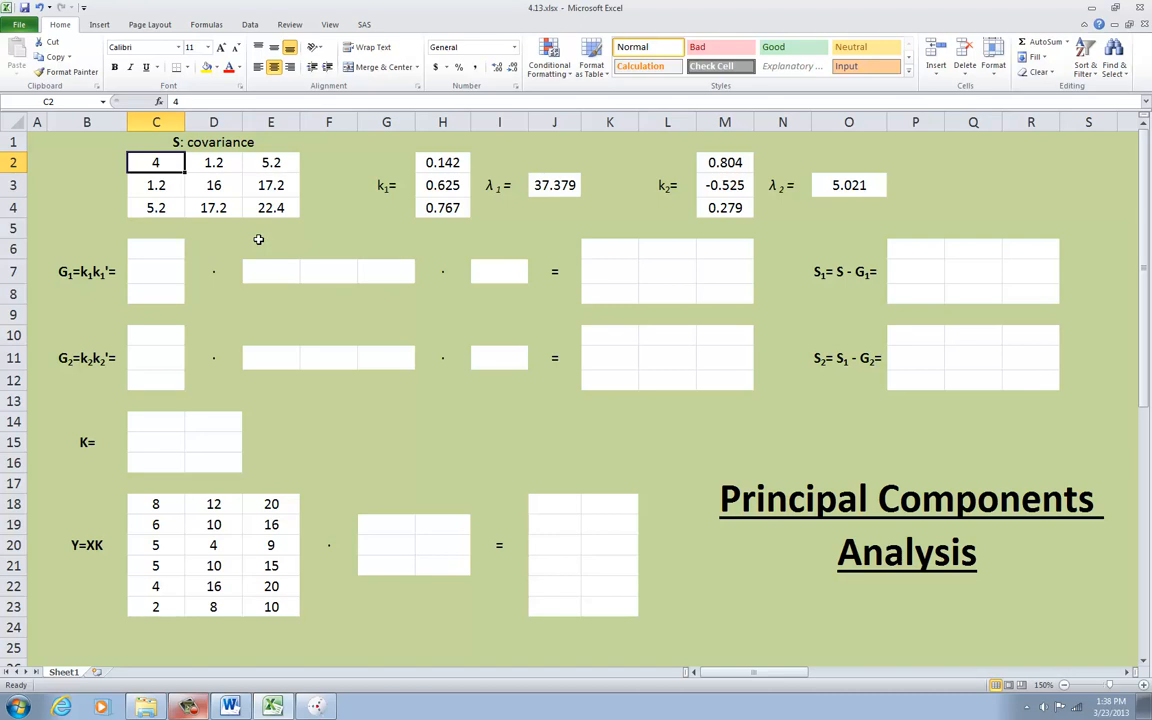
mouse_move(536, 282)
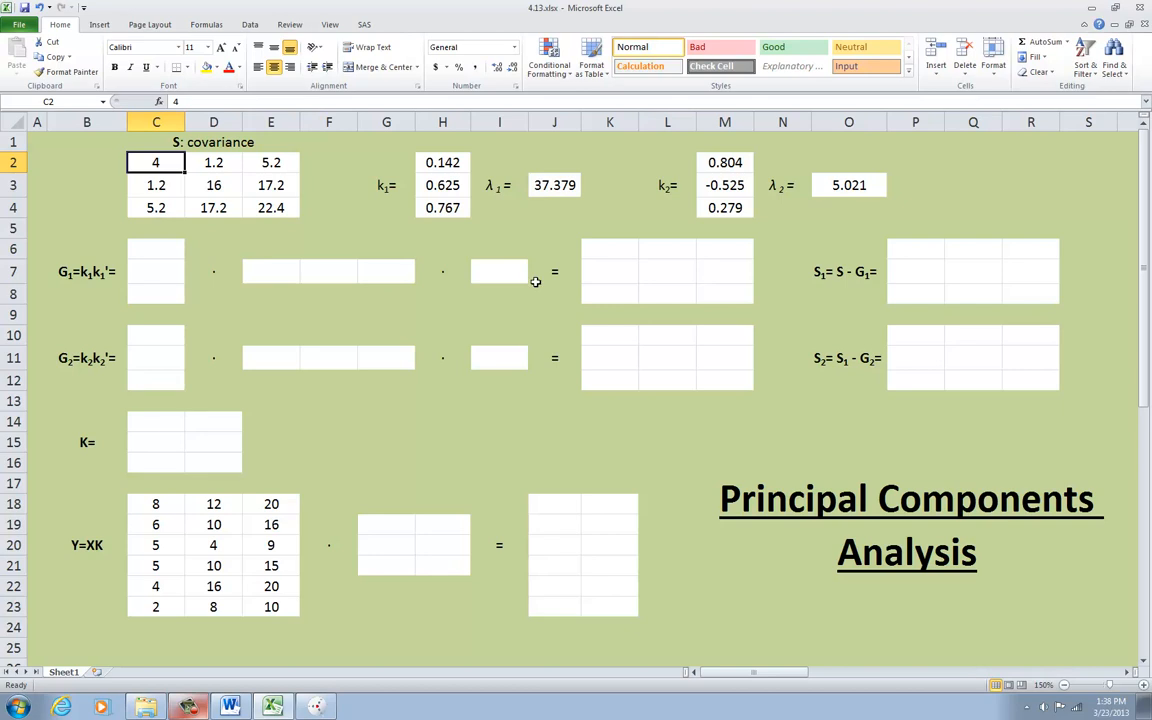
mouse_move(484, 316)
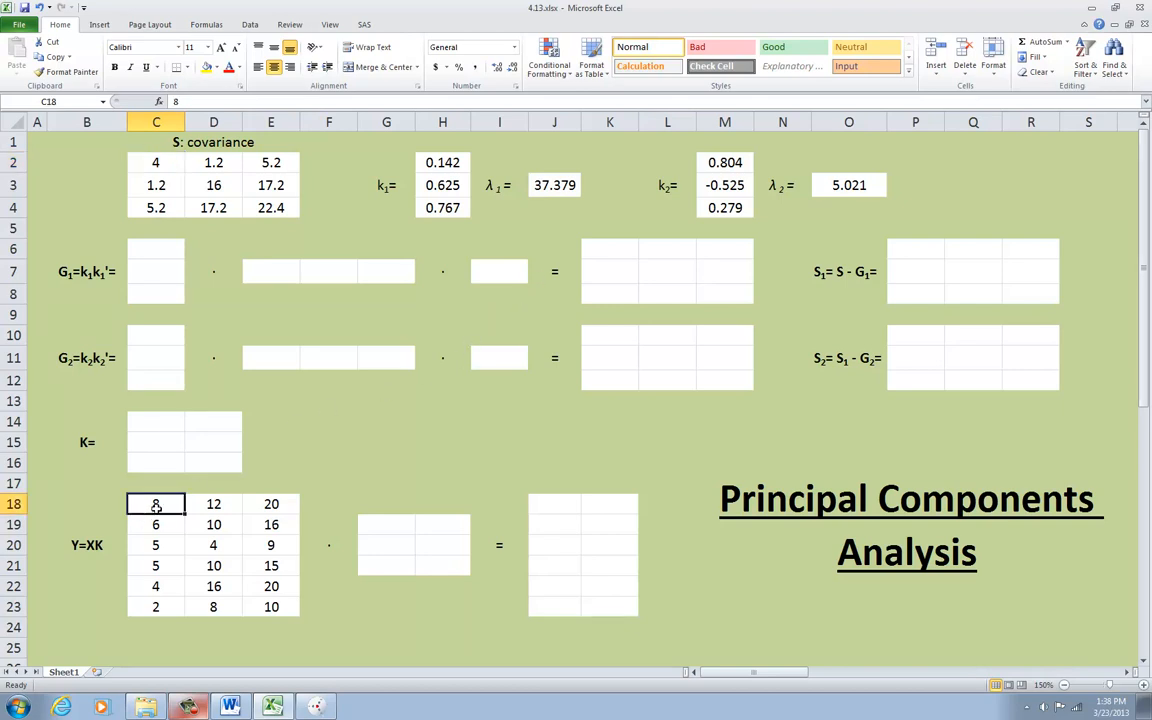
drag(156, 504, 272, 608)
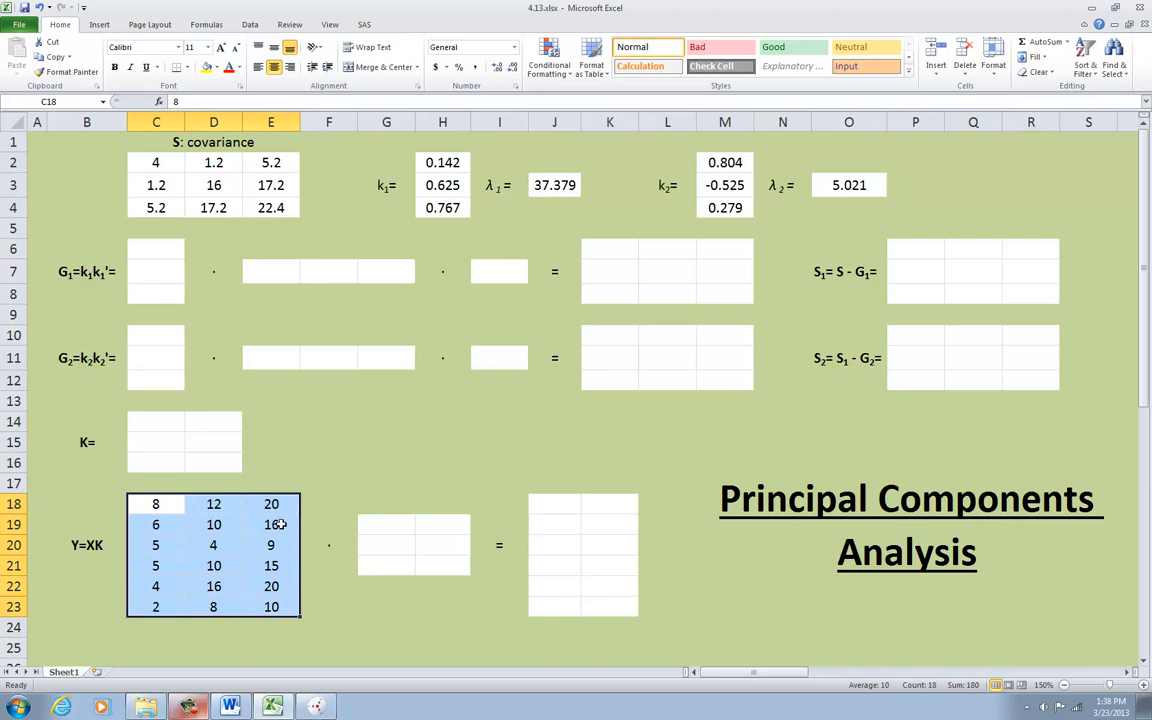
mouse_move(304, 458)
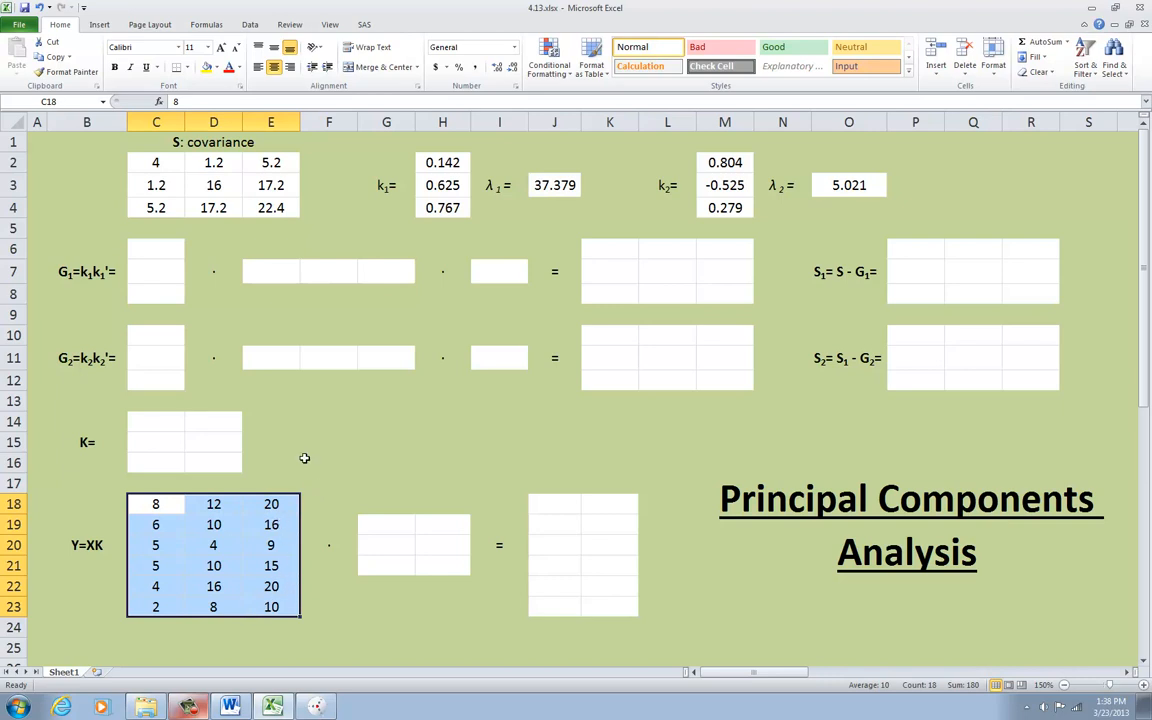
click(328, 460)
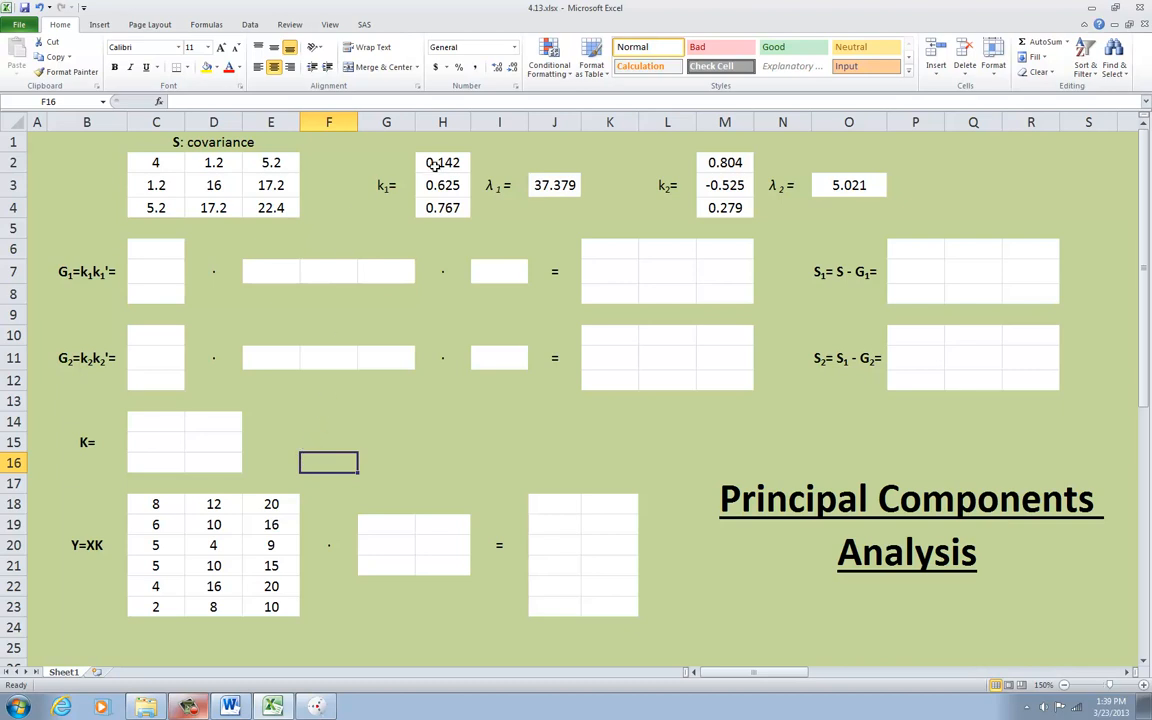
click(554, 184)
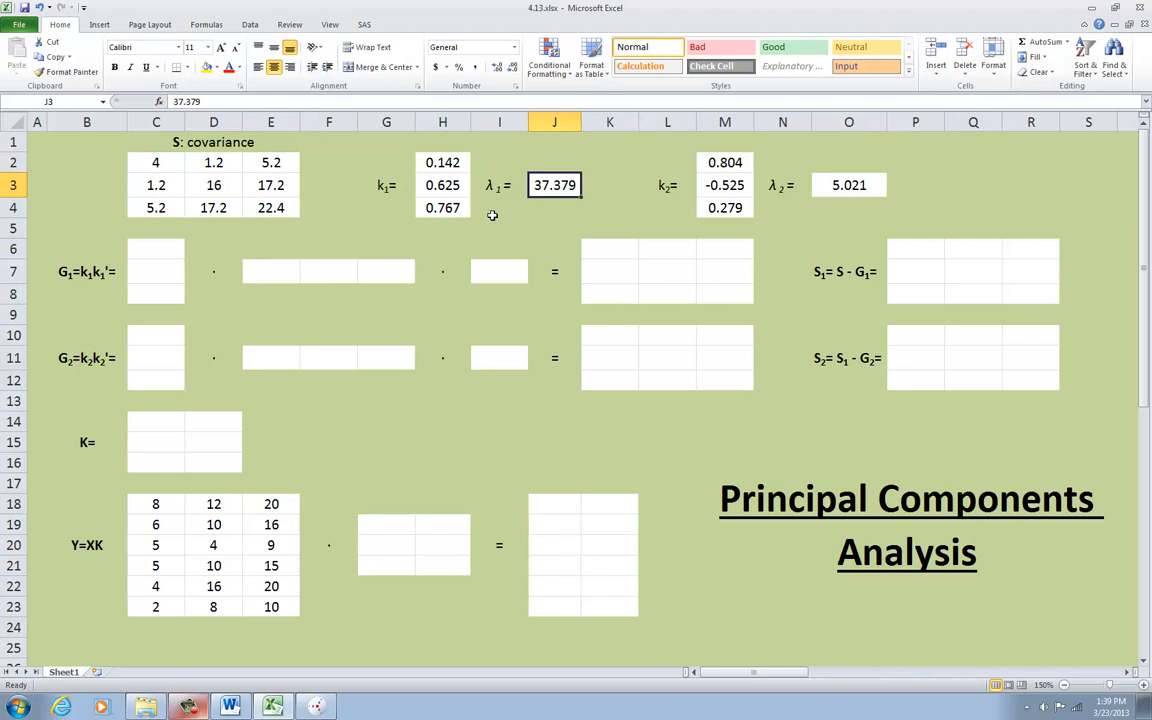
click(848, 184)
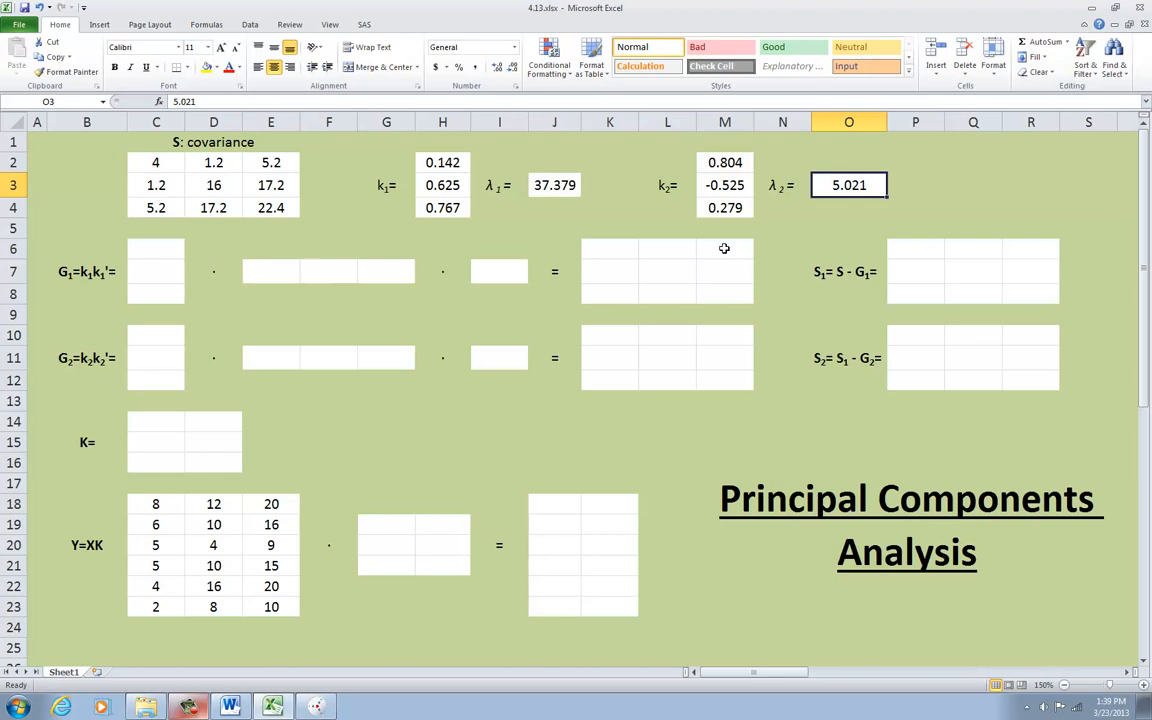
mouse_move(680, 236)
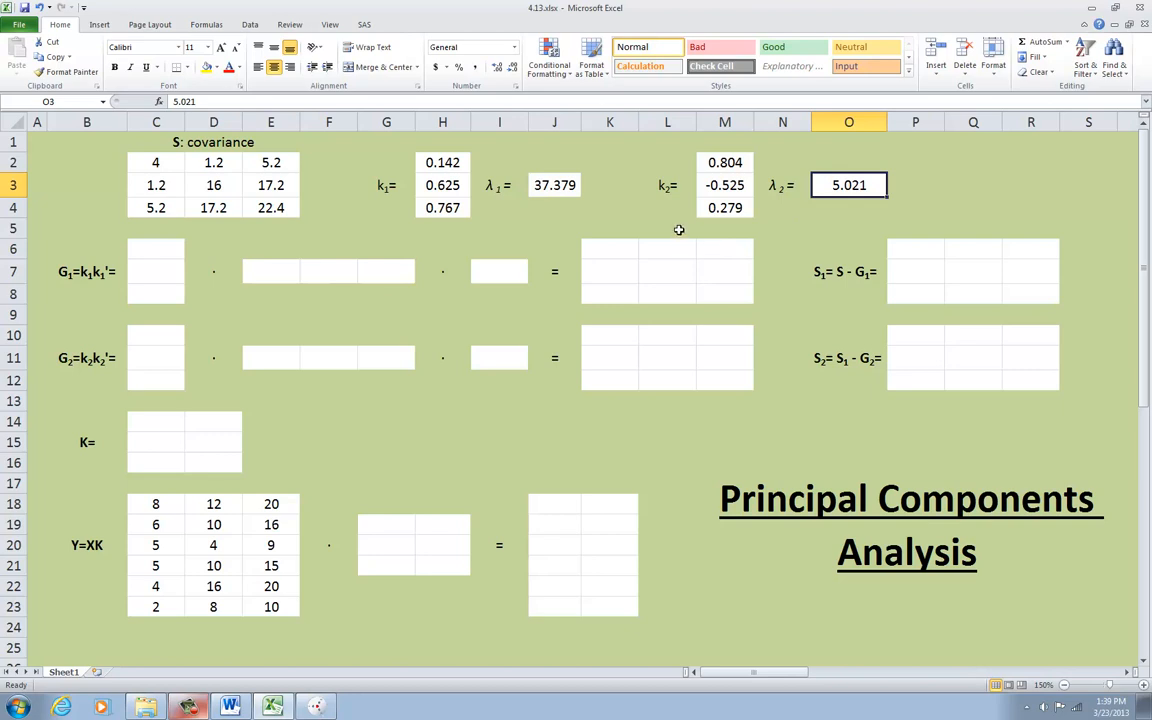
click(442, 162)
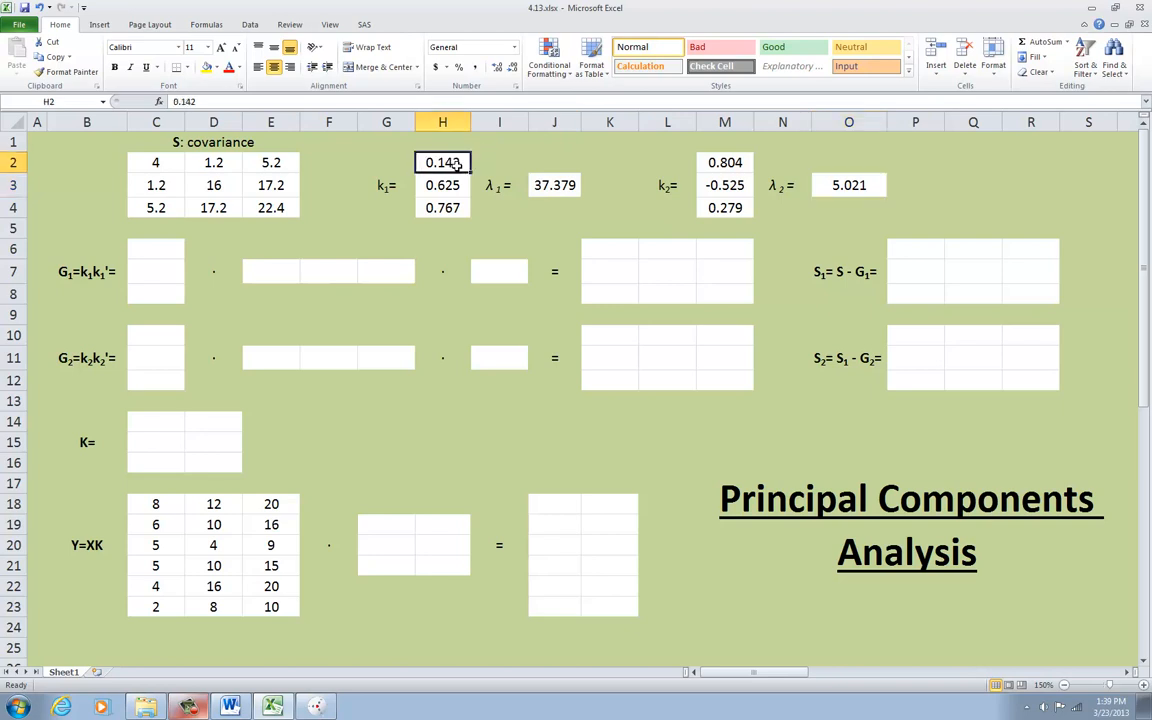
drag(442, 162, 442, 206)
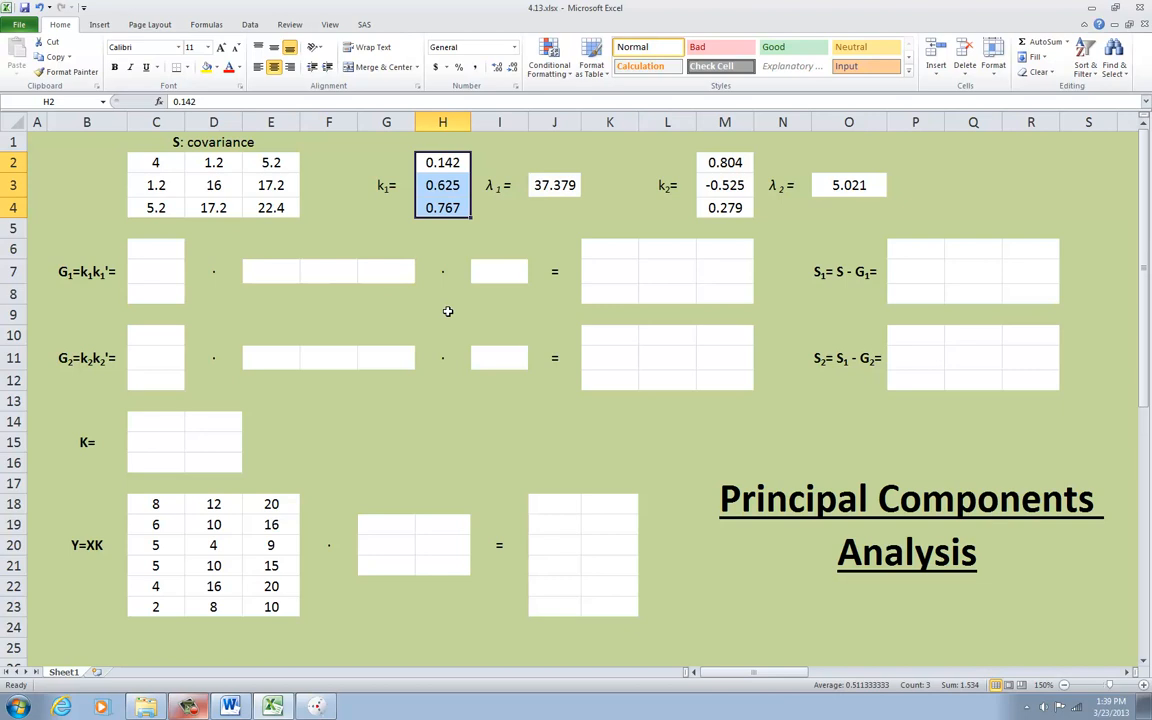
mouse_move(448, 304)
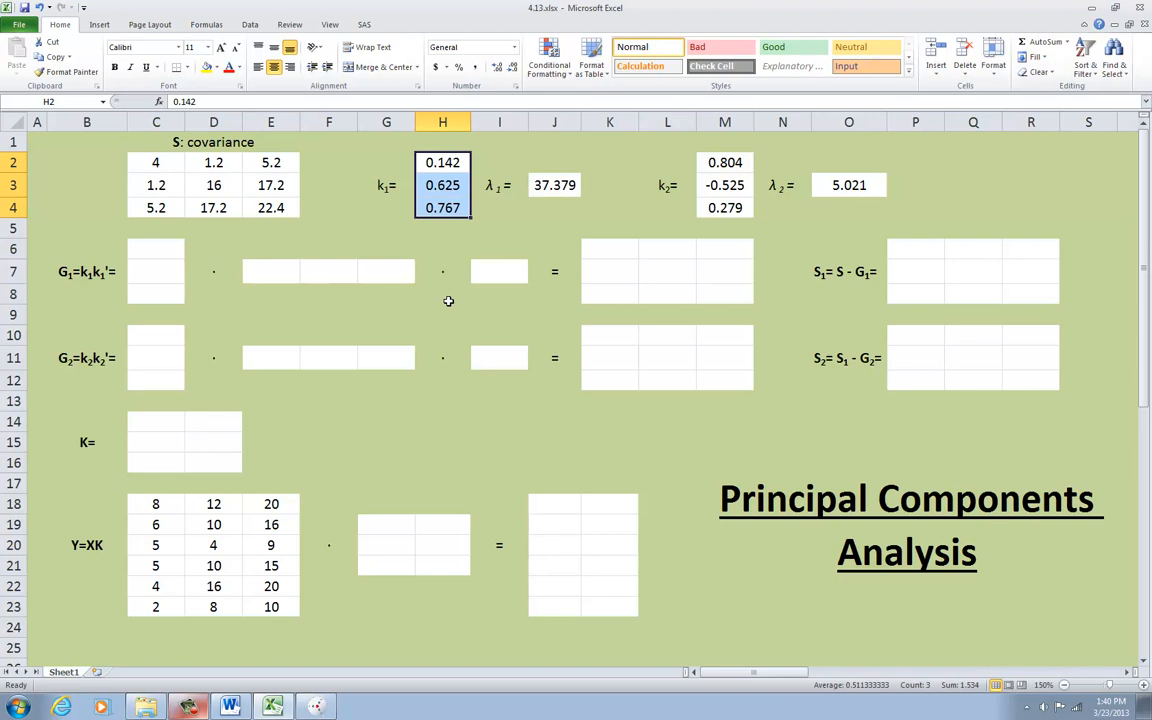
mouse_move(416, 300)
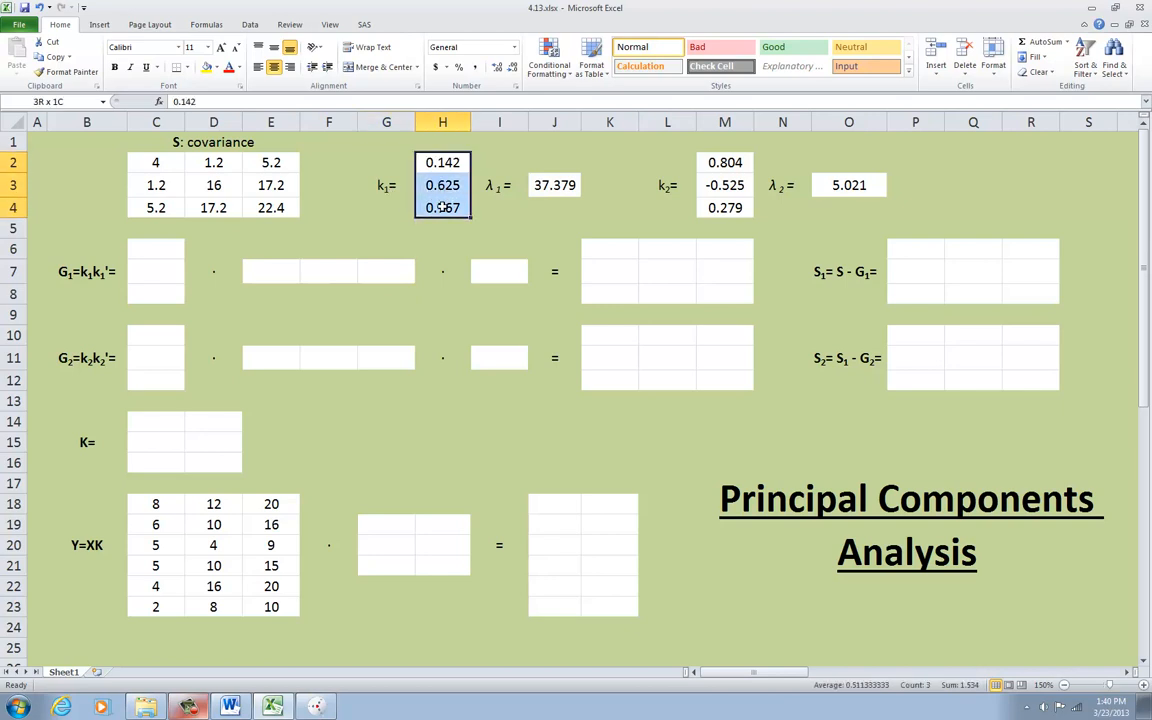
click(442, 208)
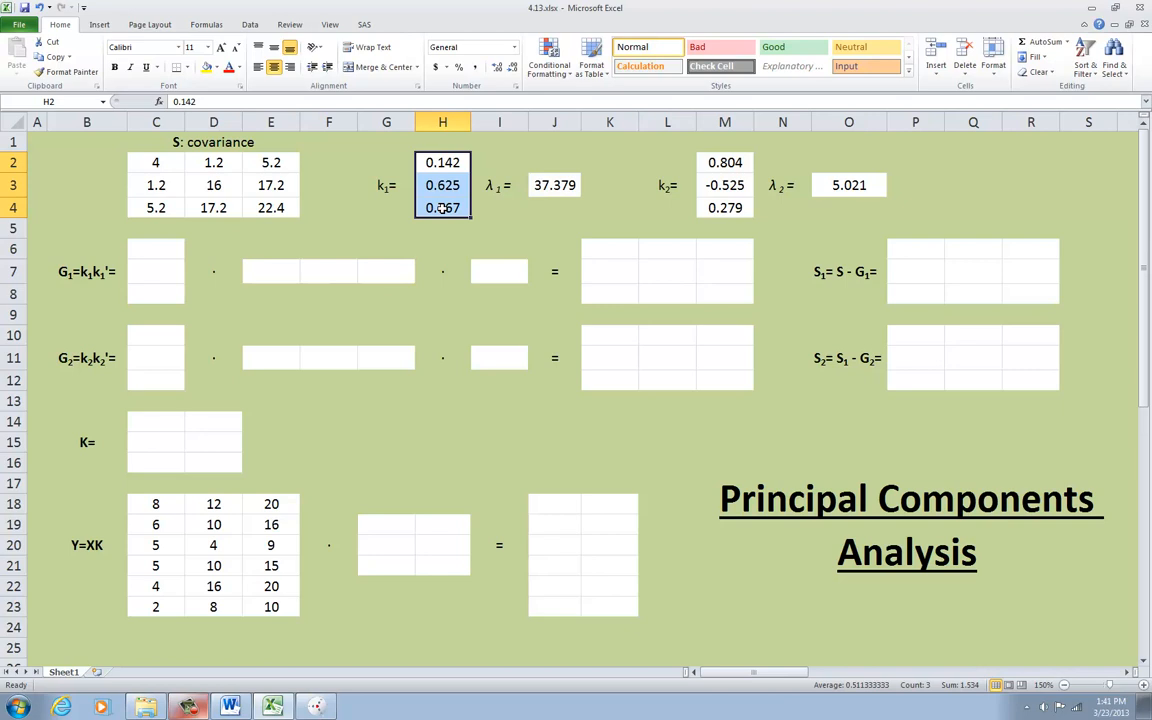
click(386, 184)
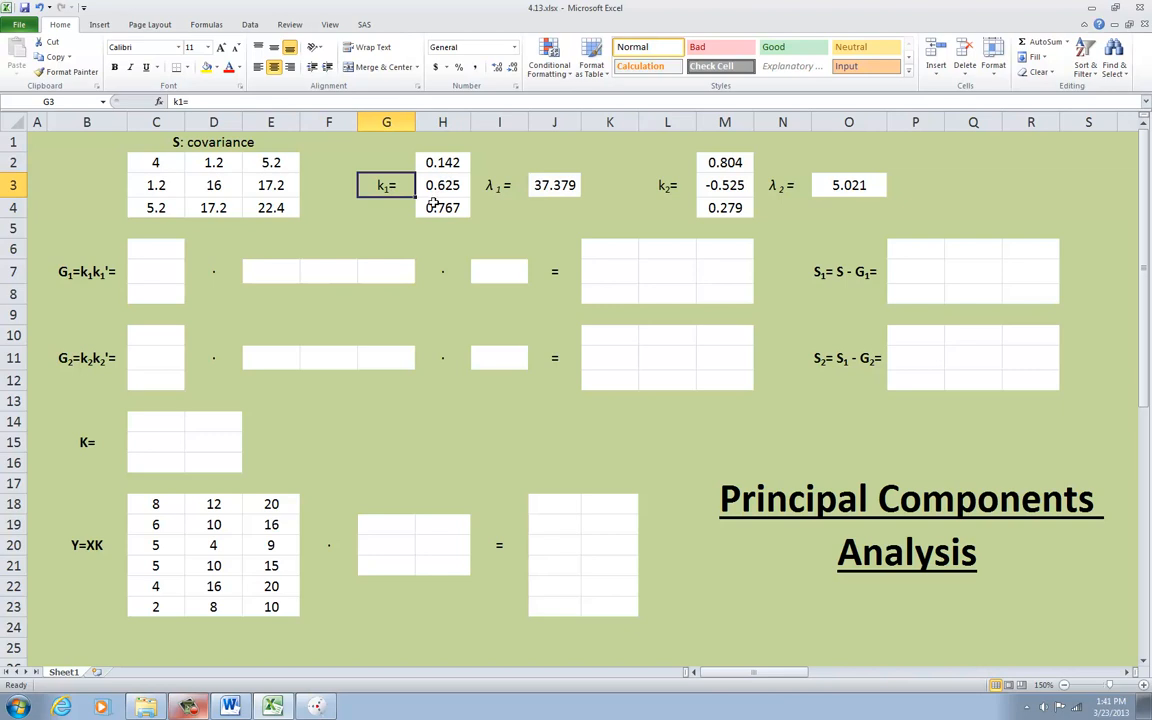
Copy eigenvector k1 into C6:C8 and paste it transposed as a row into E7:G7
click(328, 228)
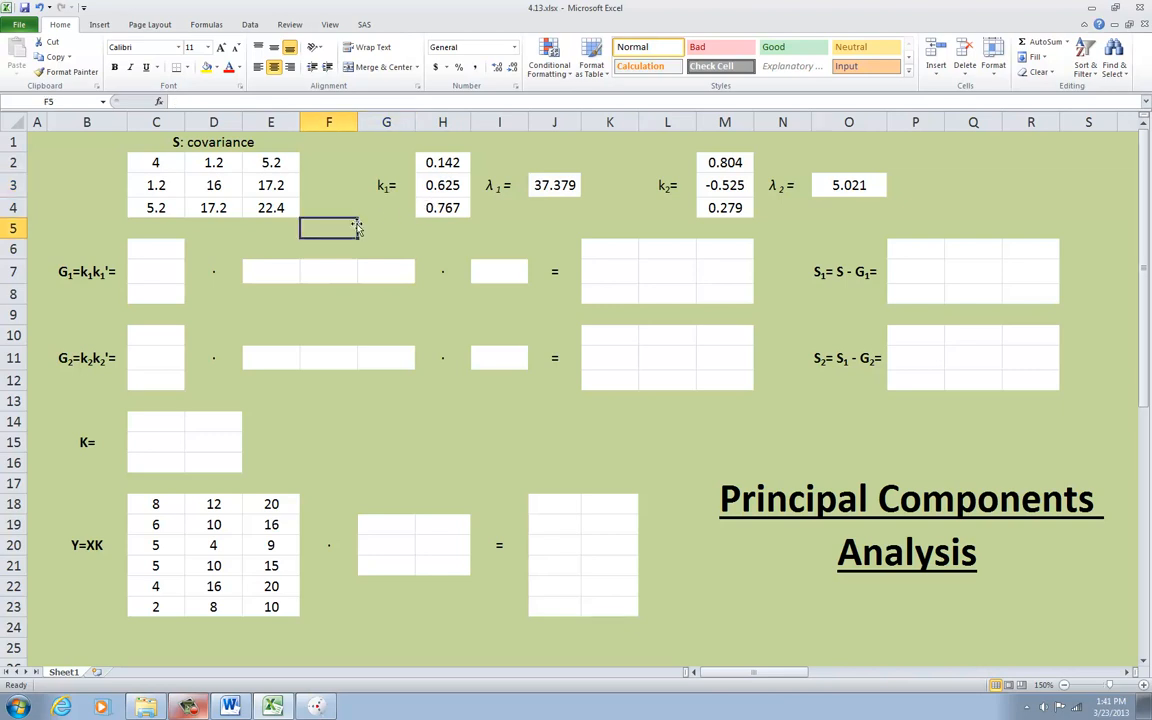
click(86, 272)
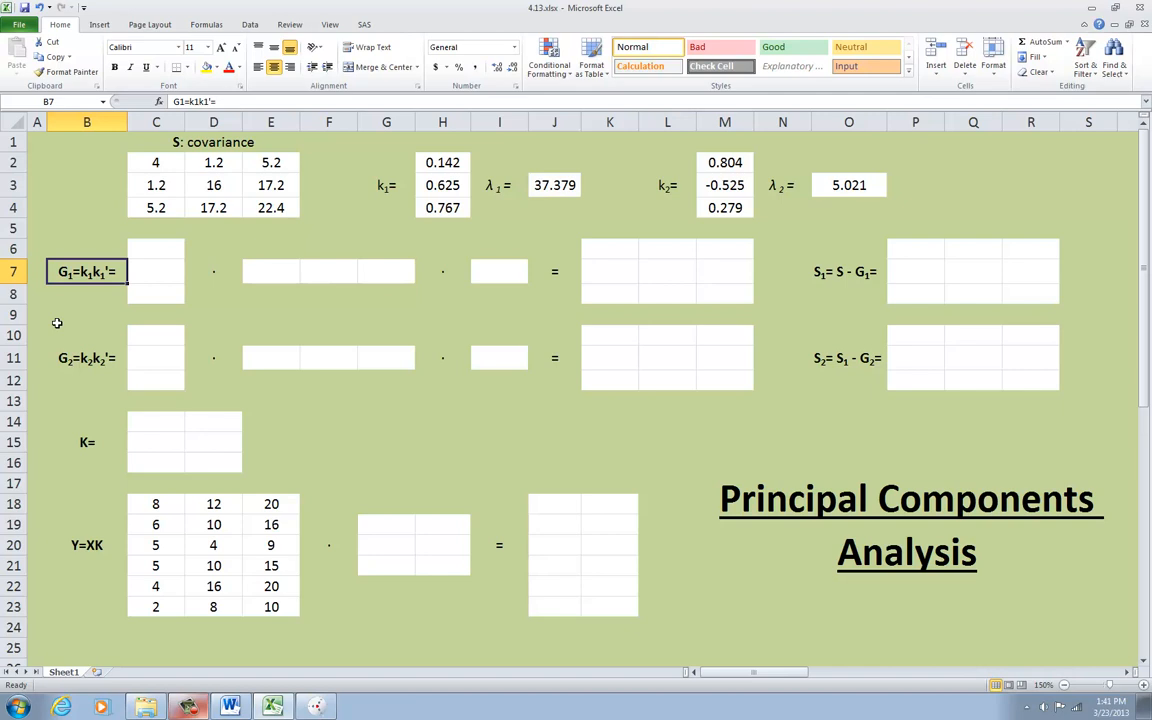
drag(442, 162, 442, 184)
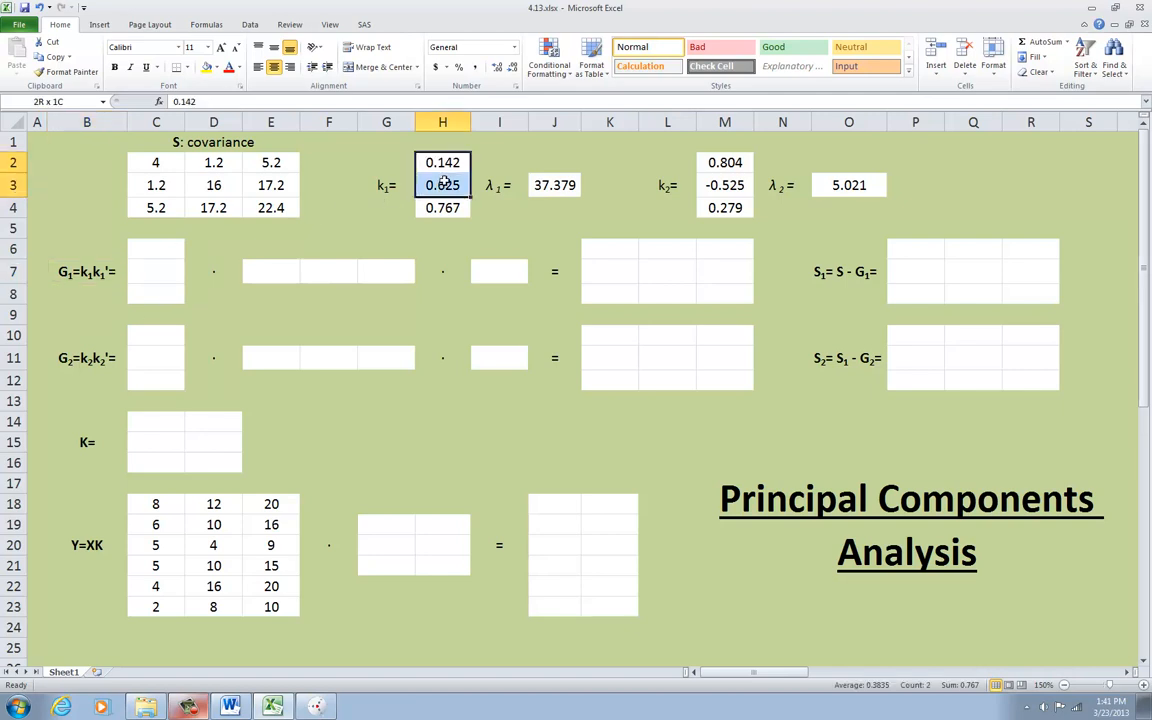
click(156, 272)
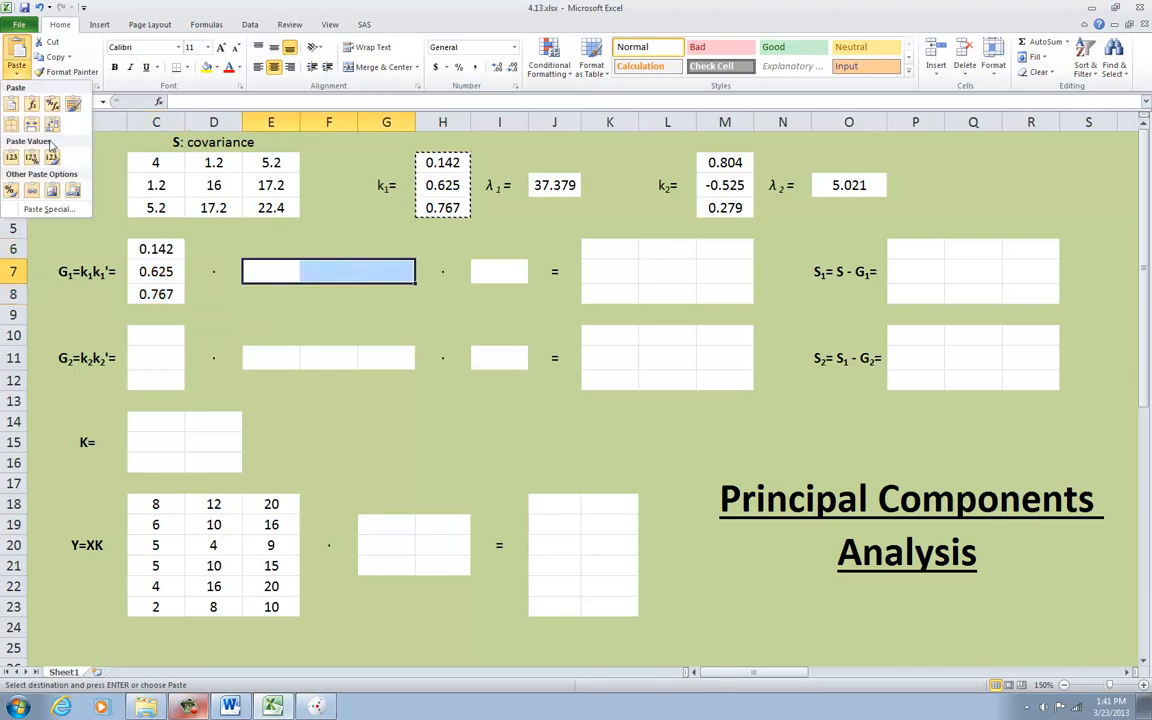
click(48, 208)
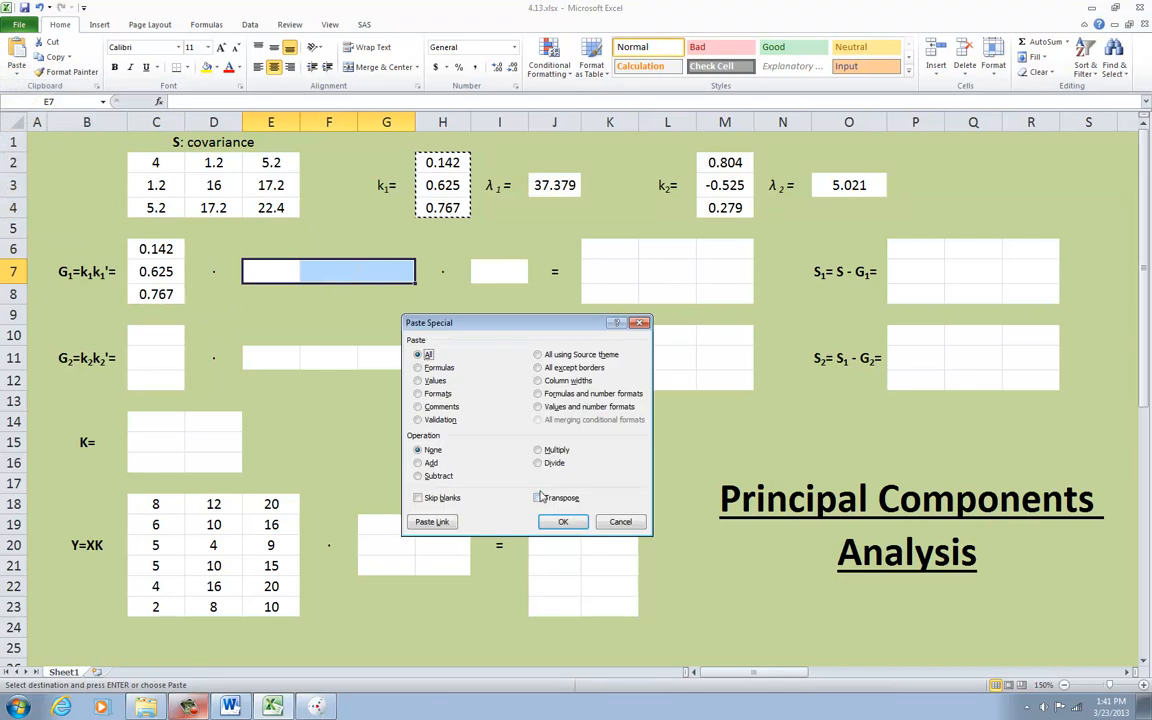
click(564, 520)
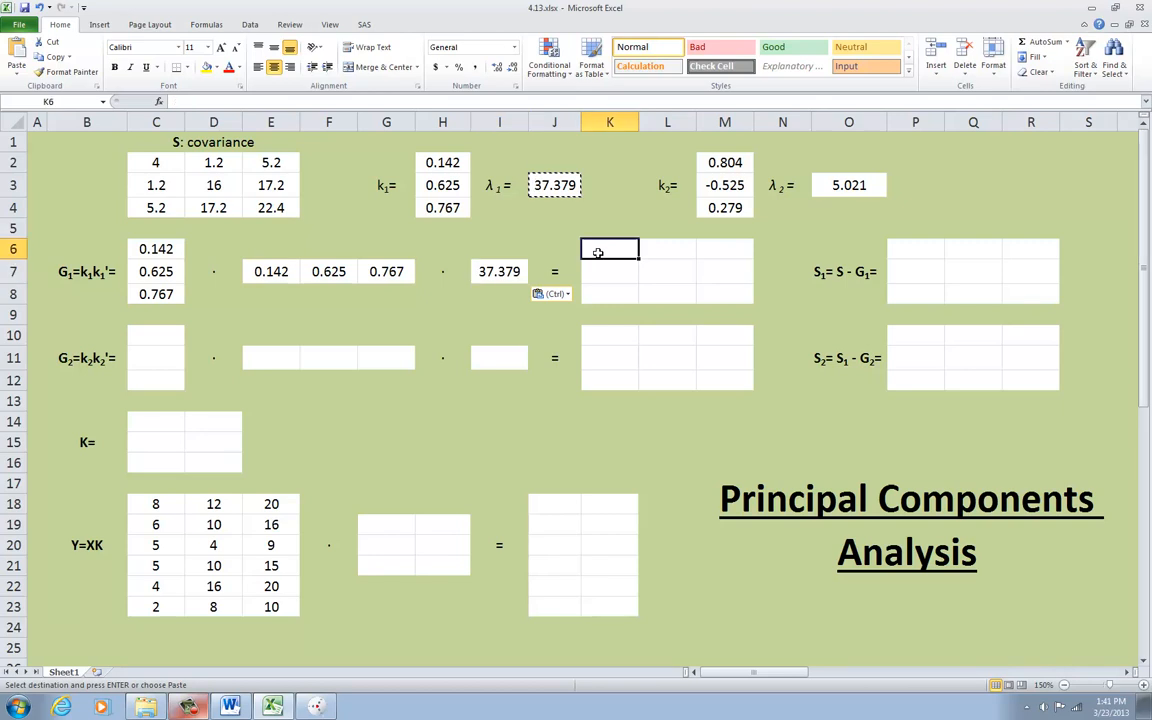
Compute G1 = MMULT(C6:C8,E7:G7)*I7 as an array in K6:M8, diagonal 0.754, 14.601, 21.990
text(=mmu)
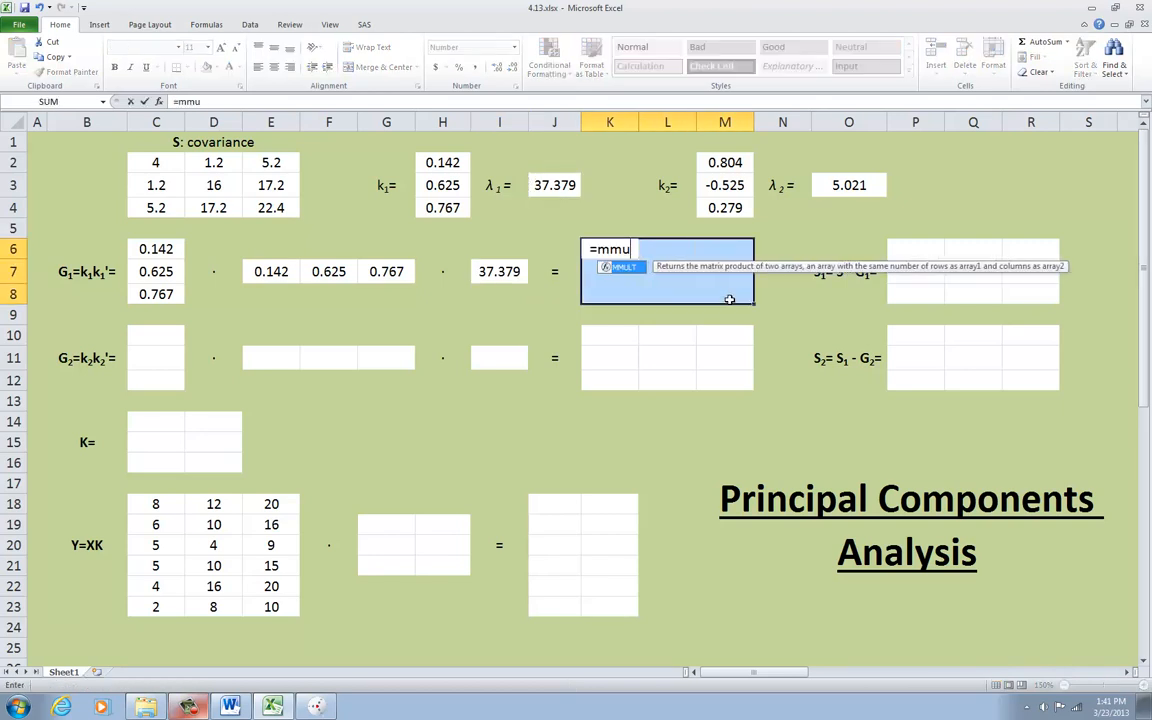
click(156, 248)
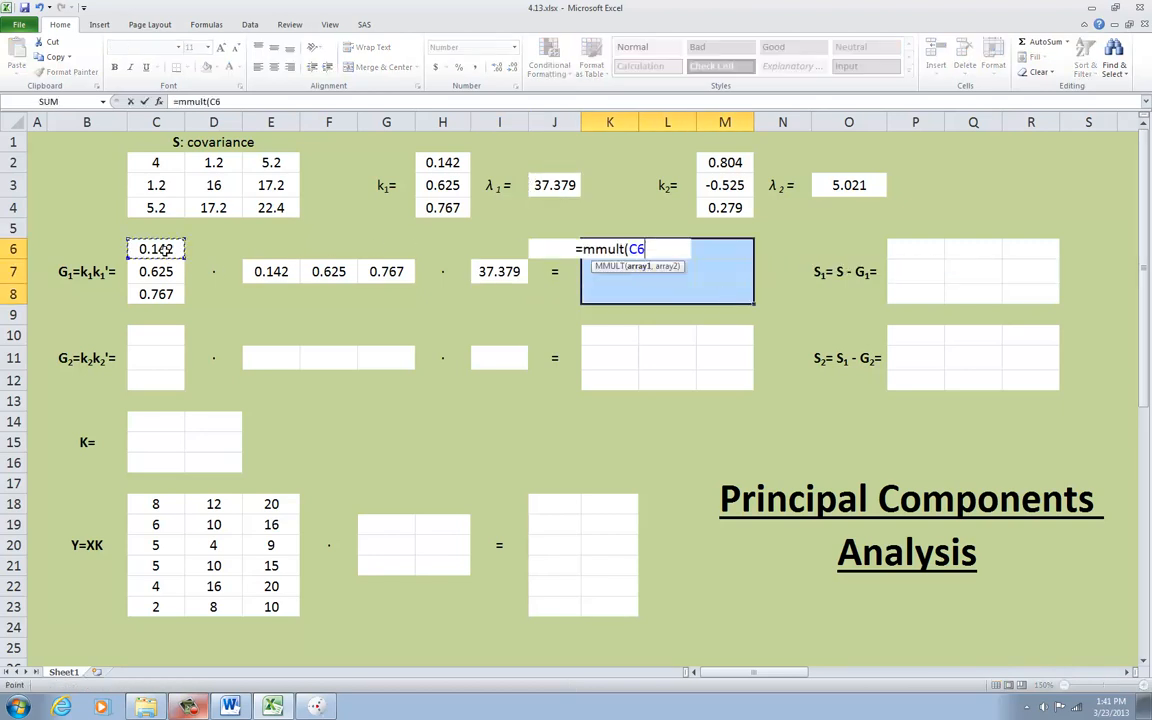
drag(270, 272, 386, 272)
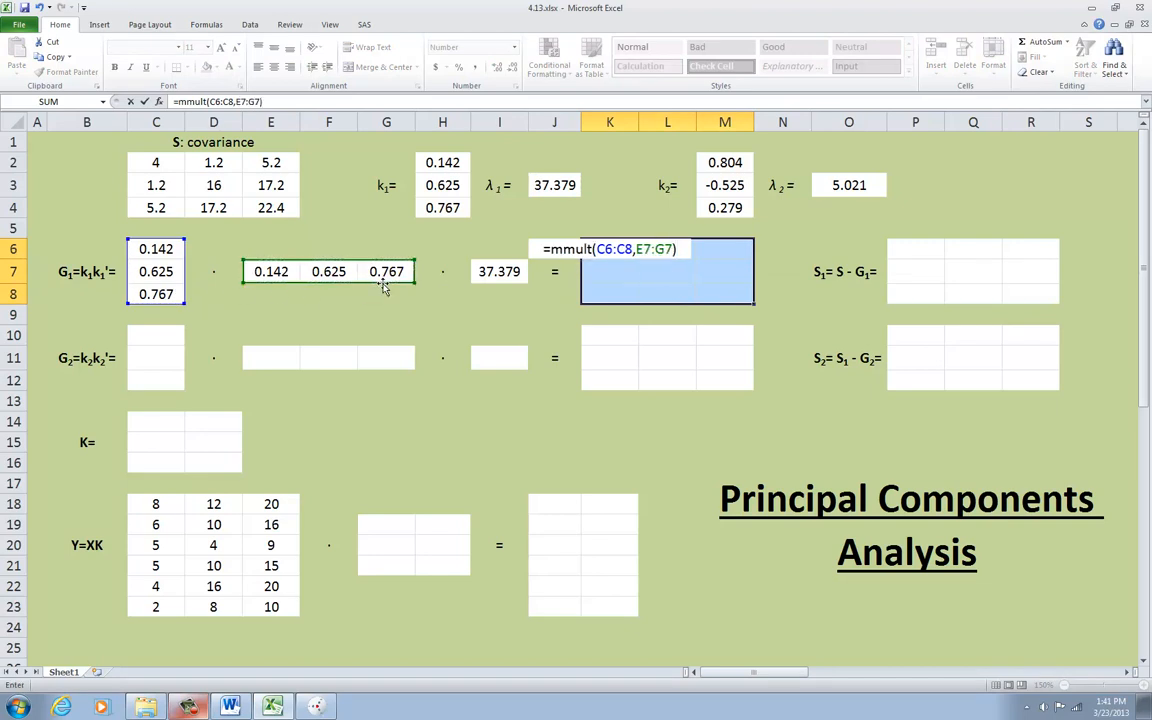
click(500, 272)
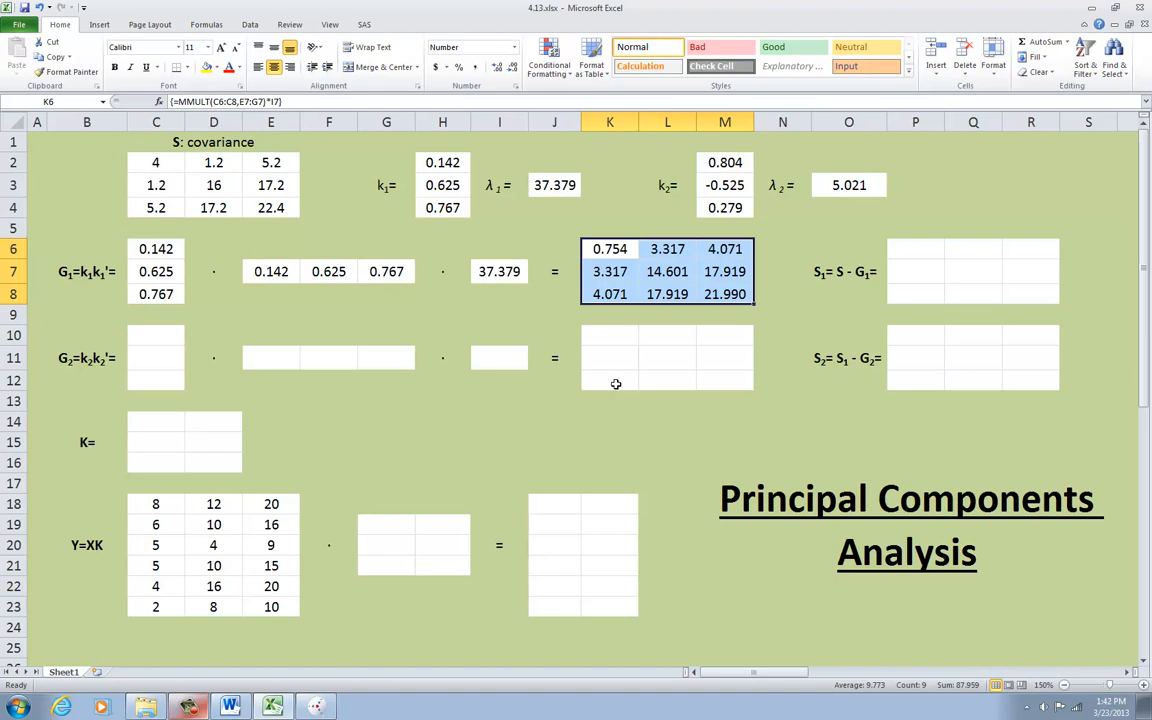
mouse_move(676, 374)
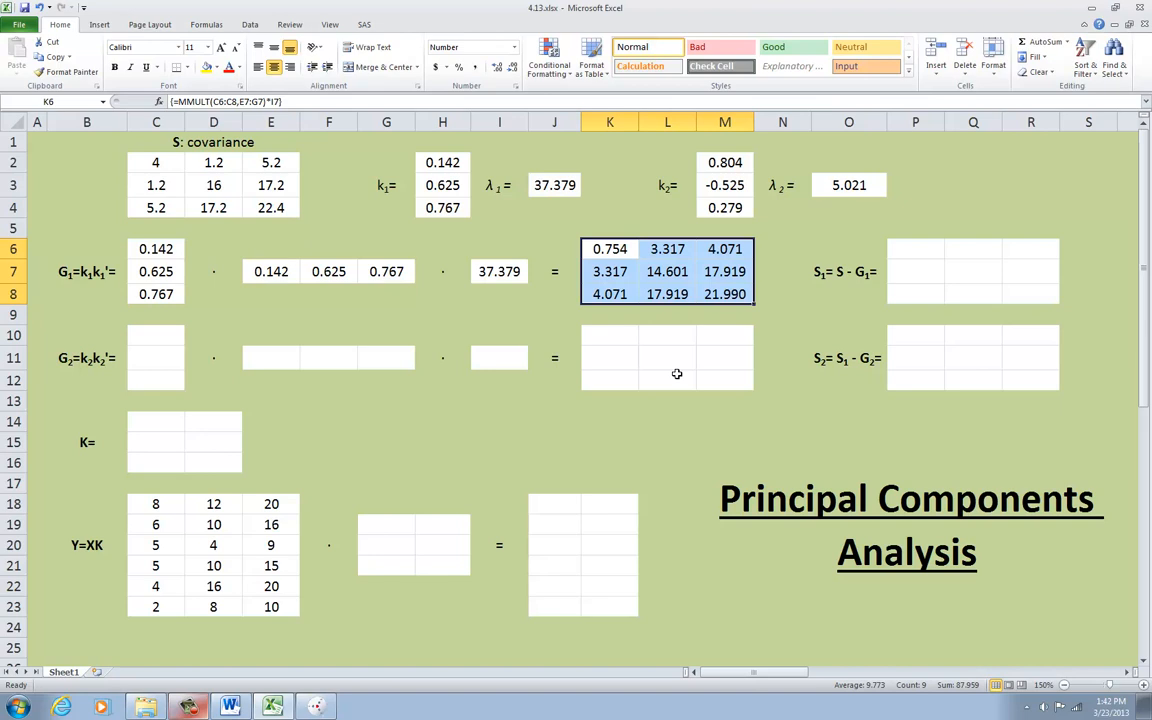
mouse_move(614, 284)
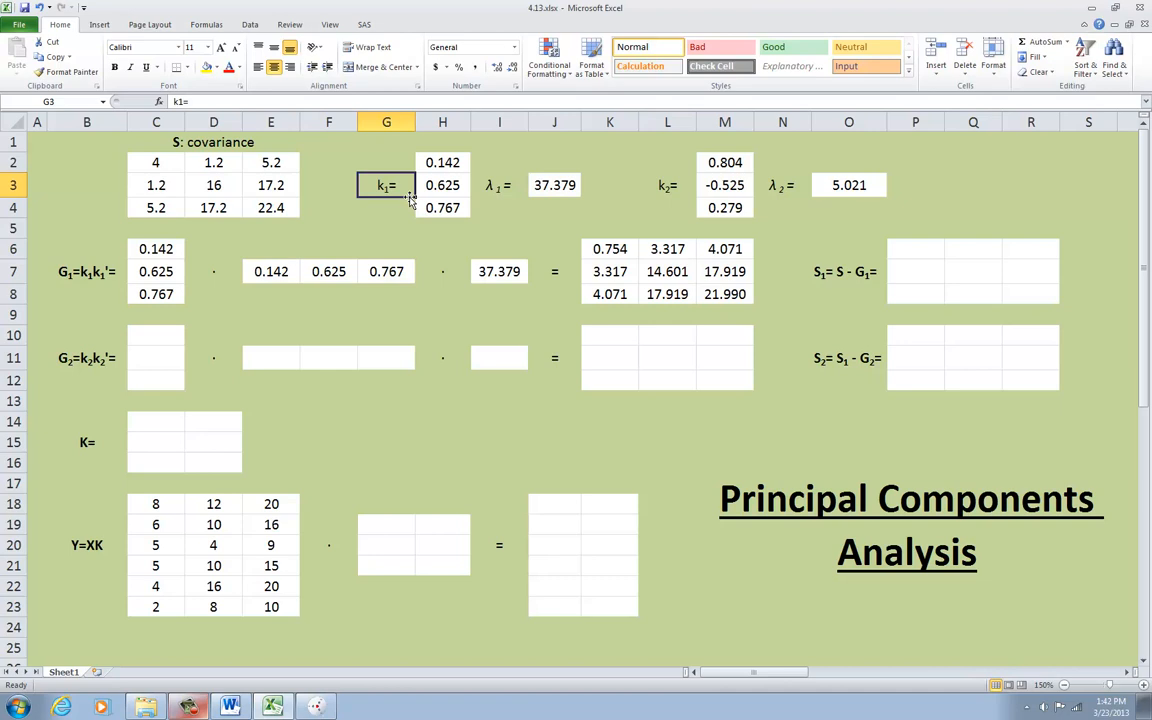
mouse_move(408, 200)
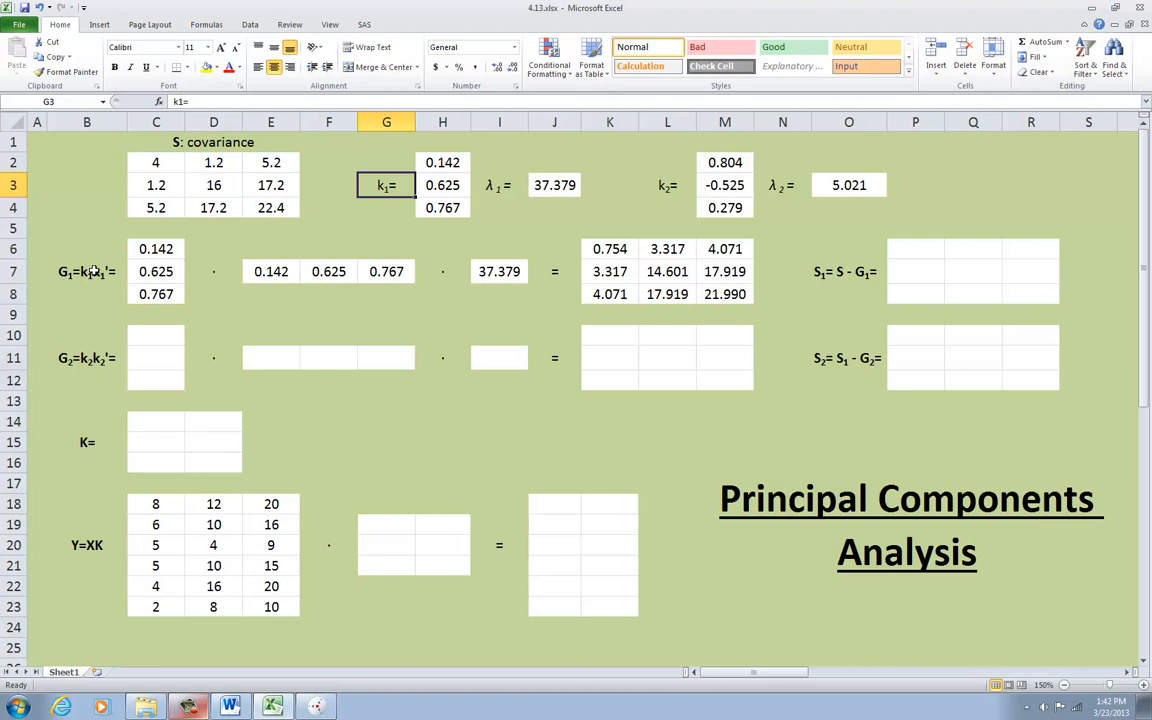
mouse_move(442, 264)
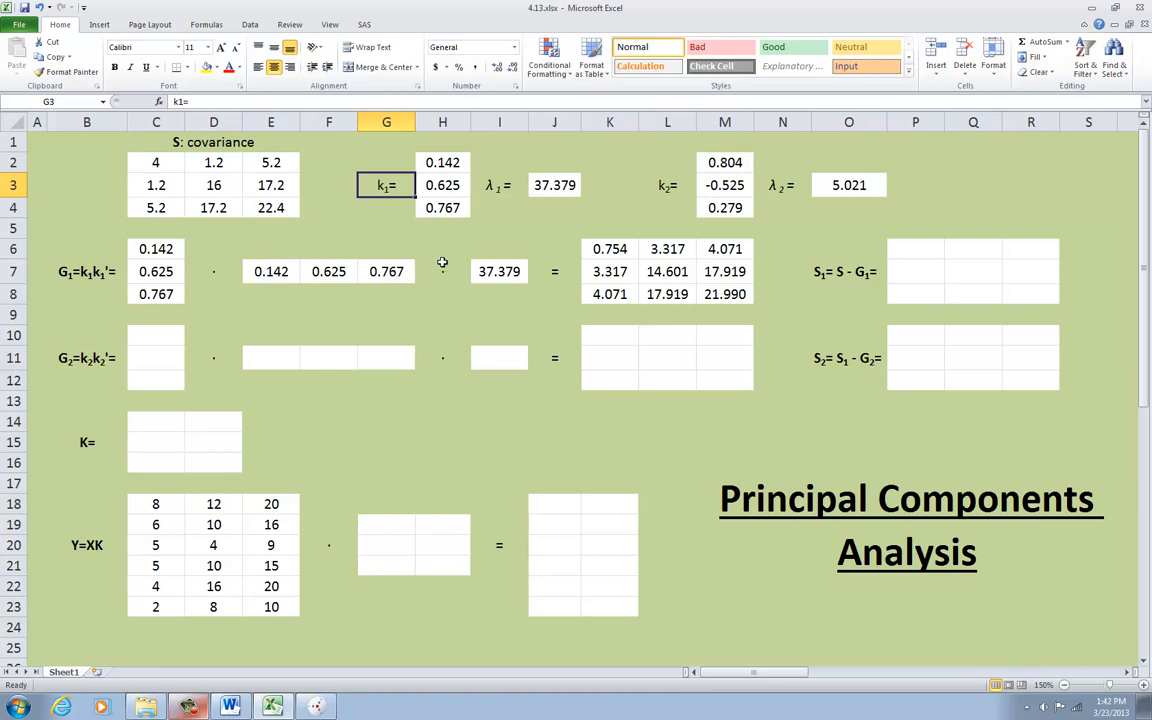
click(848, 272)
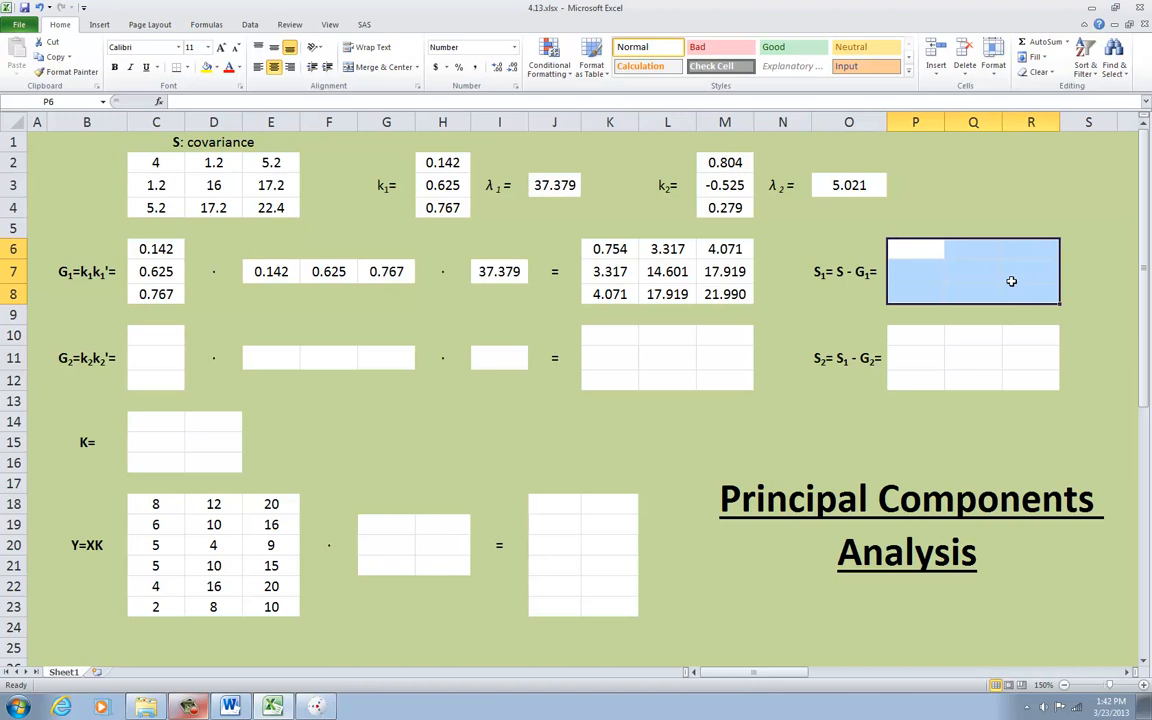
Compute residual S1 = C2:E4 − K6:M8 in P6:R8, then look at λ2 = 5.021
text(=)
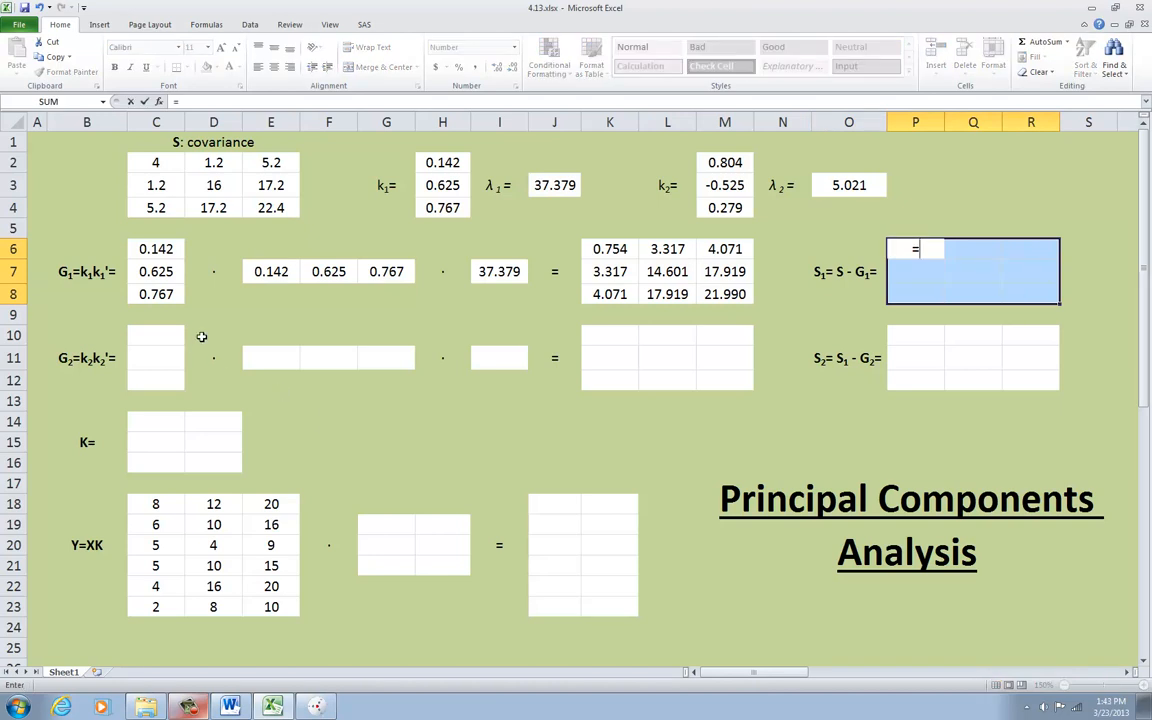
drag(156, 162, 272, 206)
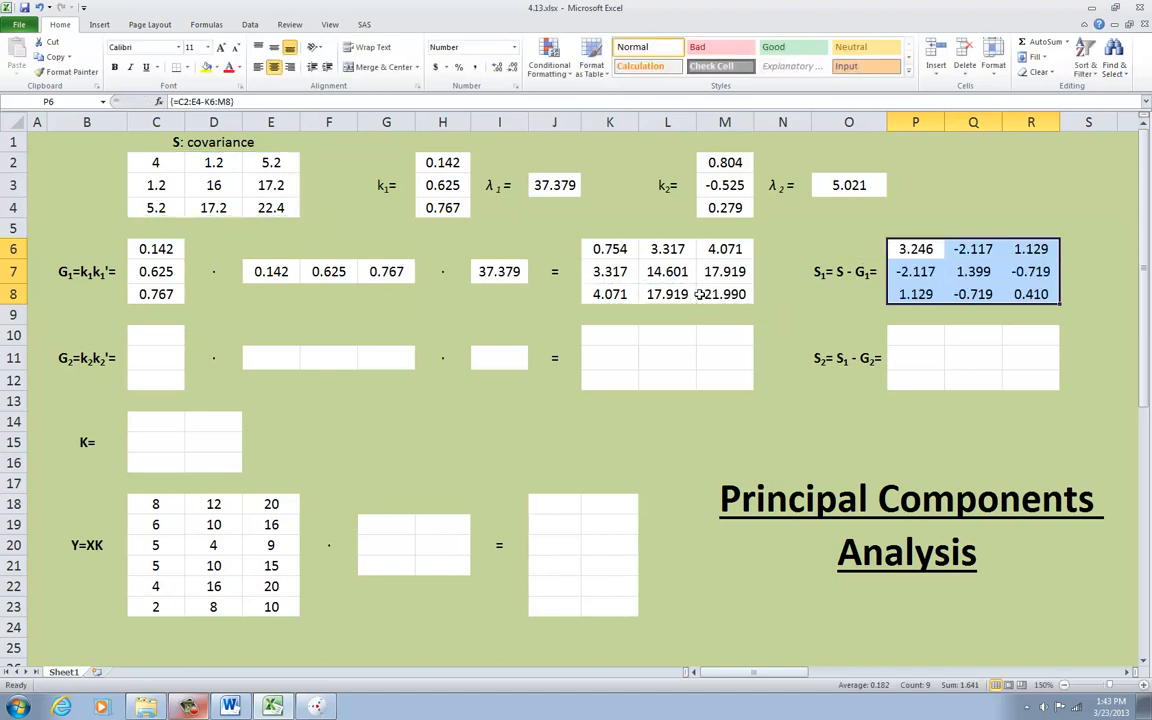
mouse_move(768, 290)
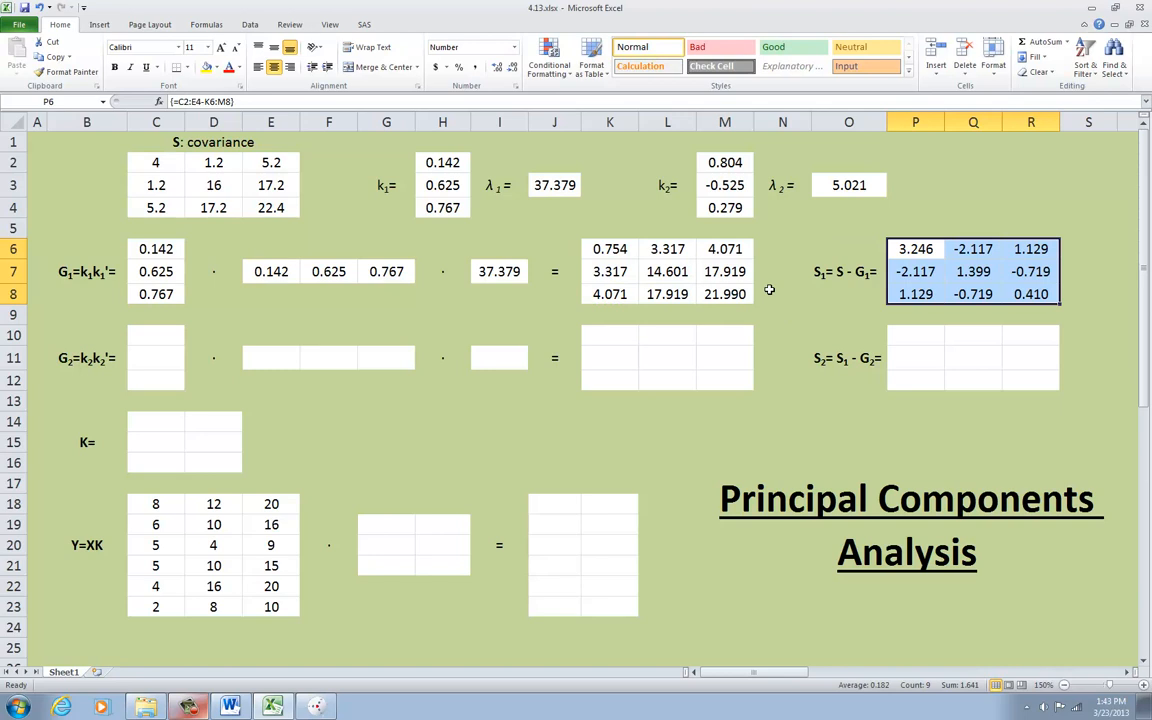
mouse_move(644, 316)
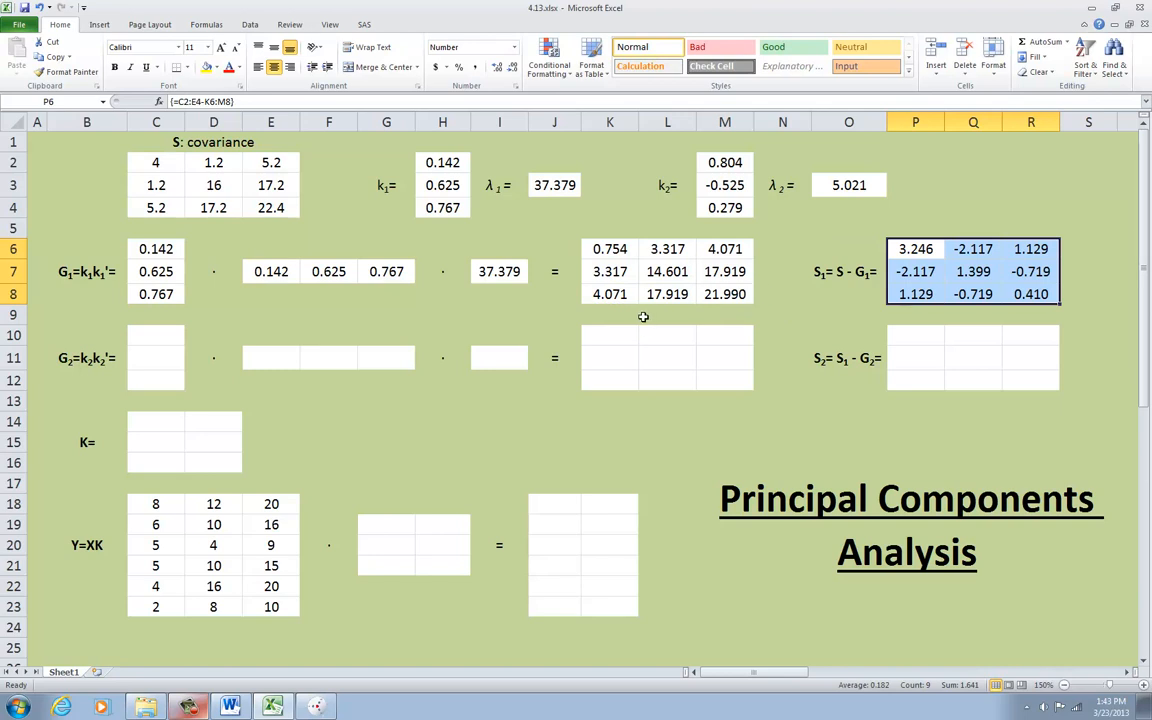
click(554, 314)
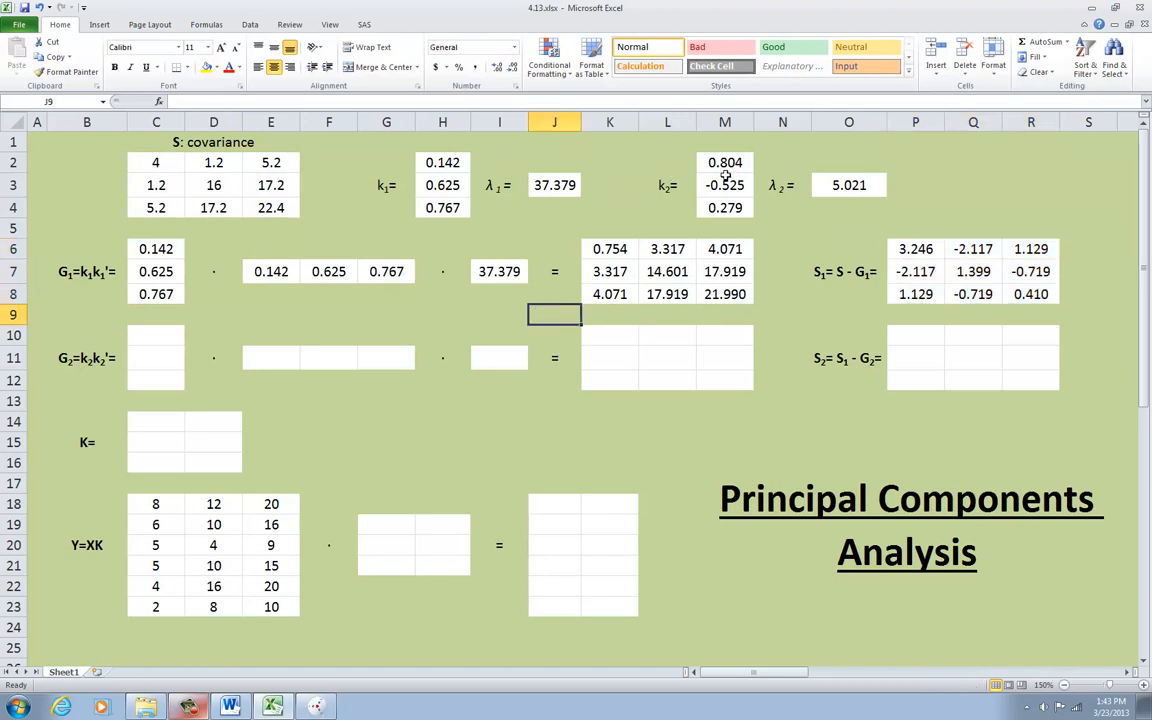
click(848, 184)
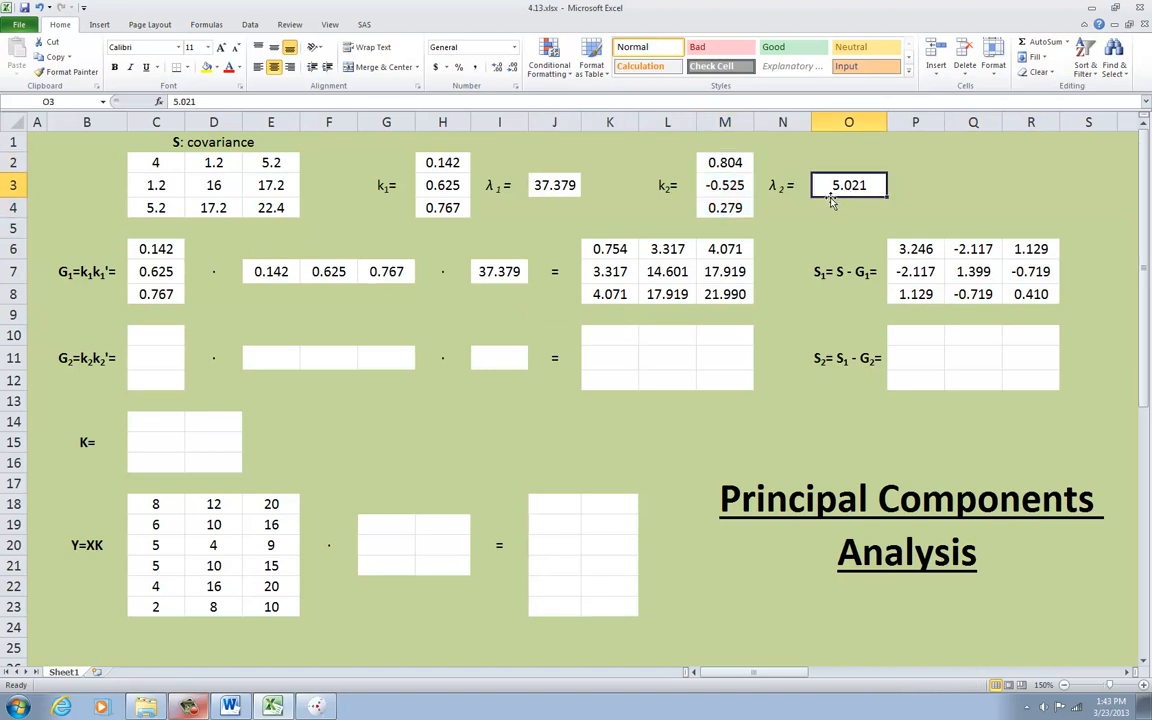
mouse_move(824, 200)
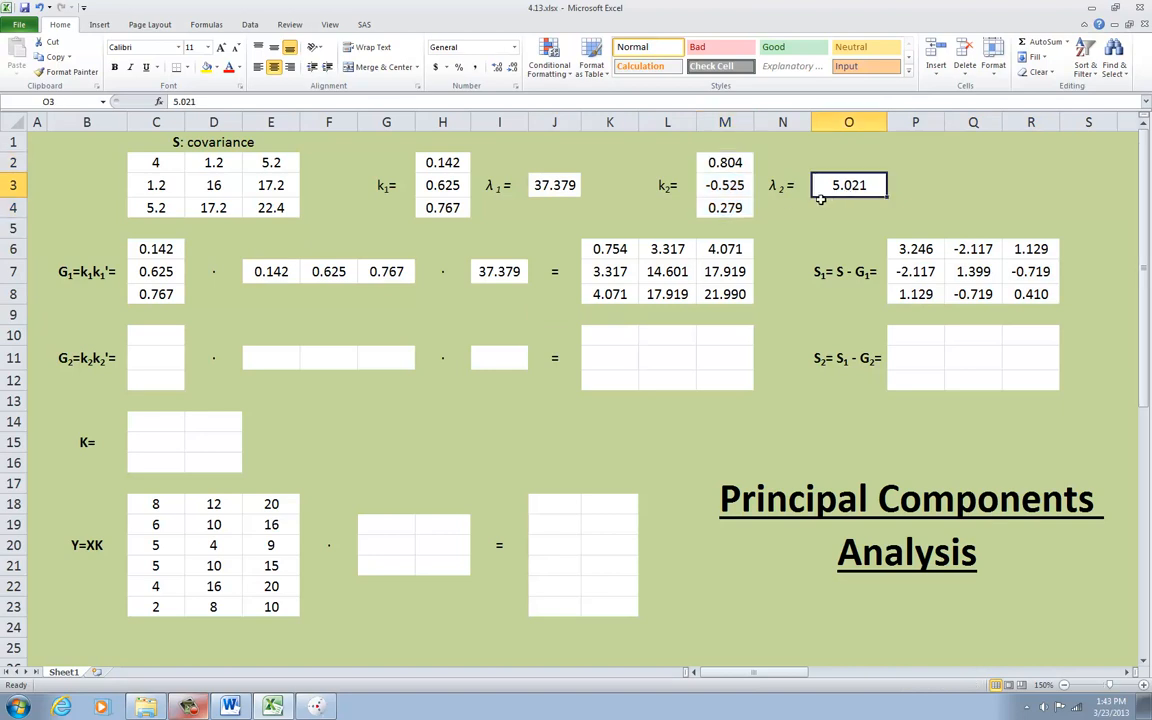
mouse_move(804, 200)
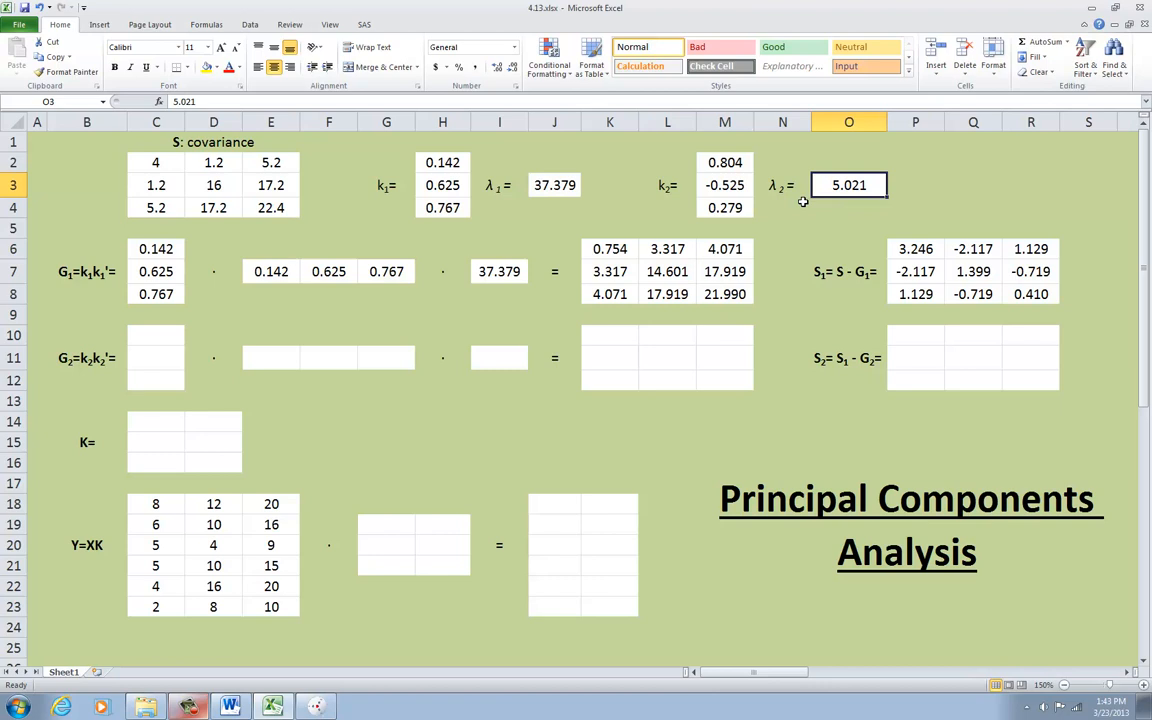
mouse_move(784, 200)
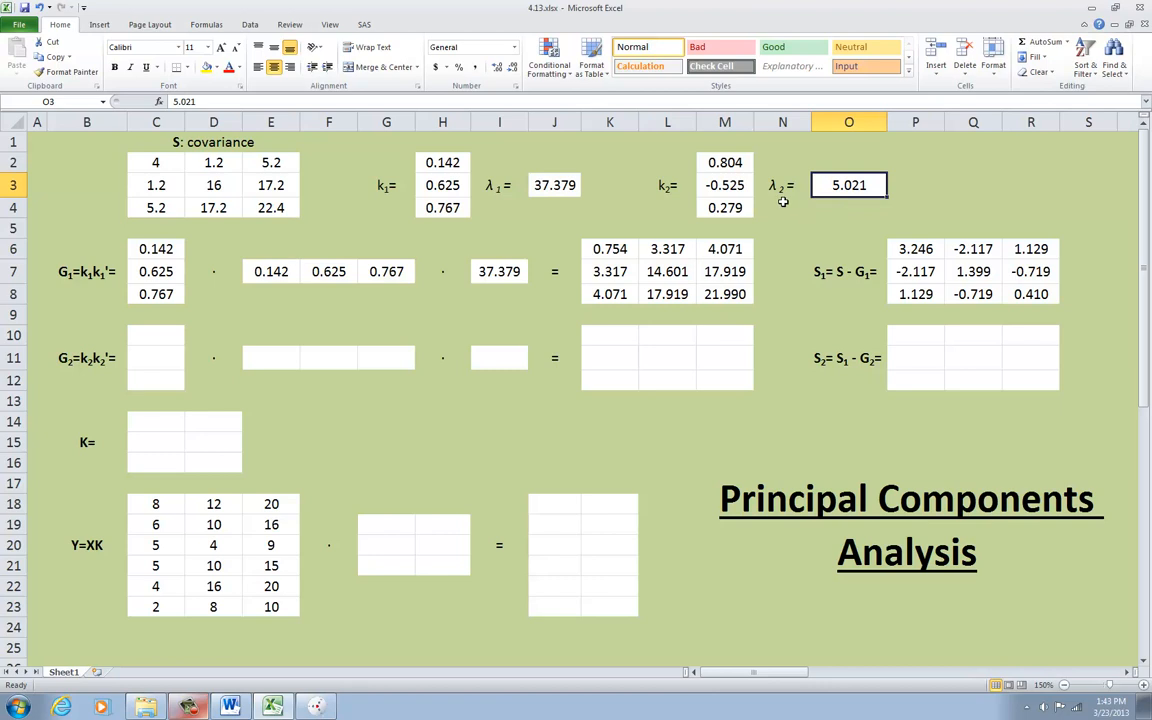
mouse_move(900, 230)
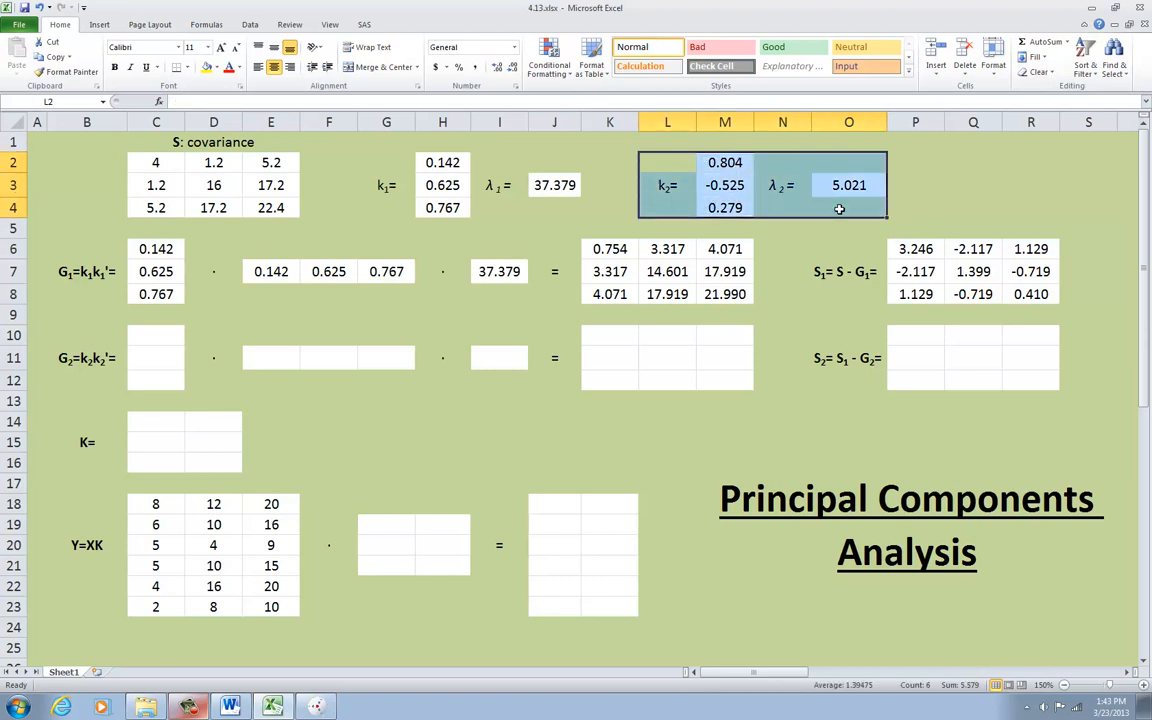
mouse_move(816, 210)
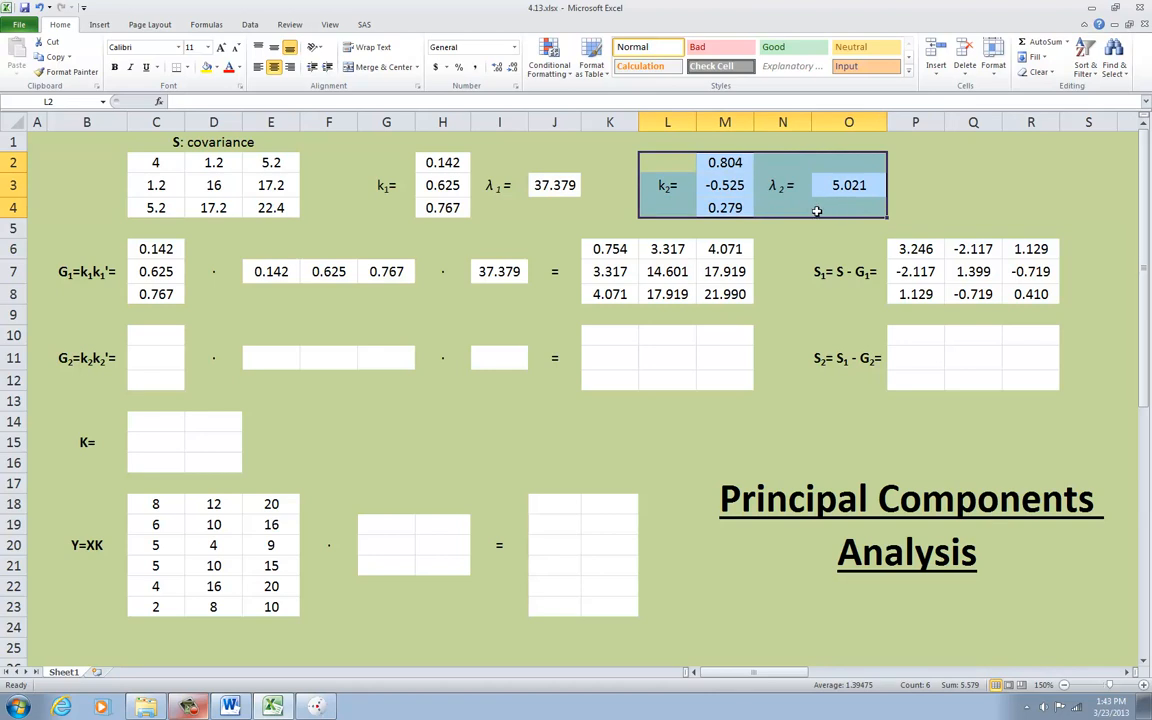
mouse_move(482, 182)
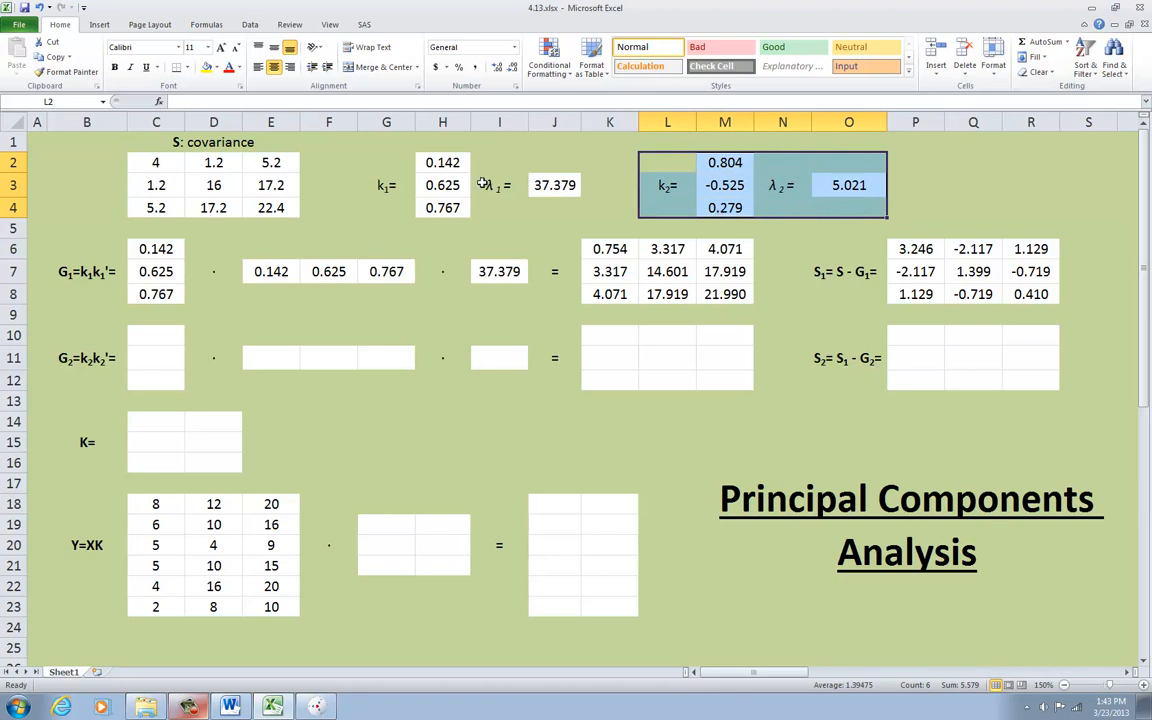
click(724, 162)
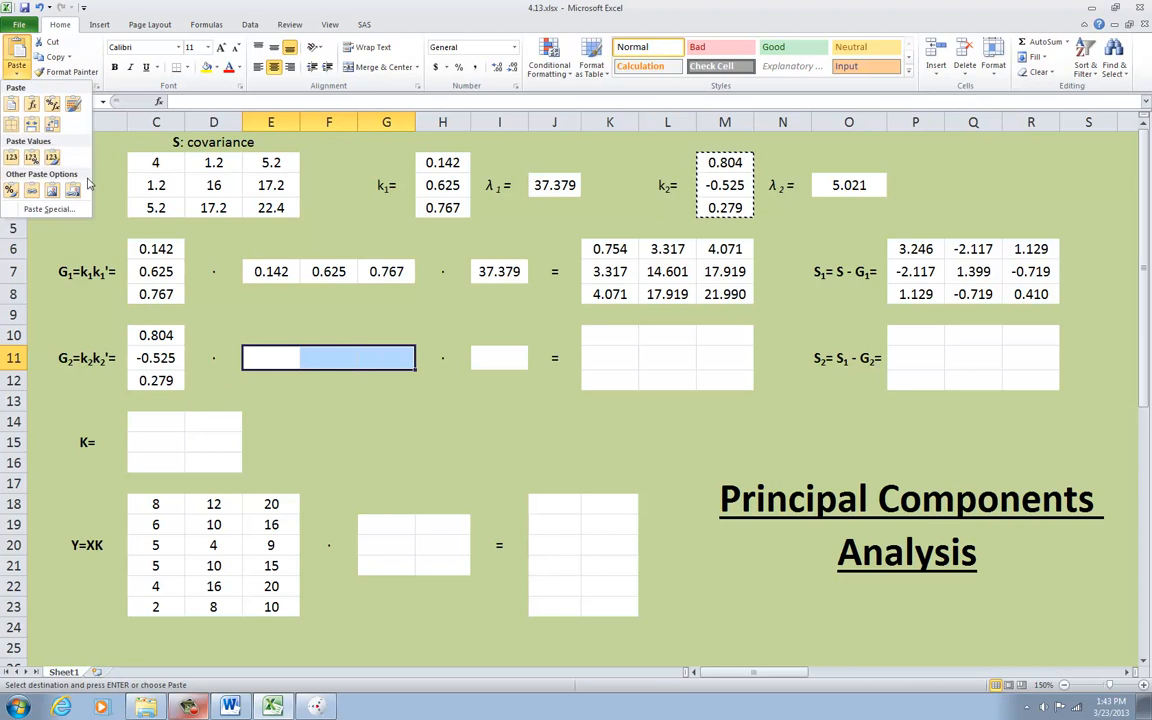
Paste k2 transposed into E11:G11 (0.804, −0.525, 0.279) and begin the G2 formula
click(48, 210)
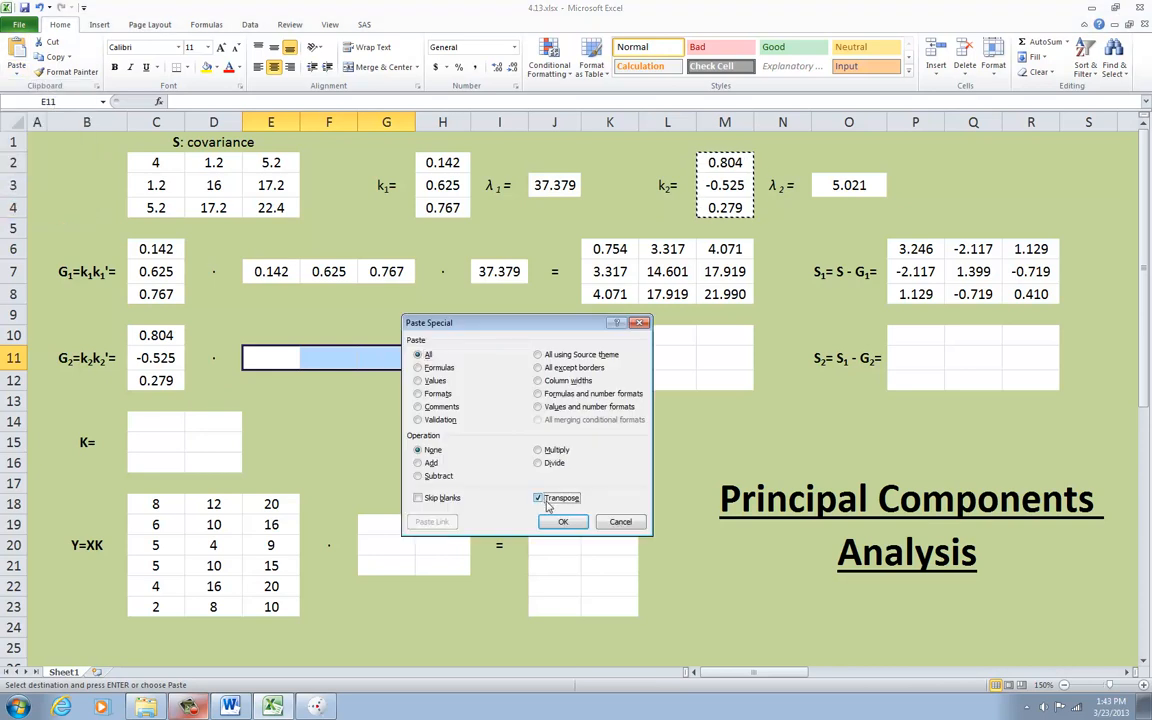
click(562, 520)
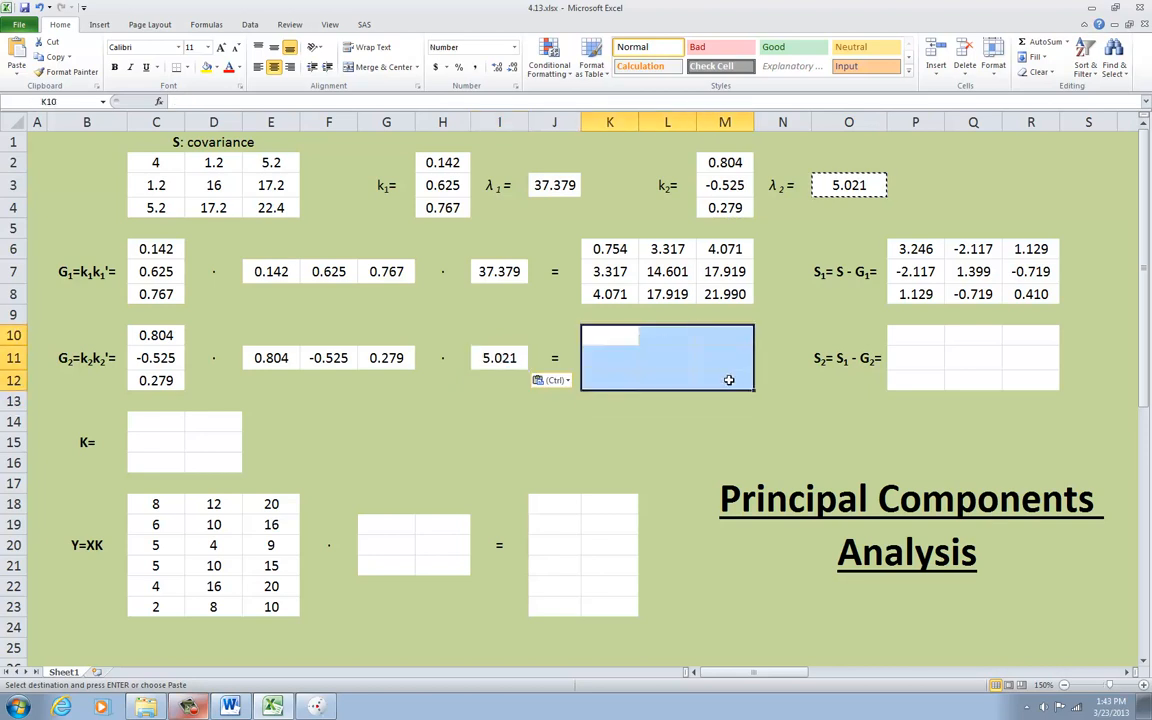
text(=)
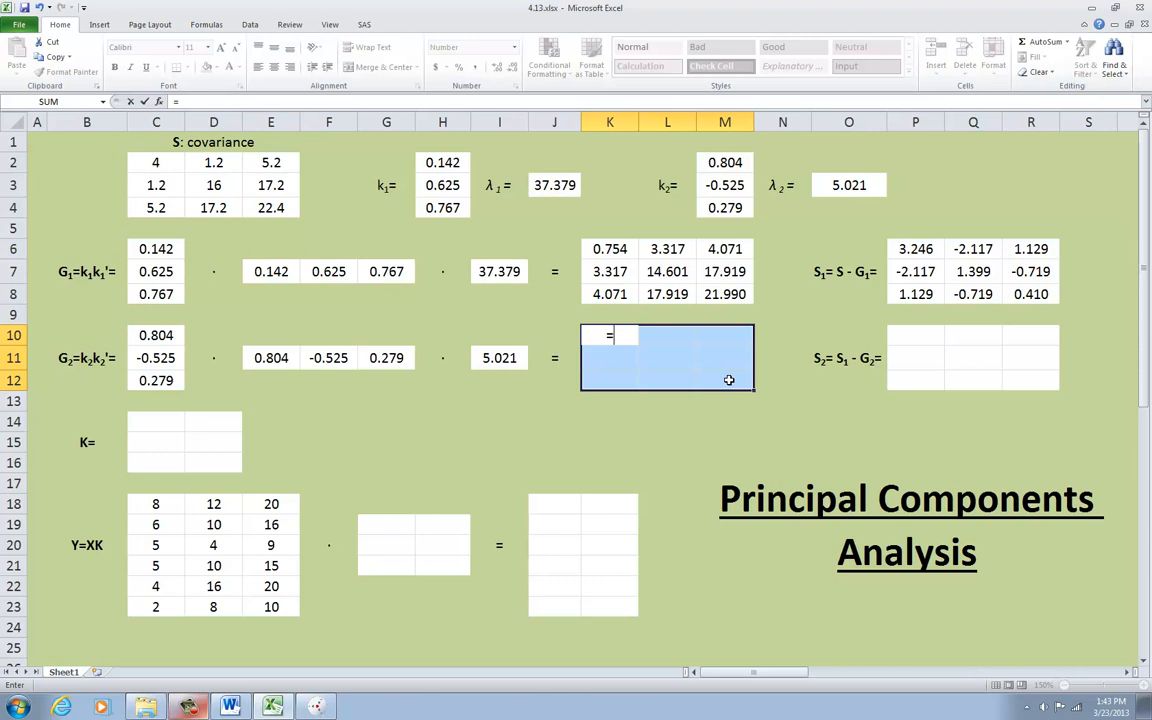
Compute G2 = MMULT of k2 column and row times λ2 in K10:M12, starting 3.246
text(mmult()
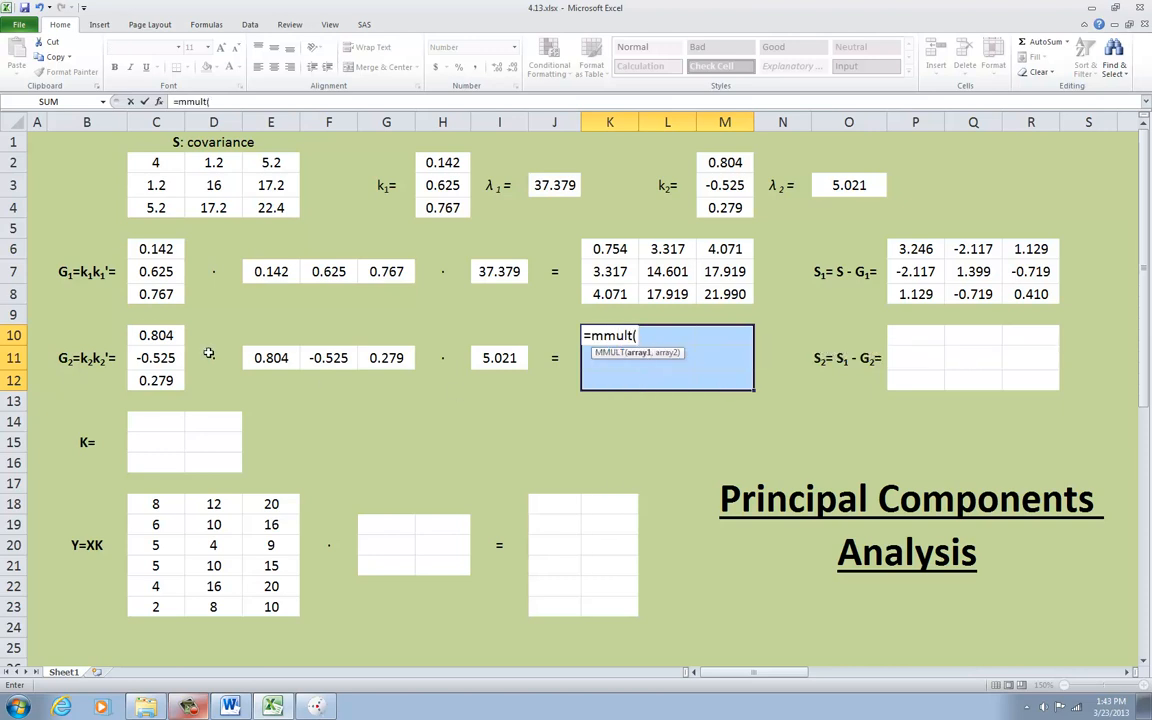
drag(272, 356, 386, 356)
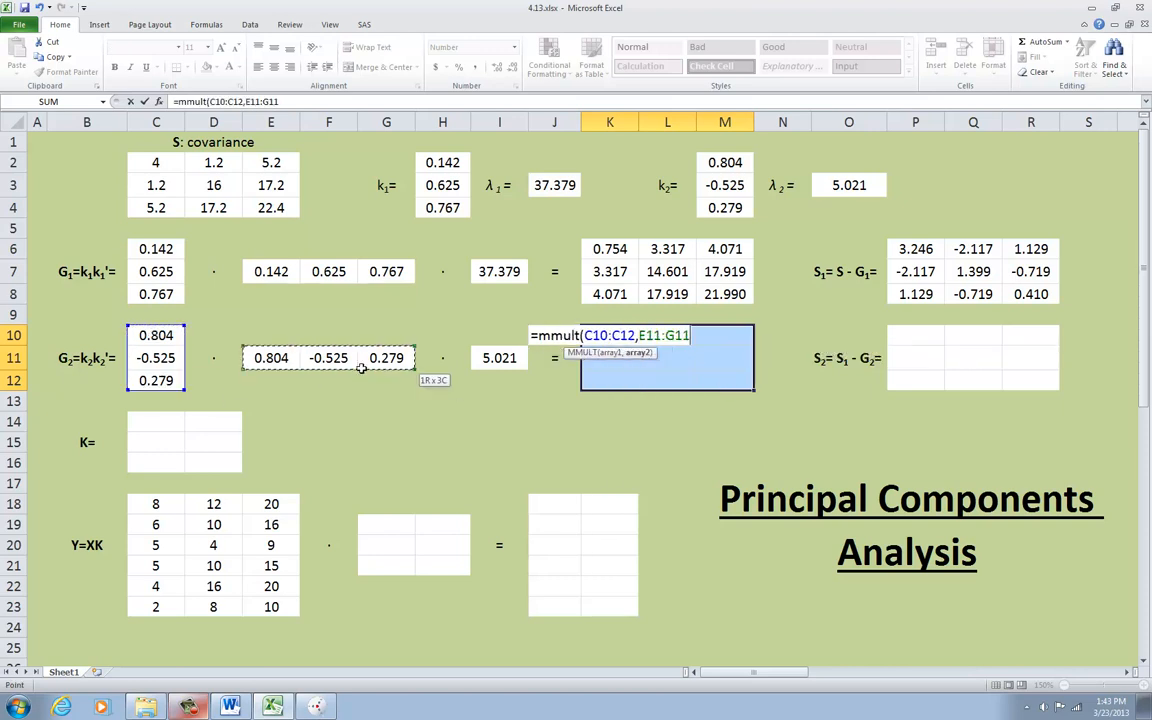
text(*)
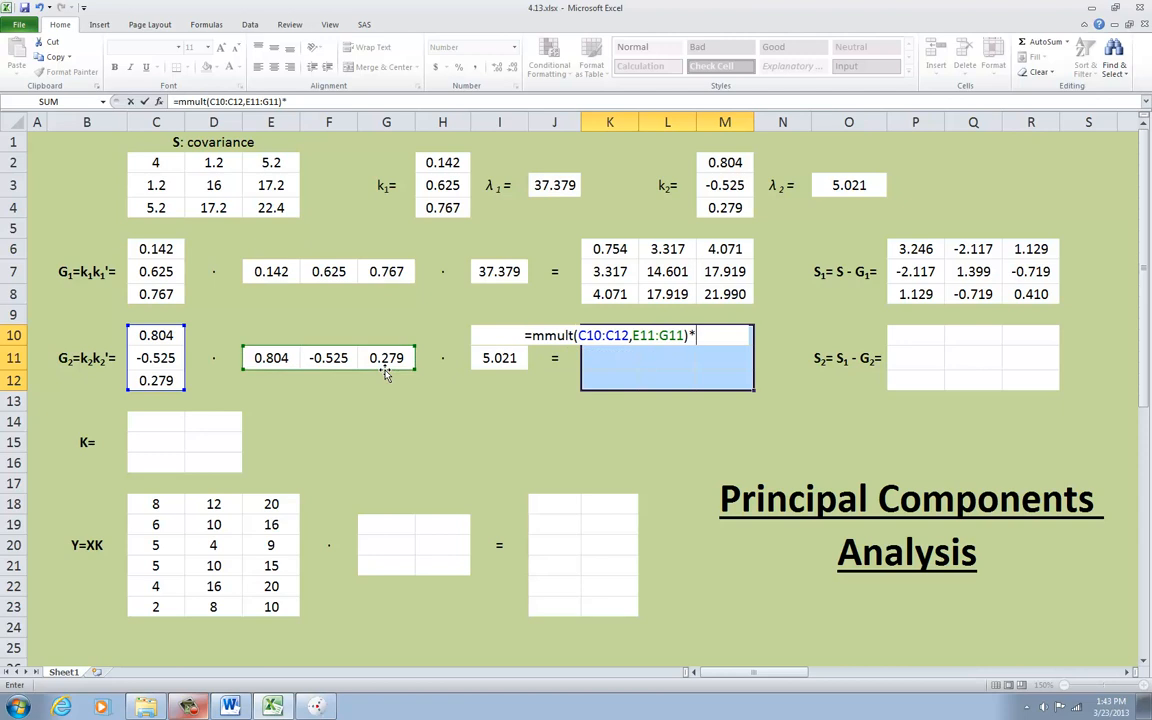
click(500, 356)
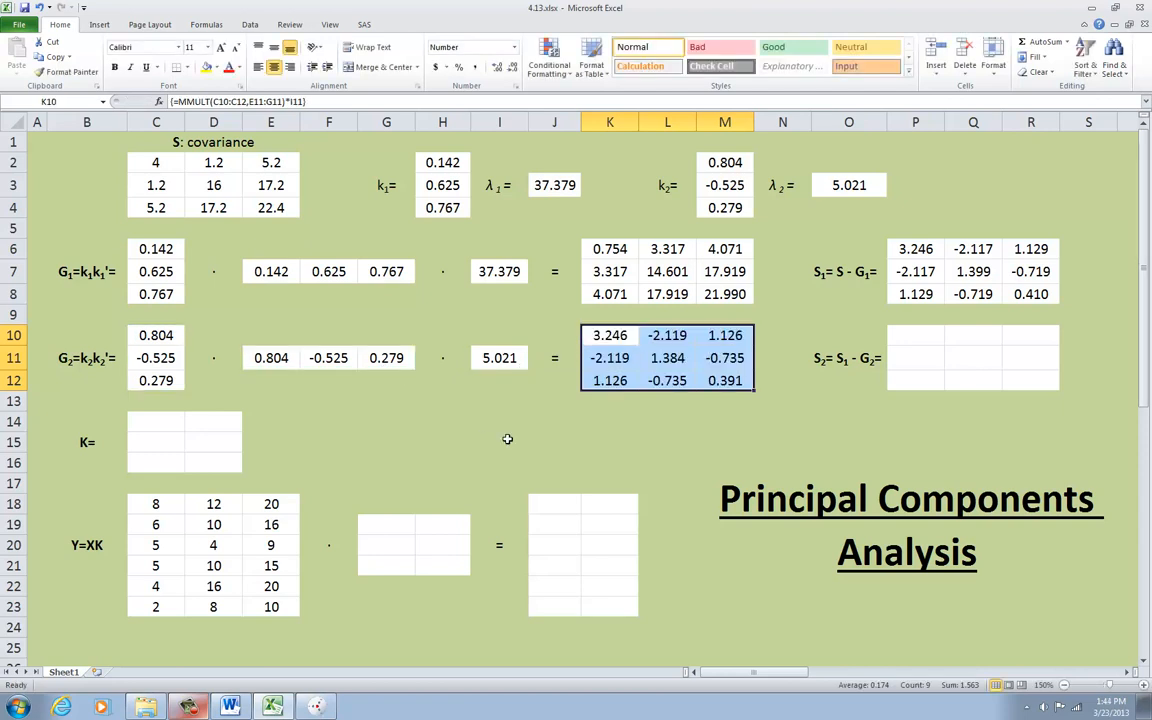
mouse_move(752, 426)
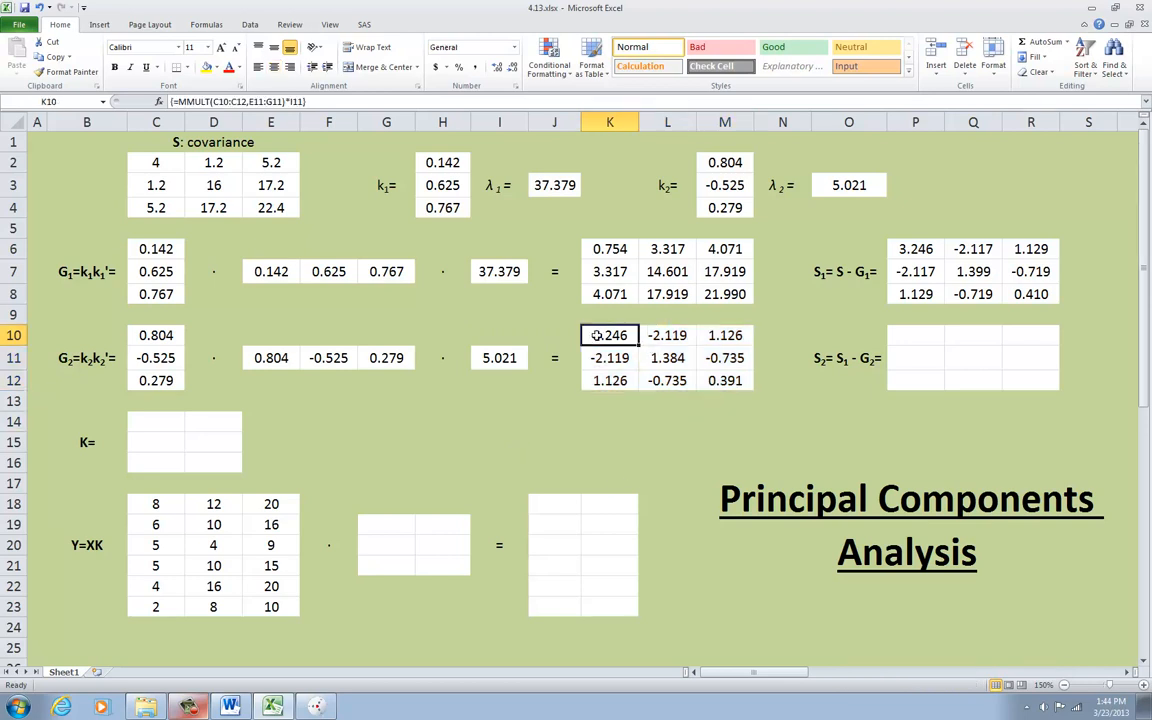
click(782, 380)
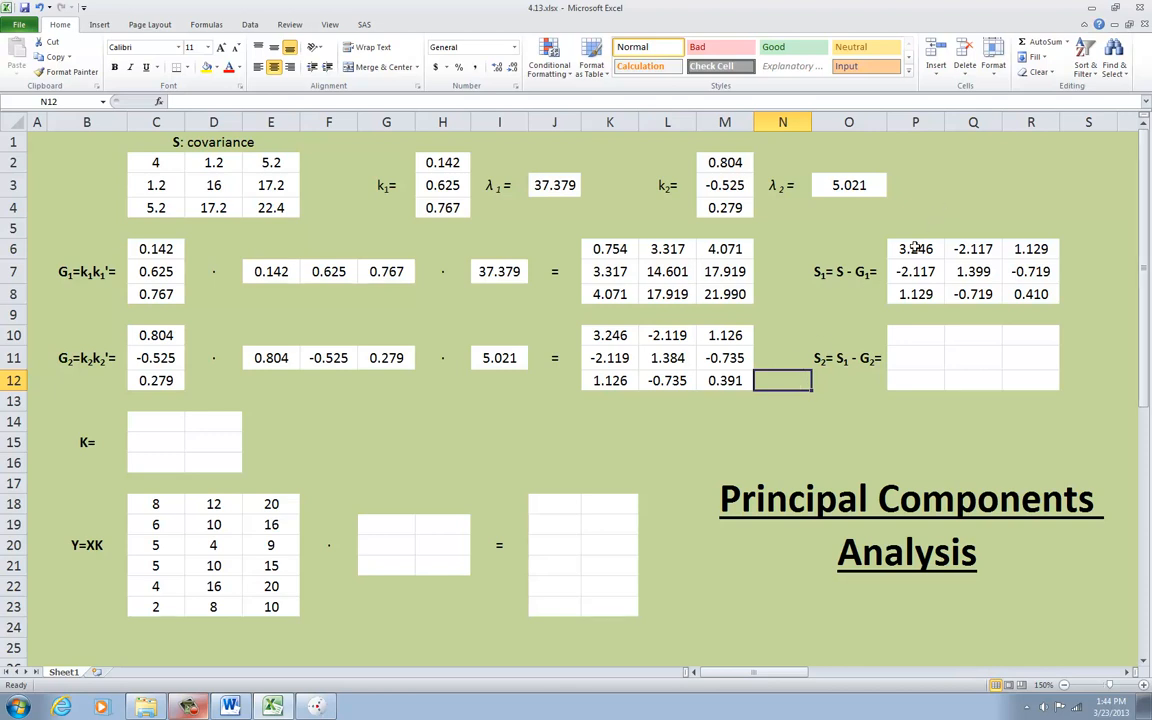
Review the S1 and G2 array formulas, then mark out the empty S2 block P10:R12
click(914, 248)
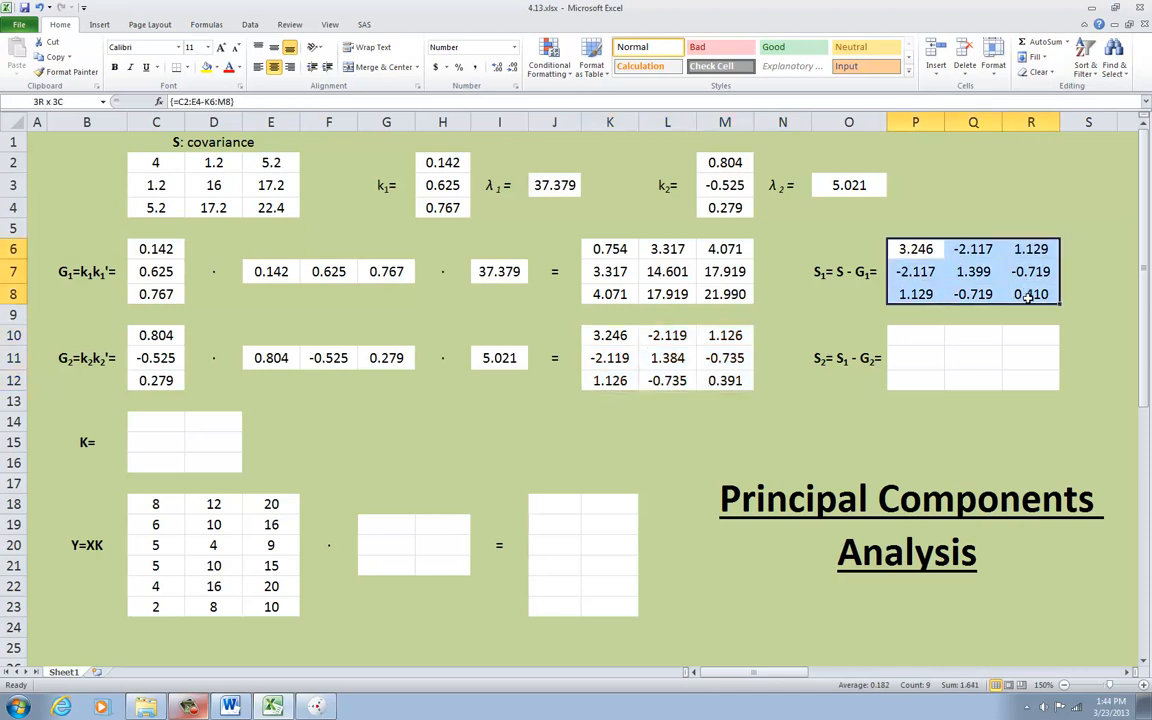
click(608, 336)
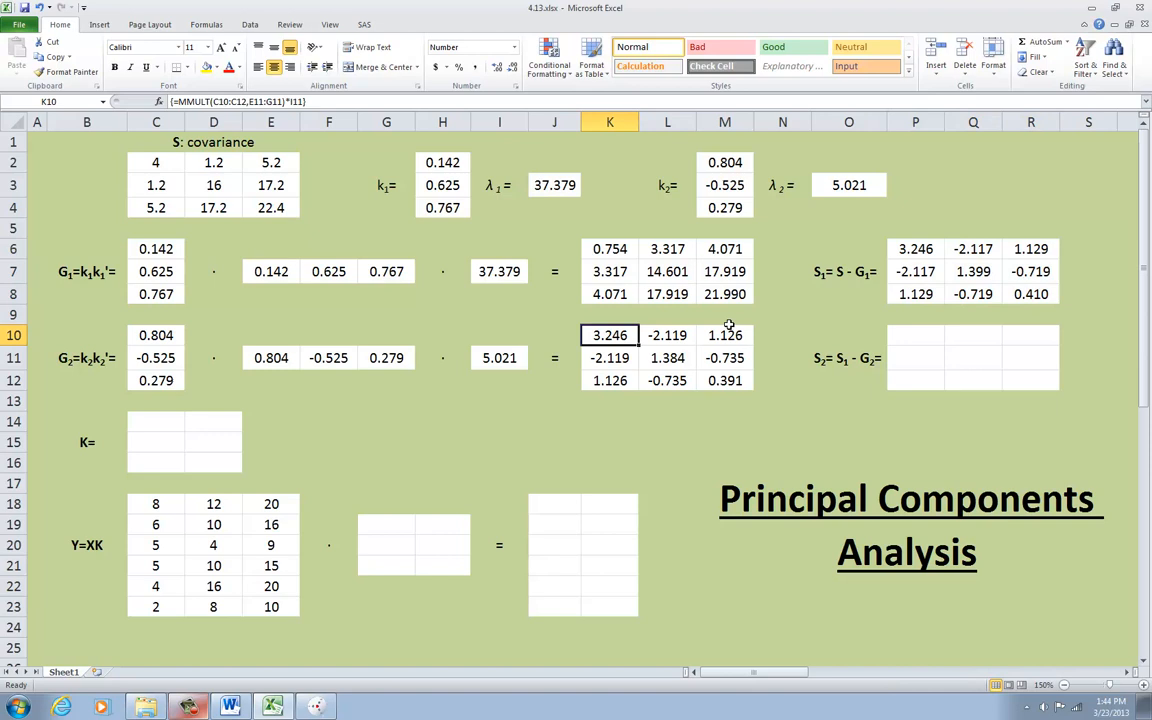
mouse_move(824, 320)
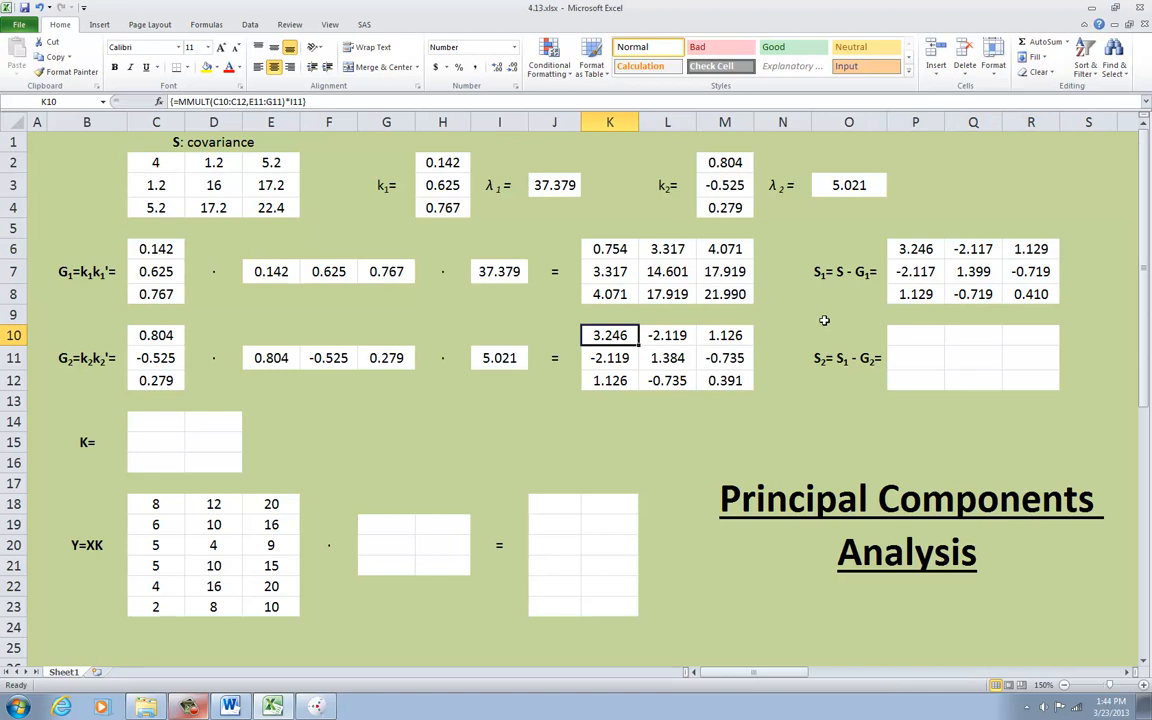
mouse_move(910, 338)
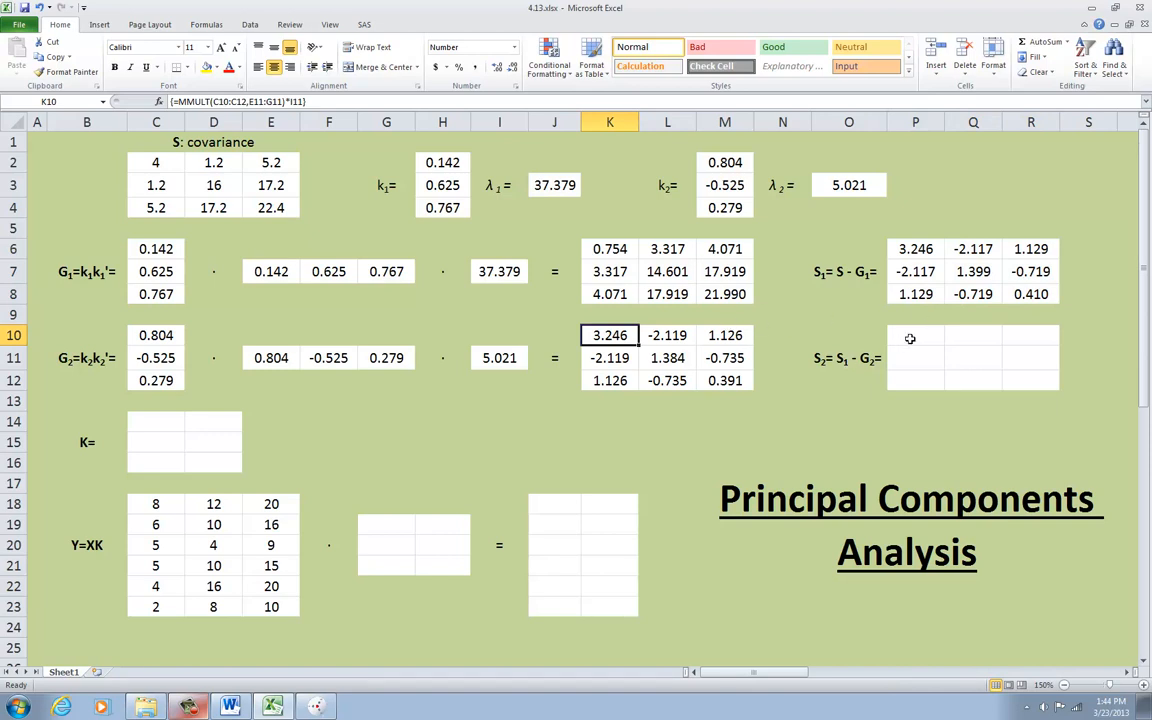
drag(910, 336, 1000, 364)
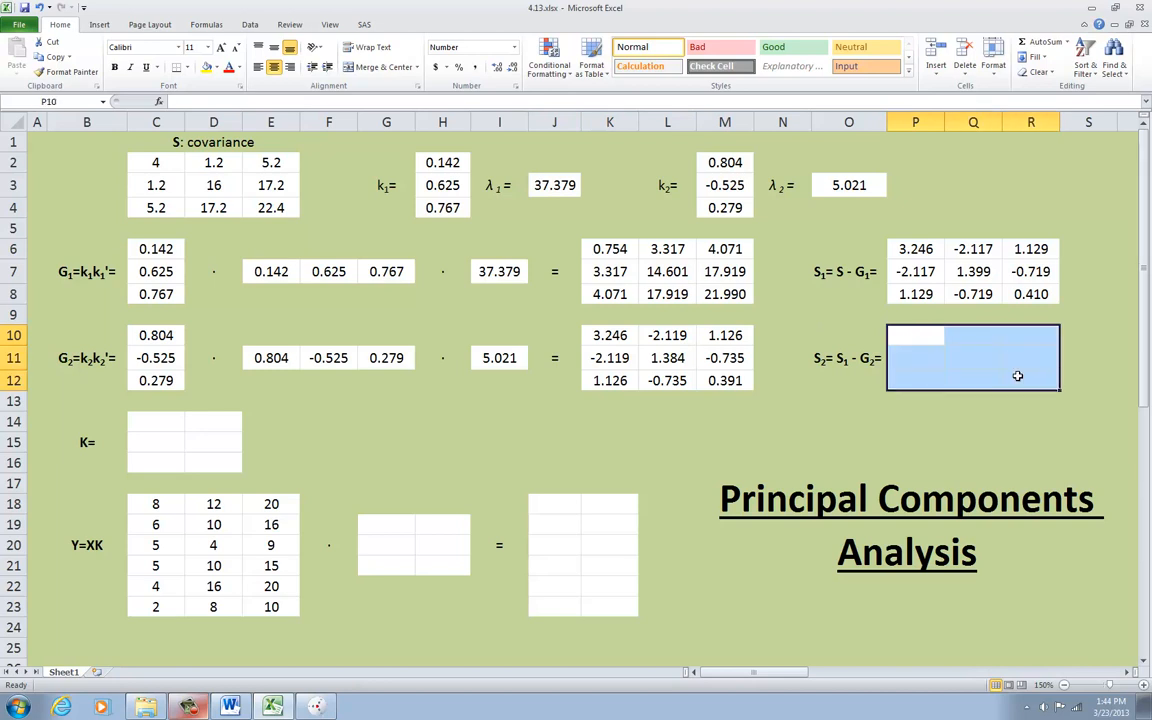
Compute S2 = P6:R8 − K10:M12 in P10:R12 and reduce decimals so every residual shows 0
text(=P6:R8-K10:M12})
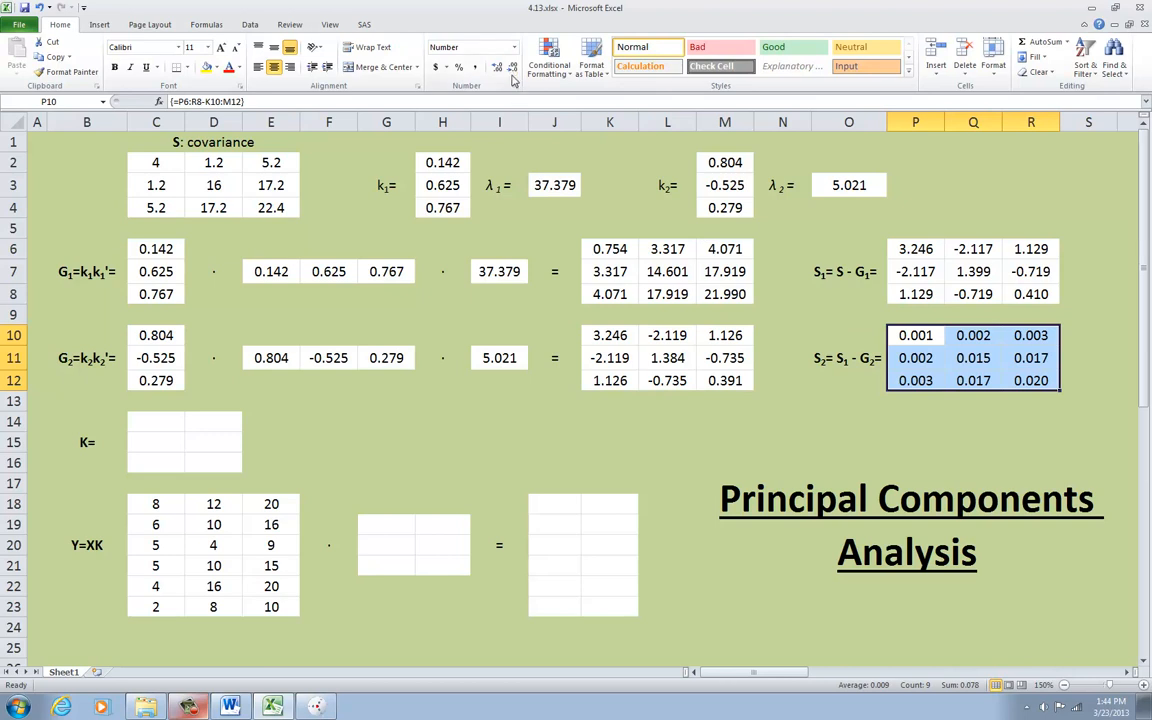
click(512, 68)
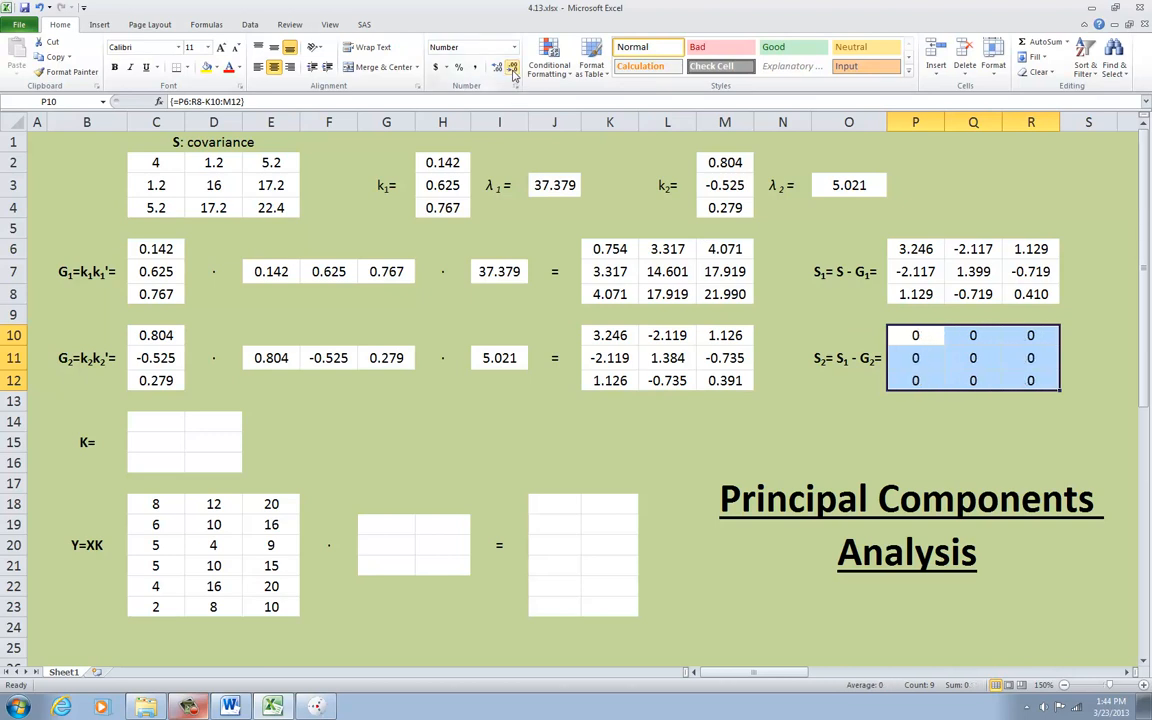
click(782, 400)
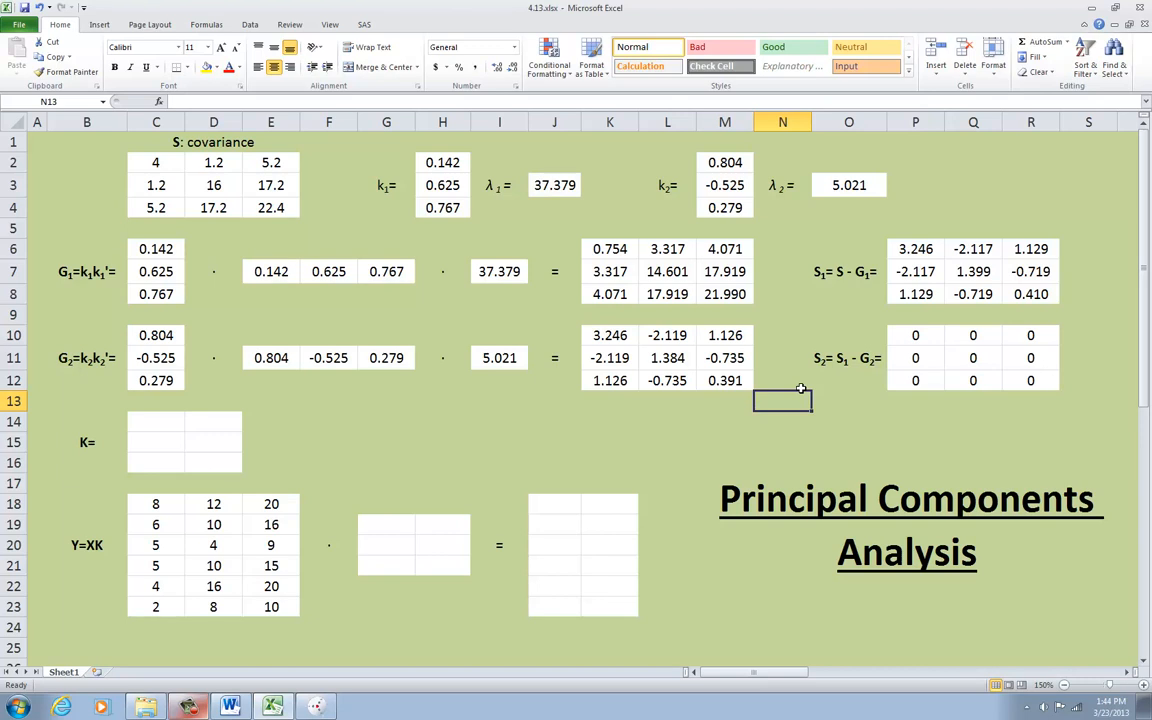
mouse_move(164, 502)
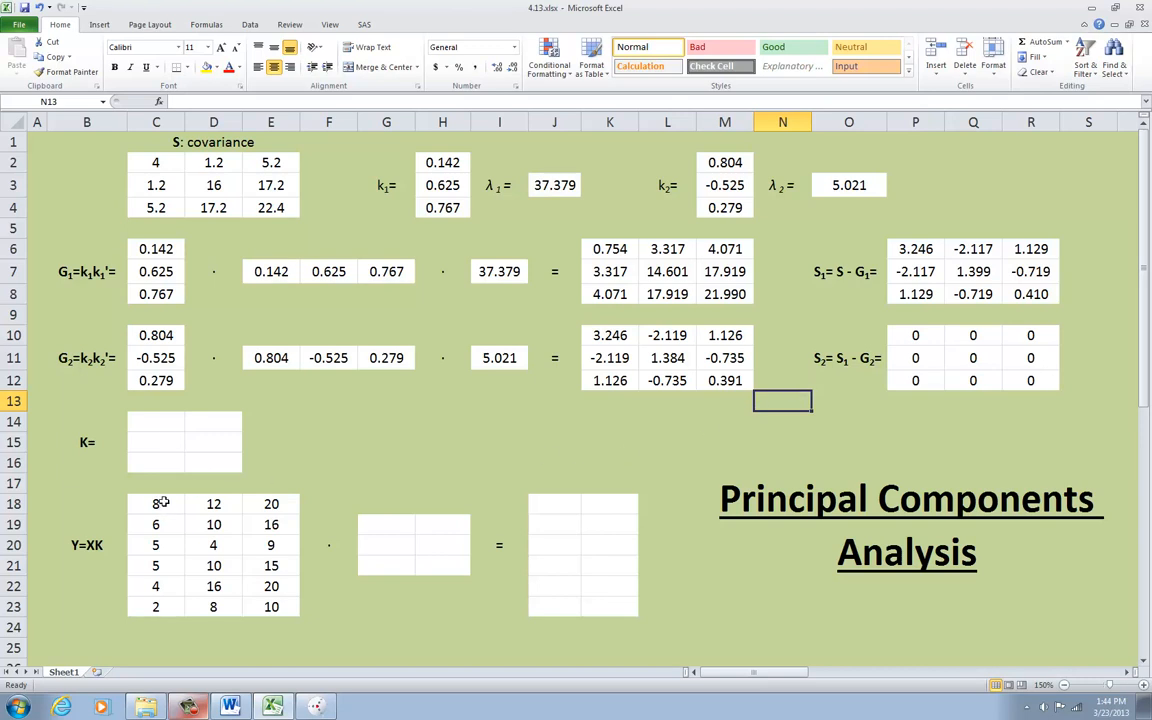
drag(156, 504, 272, 608)
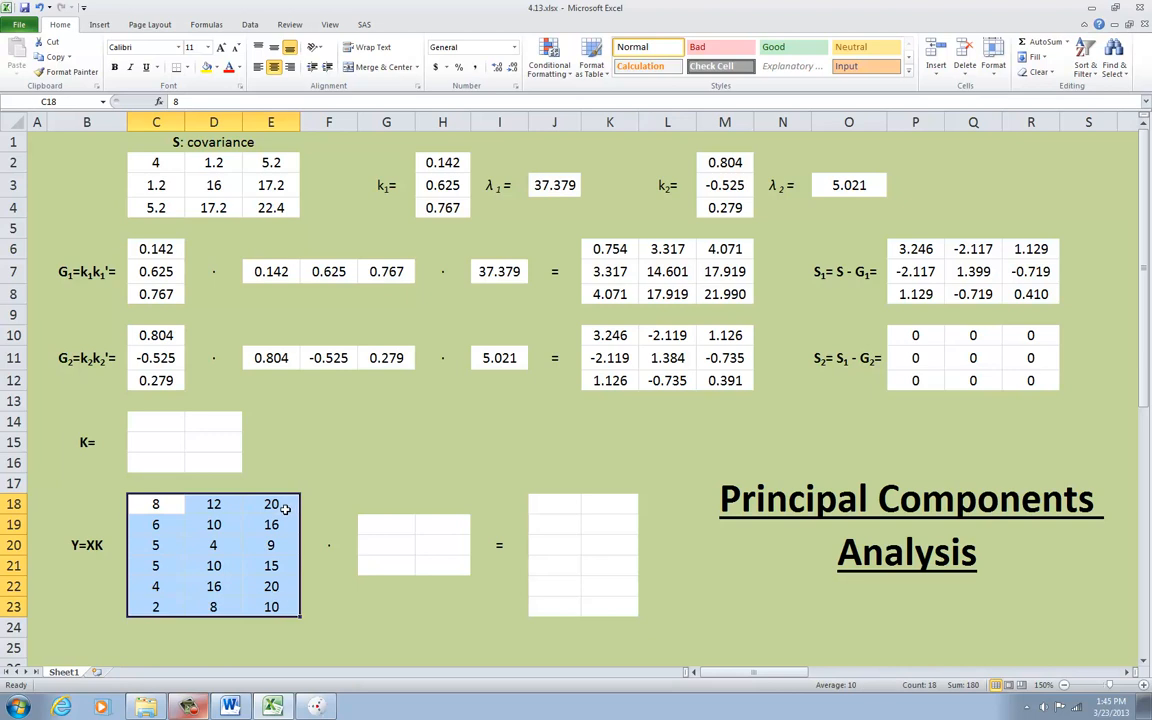
click(272, 504)
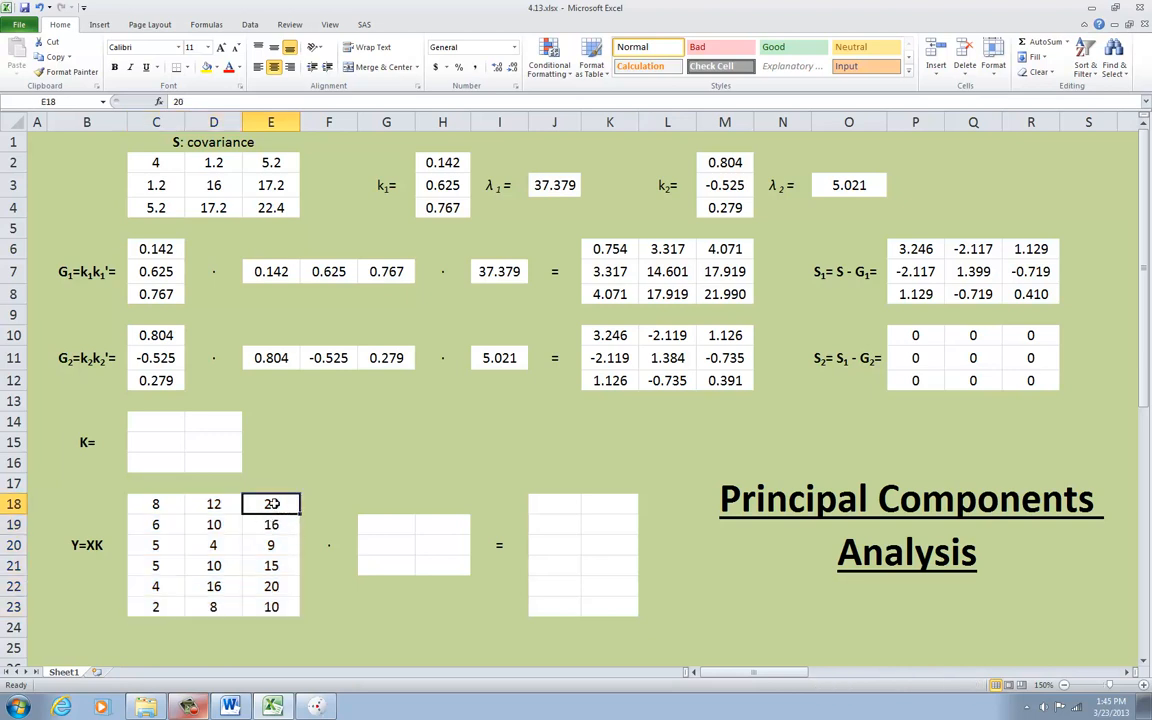
click(272, 524)
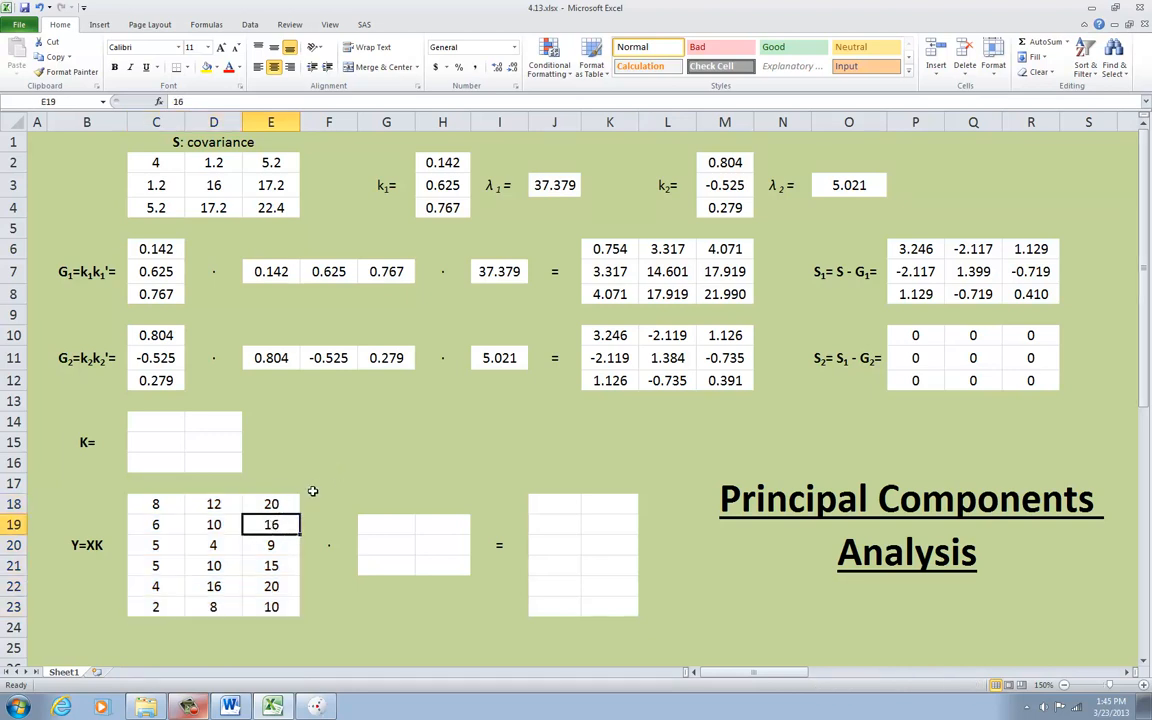
mouse_move(324, 482)
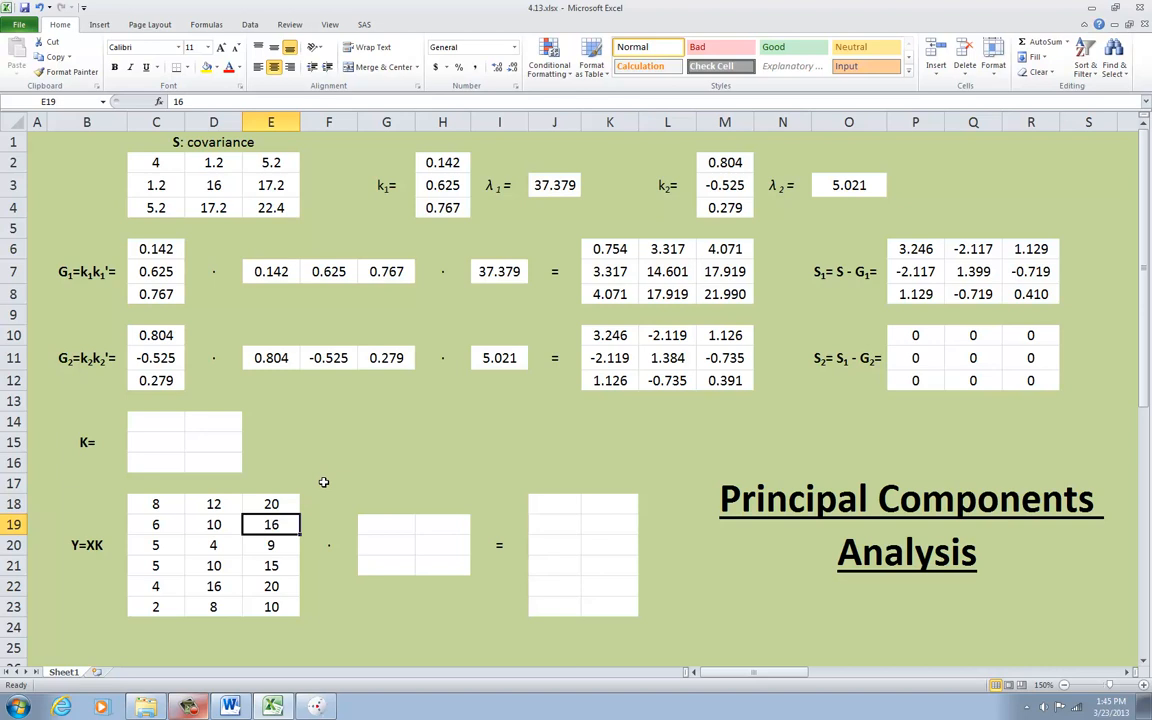
mouse_move(560, 338)
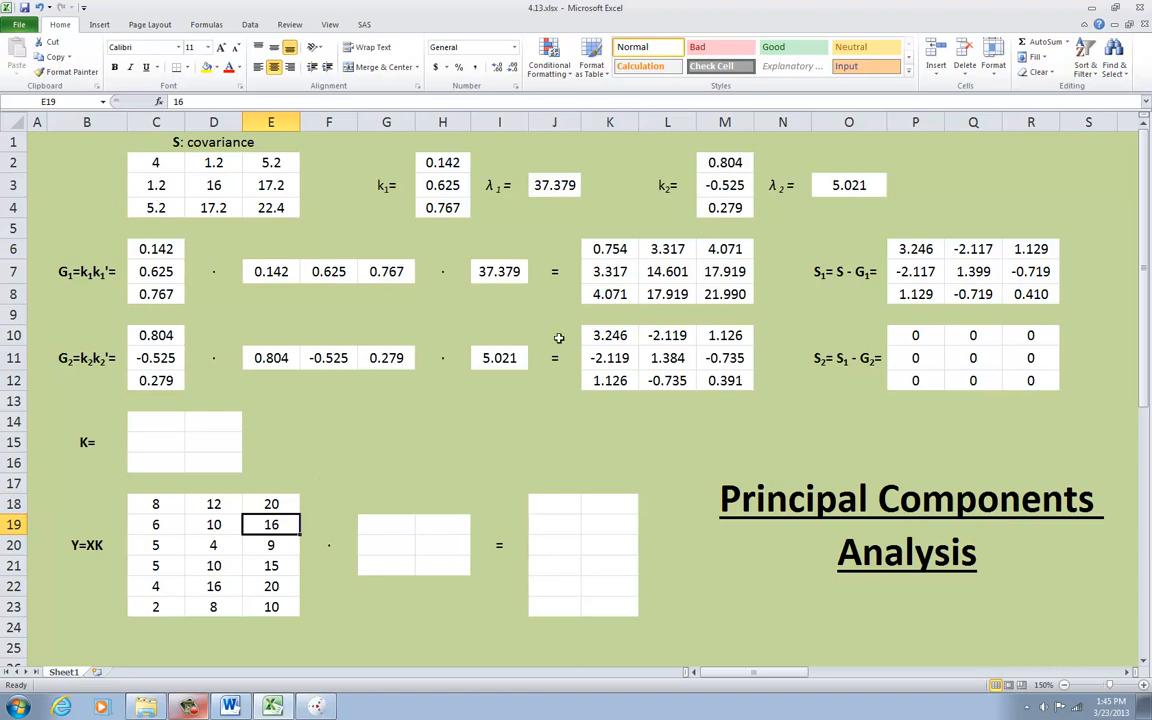
mouse_move(868, 388)
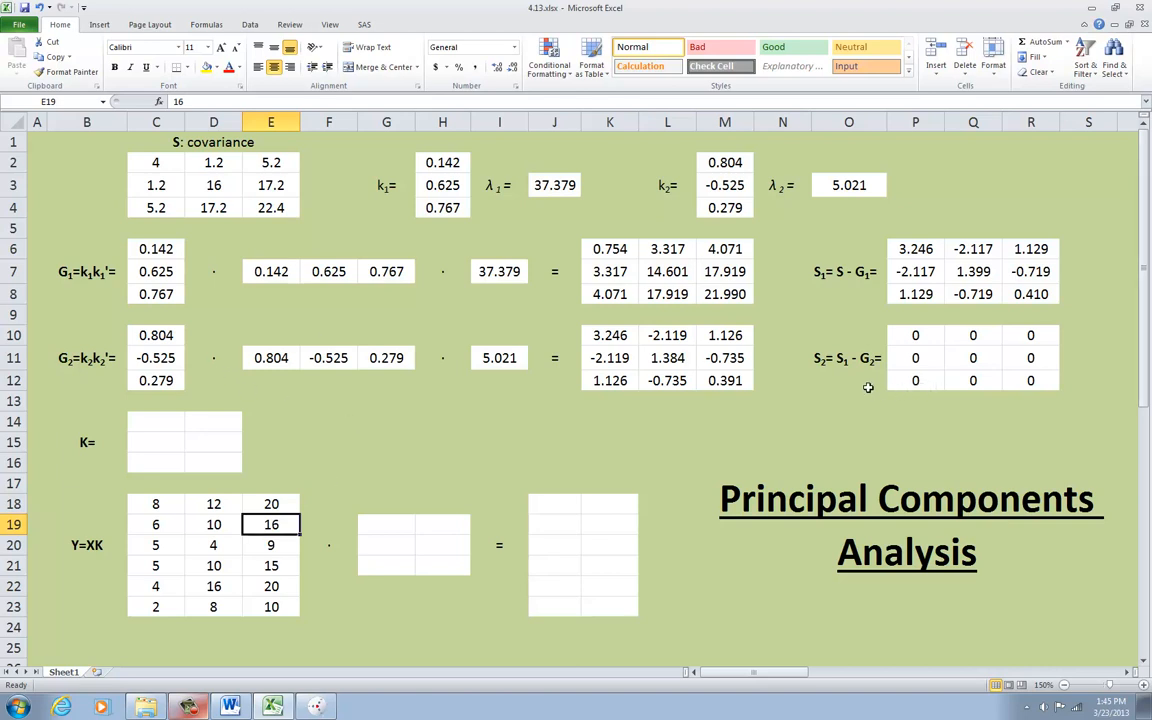
click(442, 420)
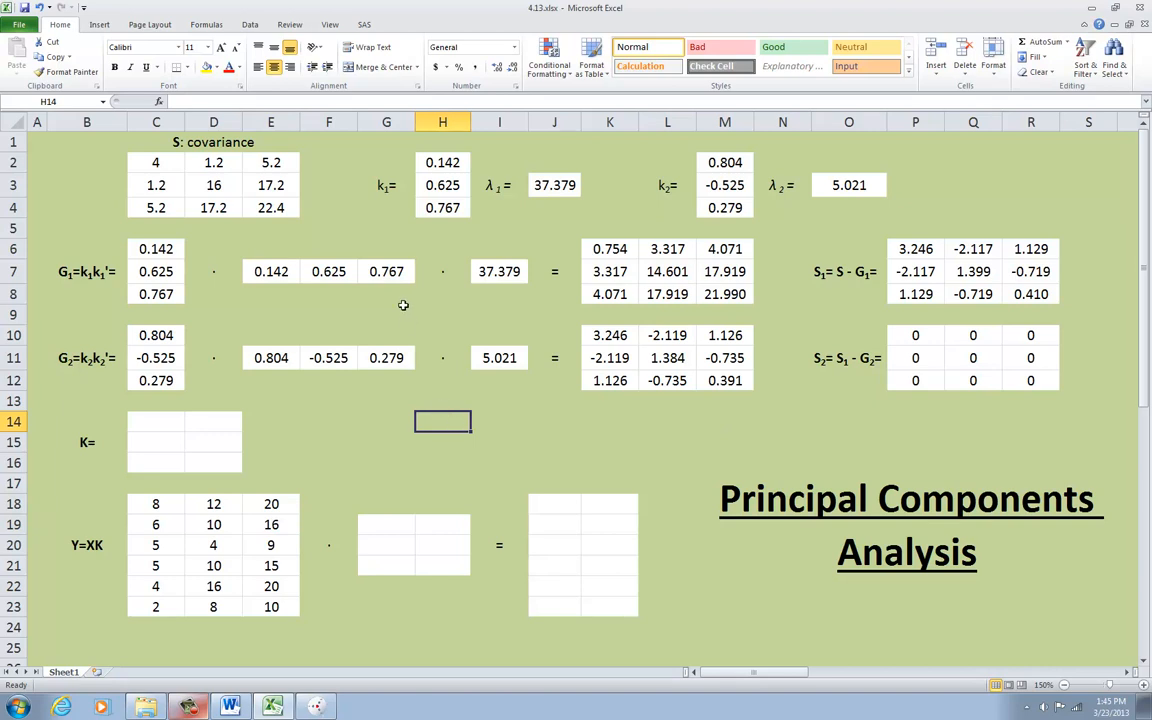
mouse_move(400, 302)
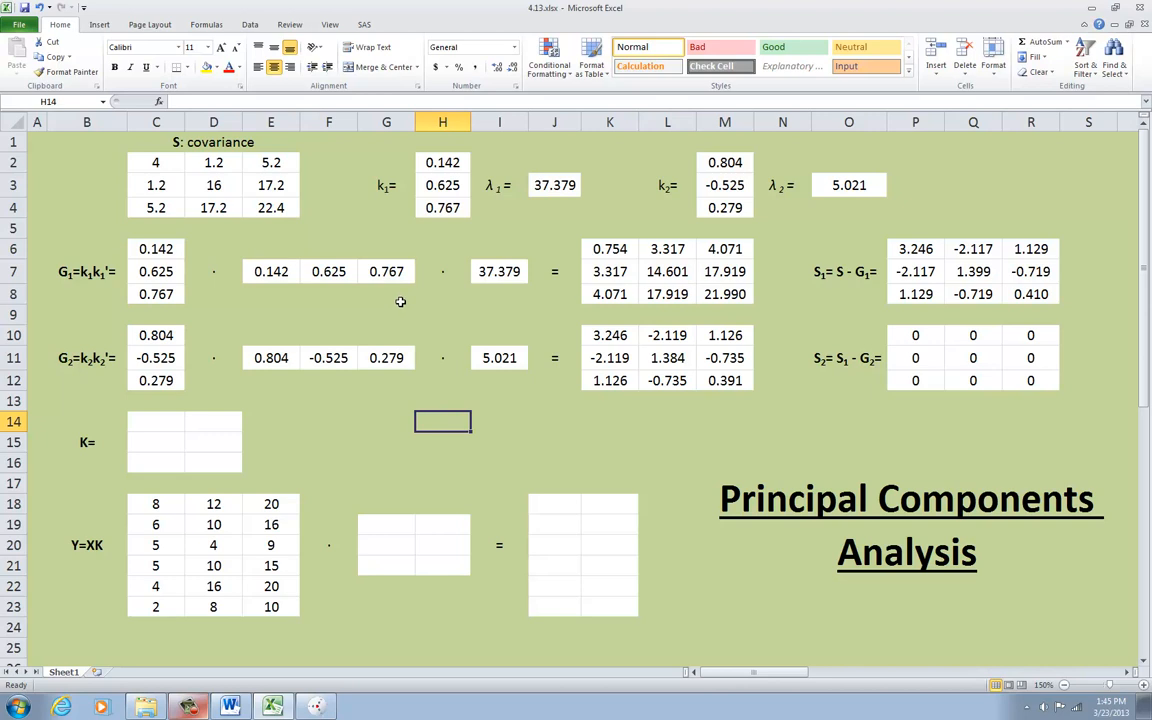
mouse_move(396, 284)
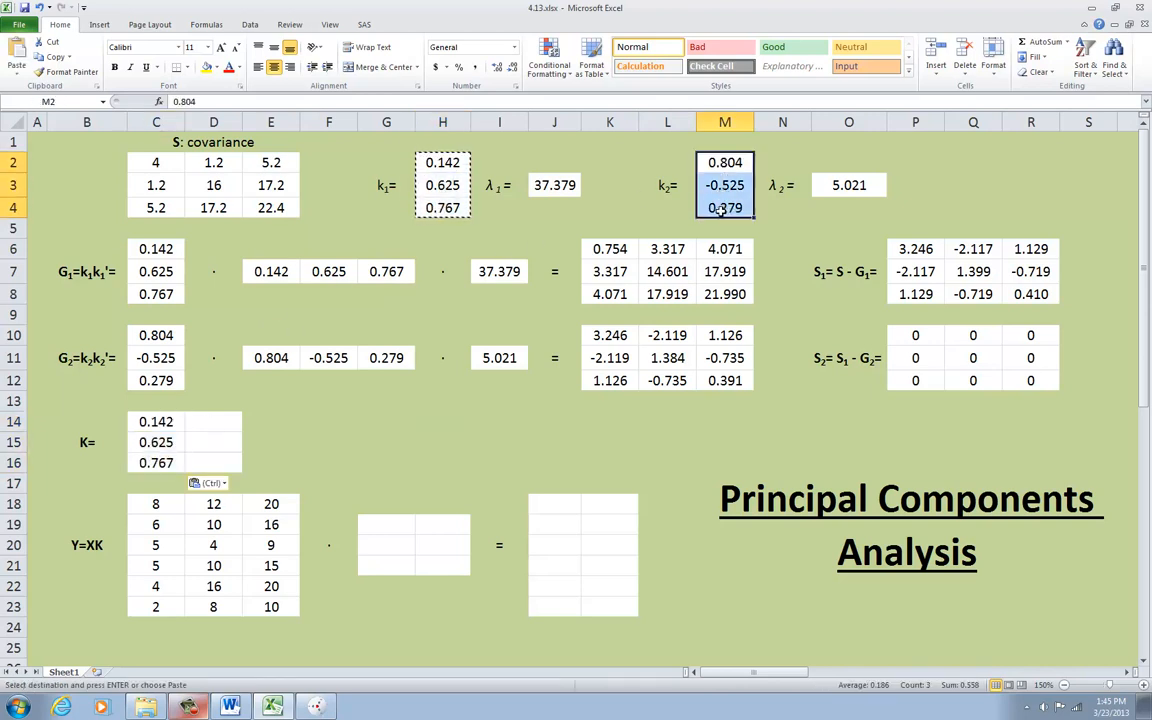
Place k2 as K's second column in D14:D16, copy K beside X at G19, and start at J18
click(212, 442)
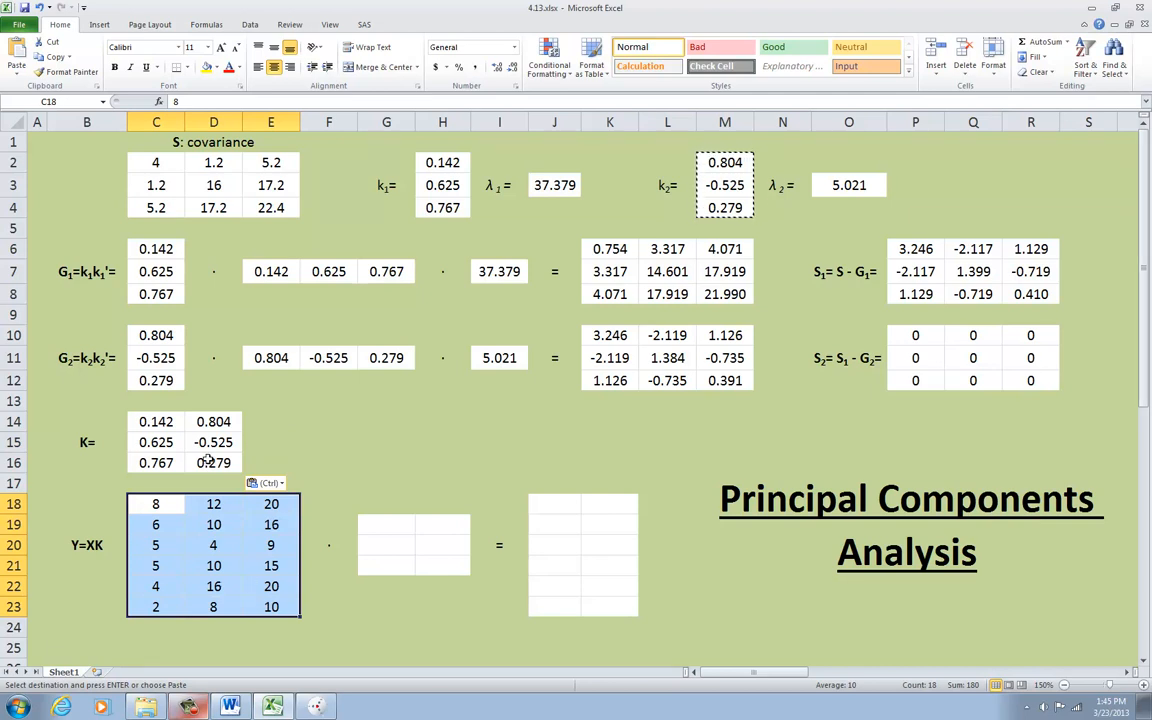
click(156, 420)
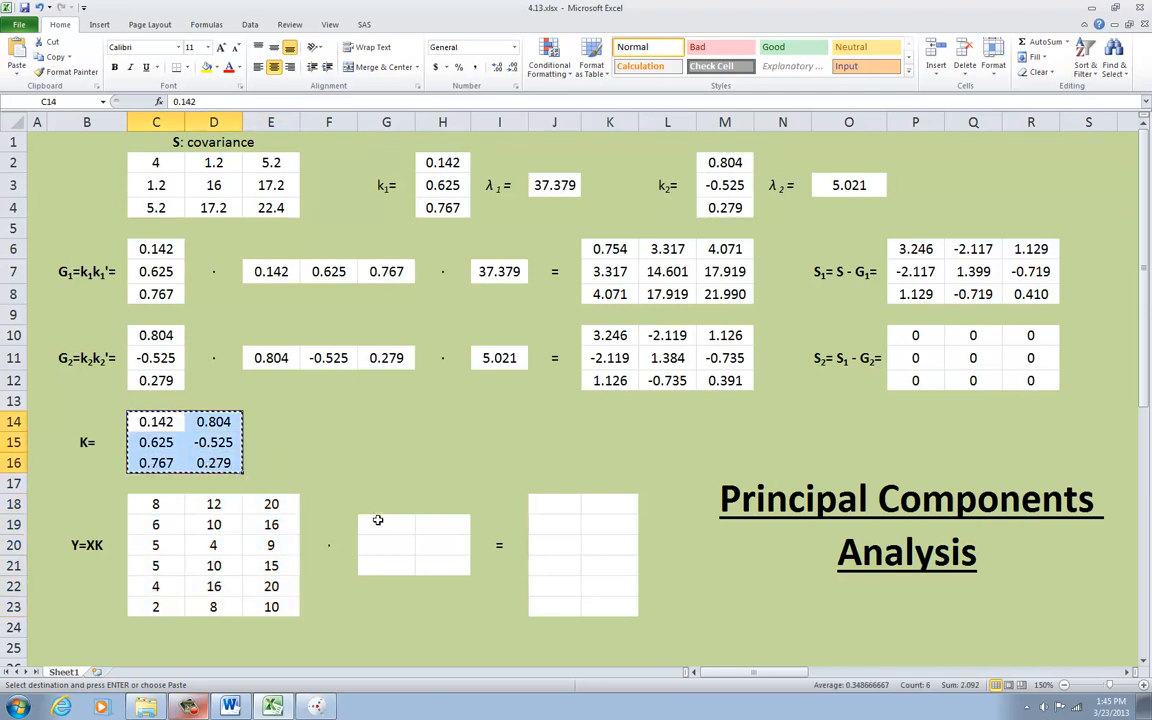
click(328, 504)
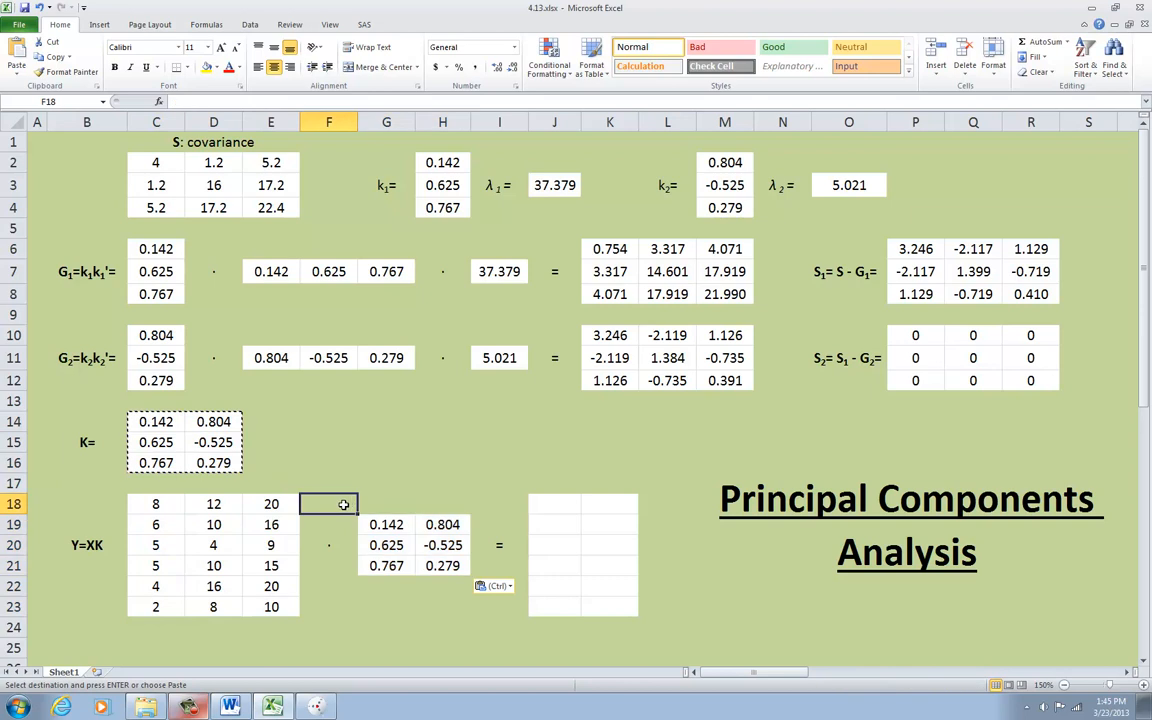
click(86, 544)
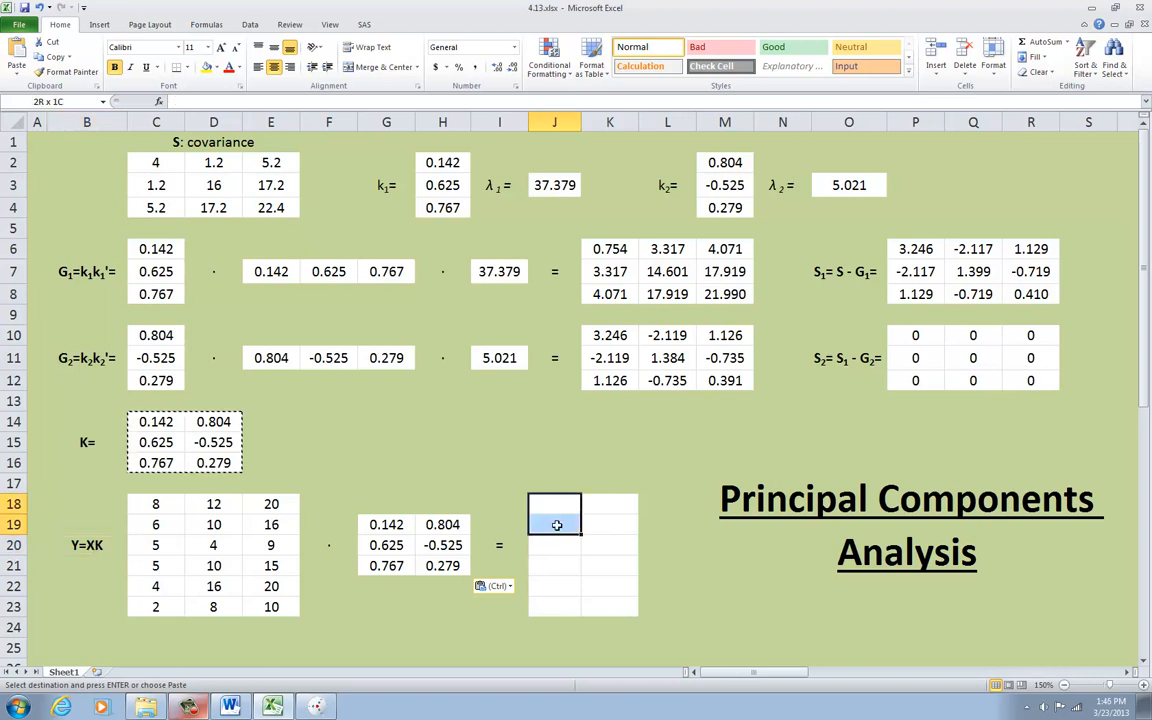
Compute Y = MMULT(C18:E23, G19:H21) in J18:K23, scores from 23.98, 5.71 down to 12.95, 0.20
text(=mmul)
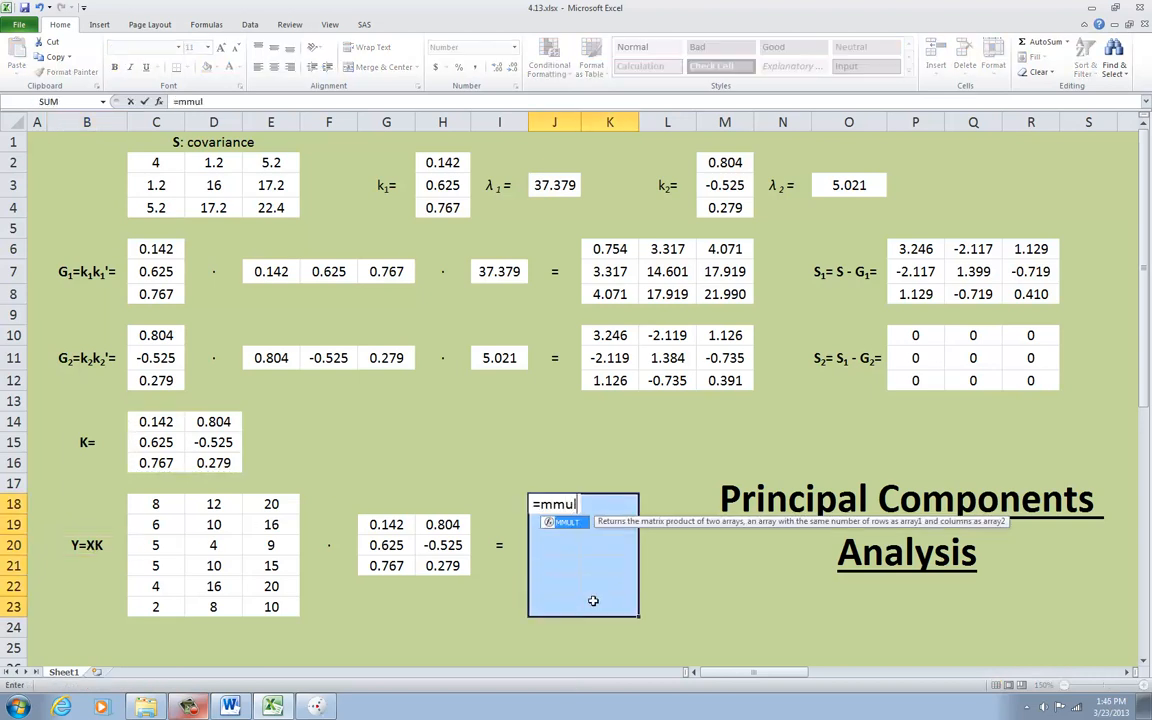
drag(156, 504, 272, 586)
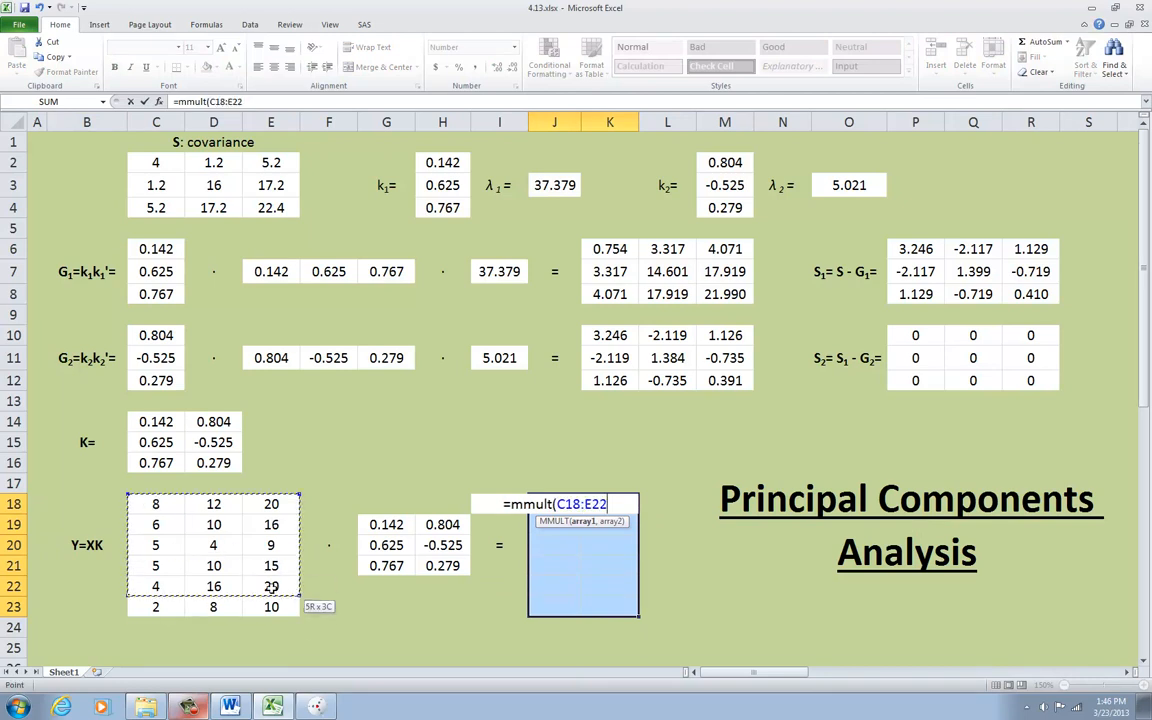
drag(386, 524, 442, 564)
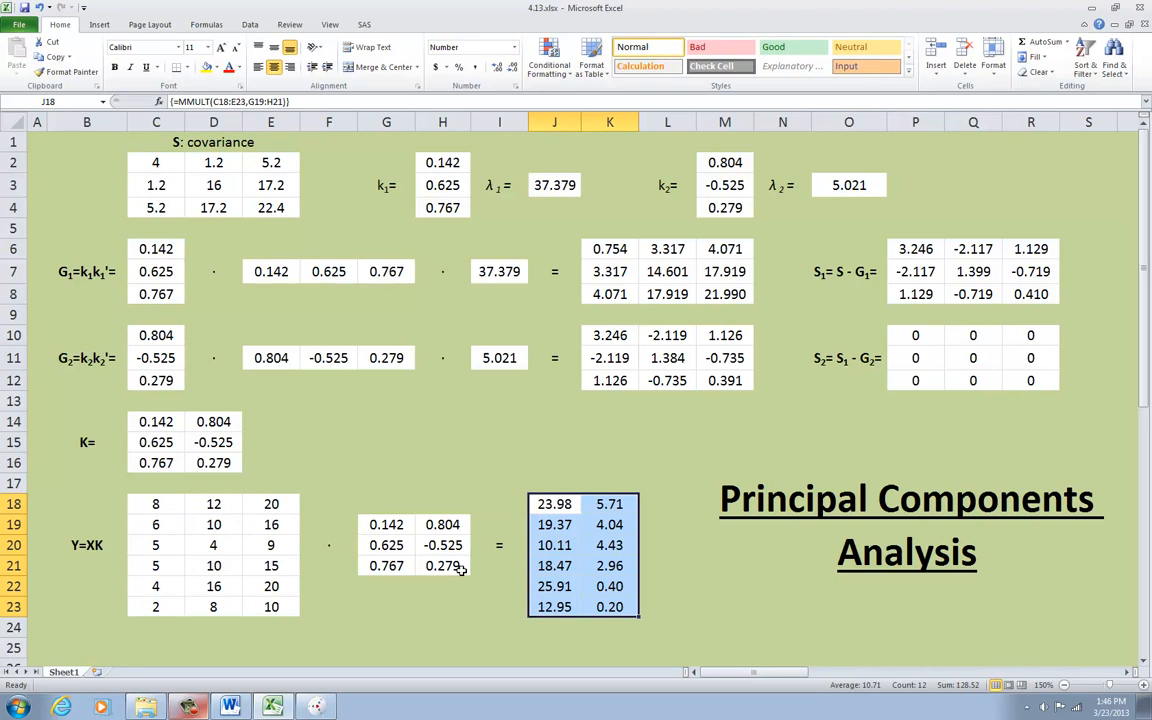
click(500, 504)
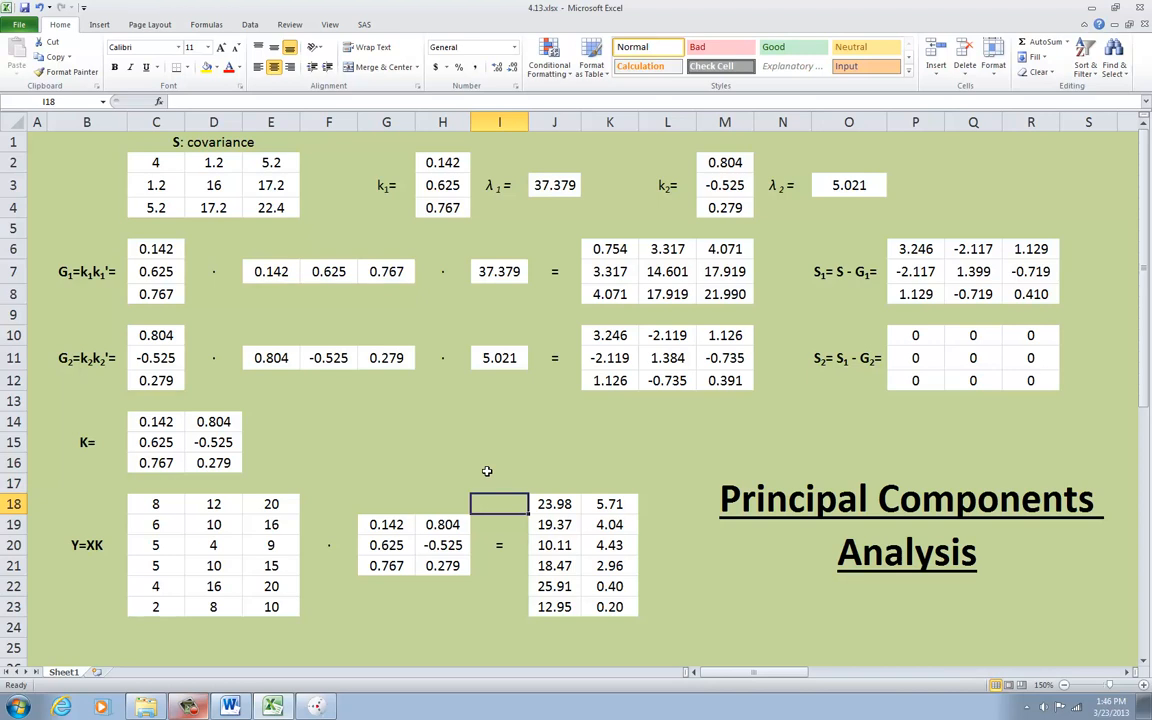
mouse_move(262, 560)
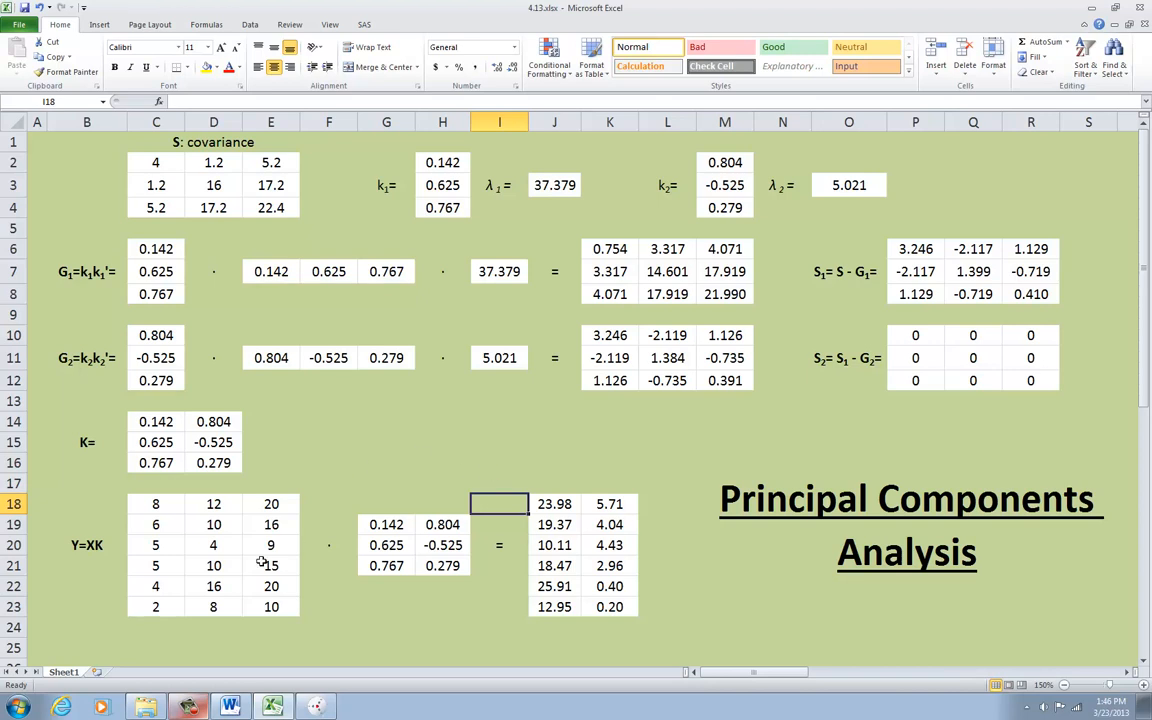
click(156, 504)
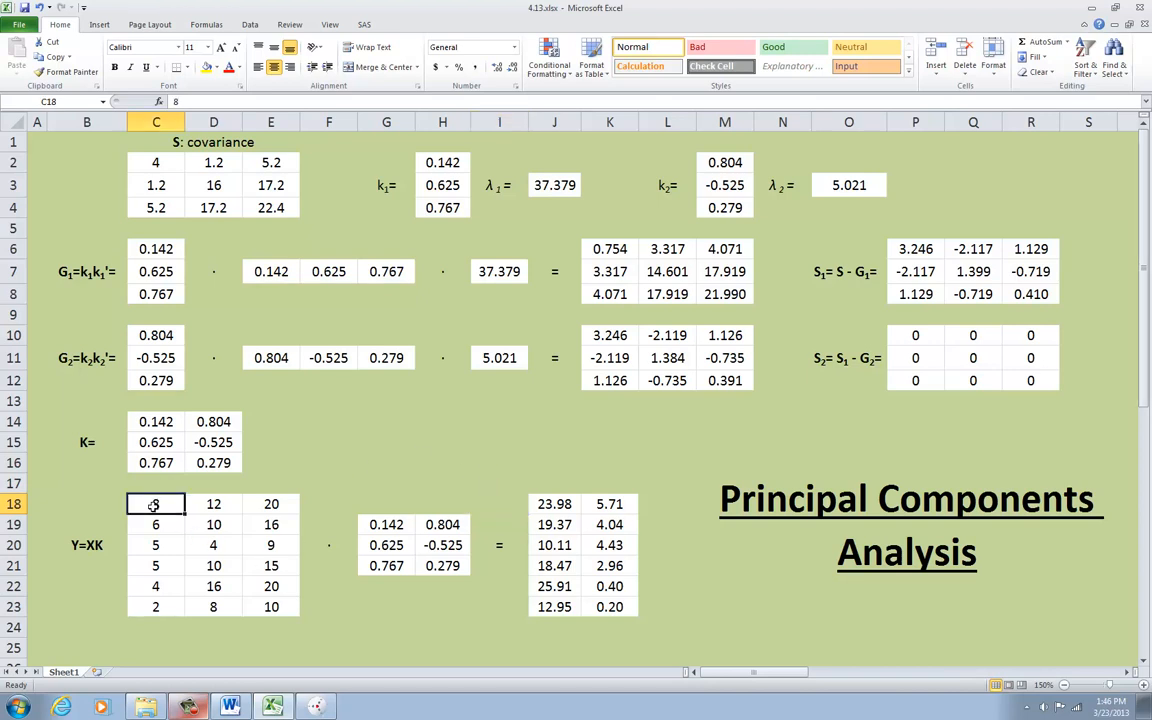